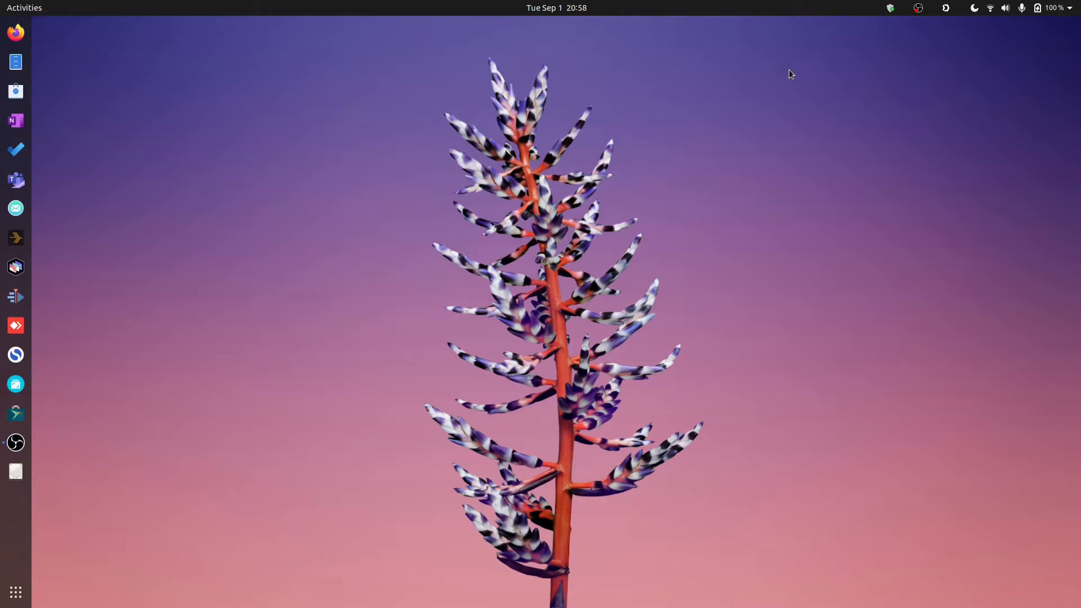
mouse_move(768, 99)
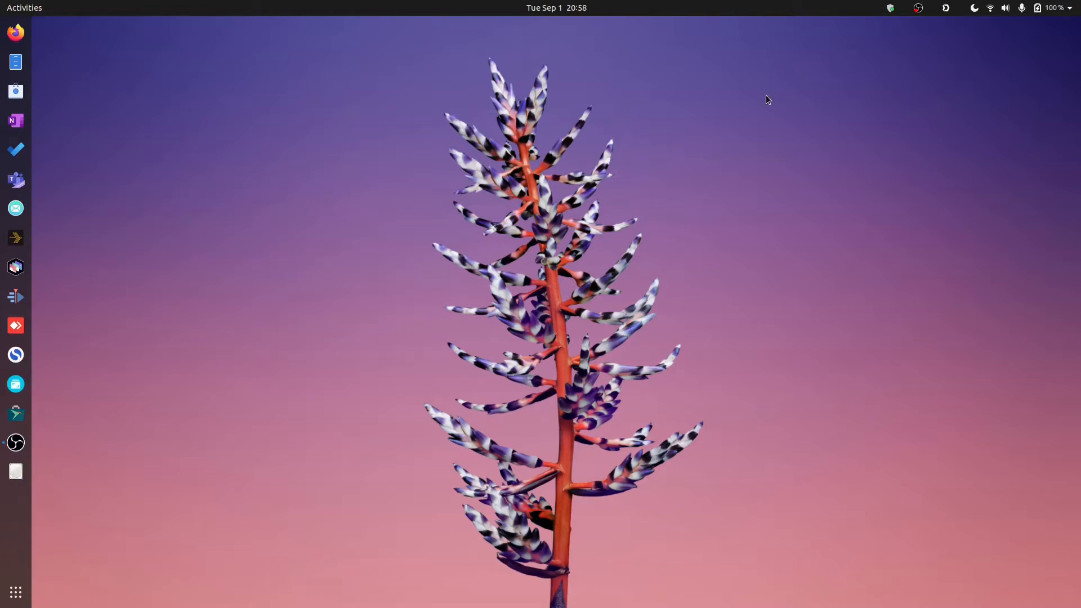
mouse_move(230, 126)
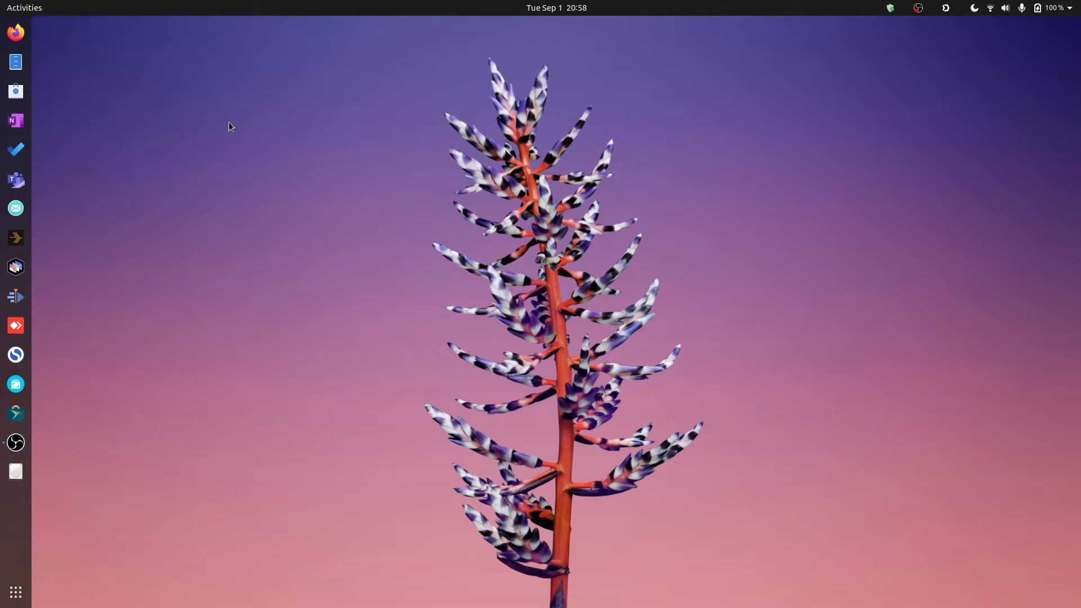
mouse_move(194, 109)
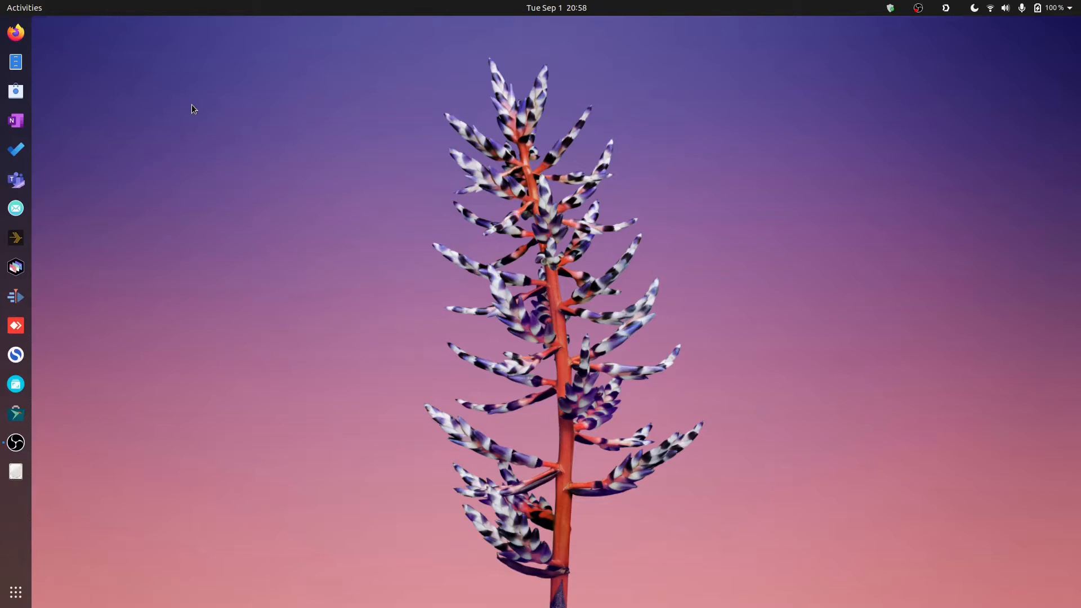
mouse_move(236, 220)
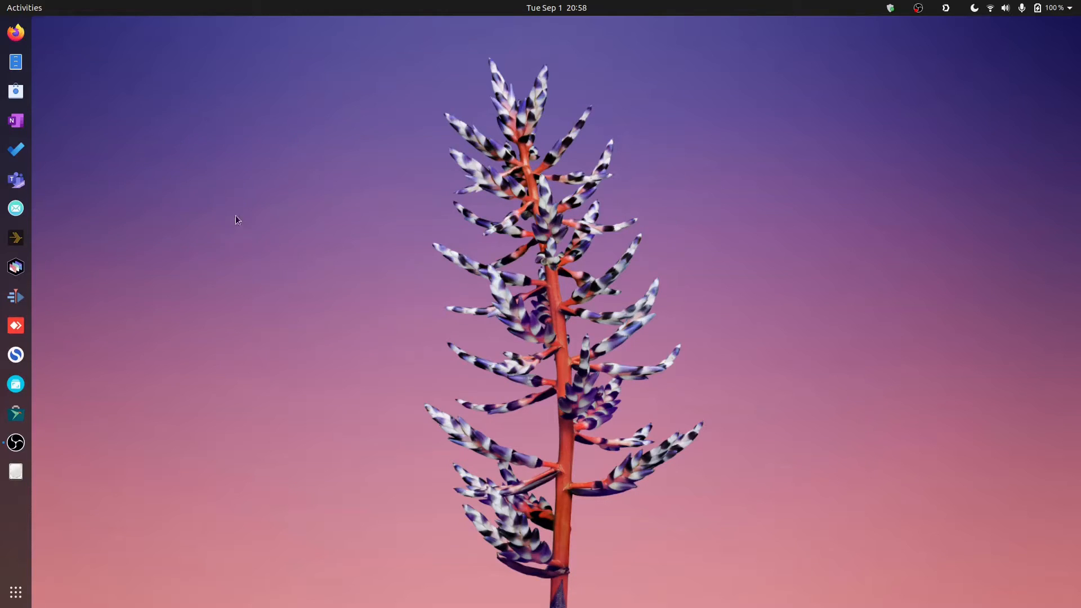
mouse_move(234, 174)
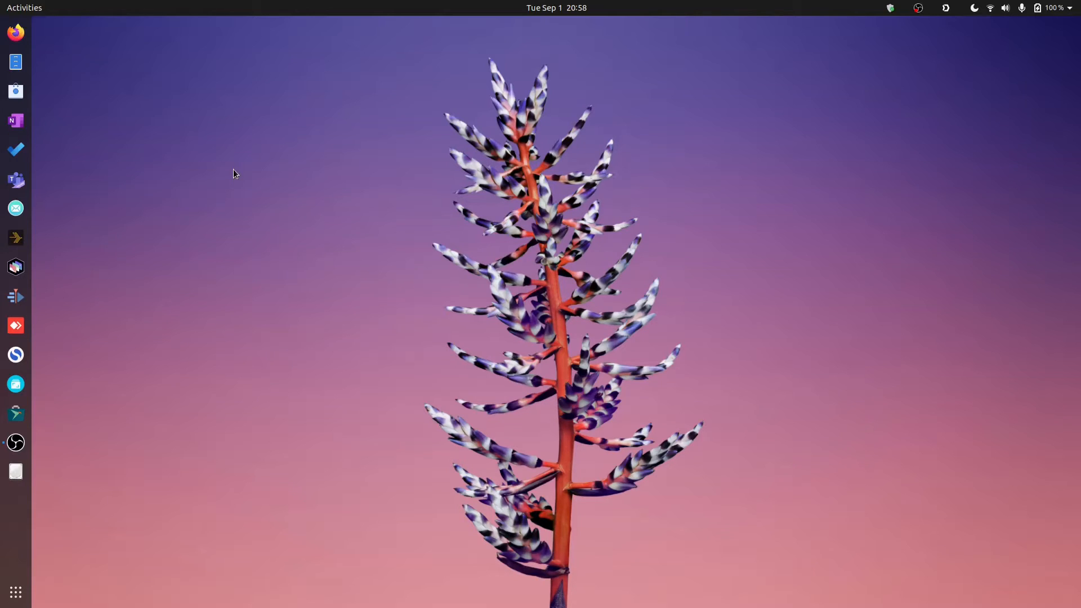
mouse_move(216, 159)
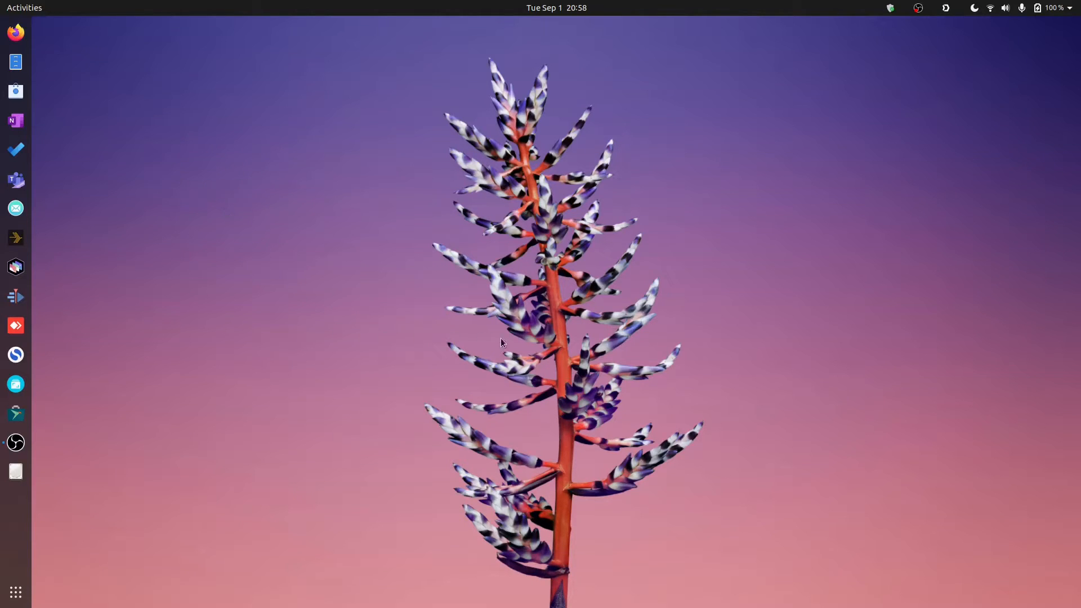
mouse_move(380, 135)
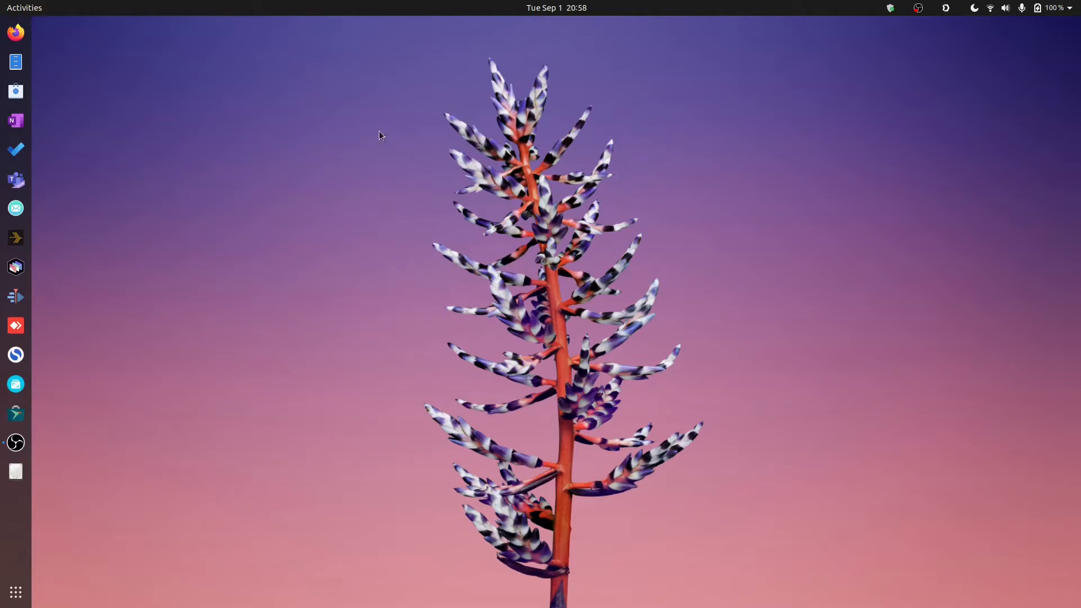
Step: Show the Home folder in the Files file manager
left_click(14, 61)
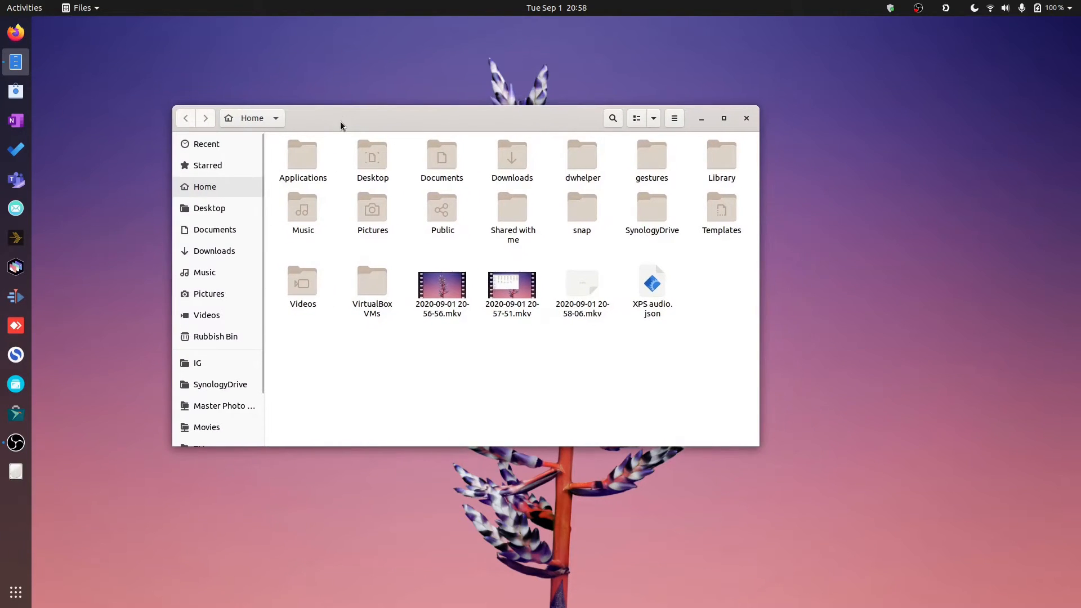
mouse_move(396, 273)
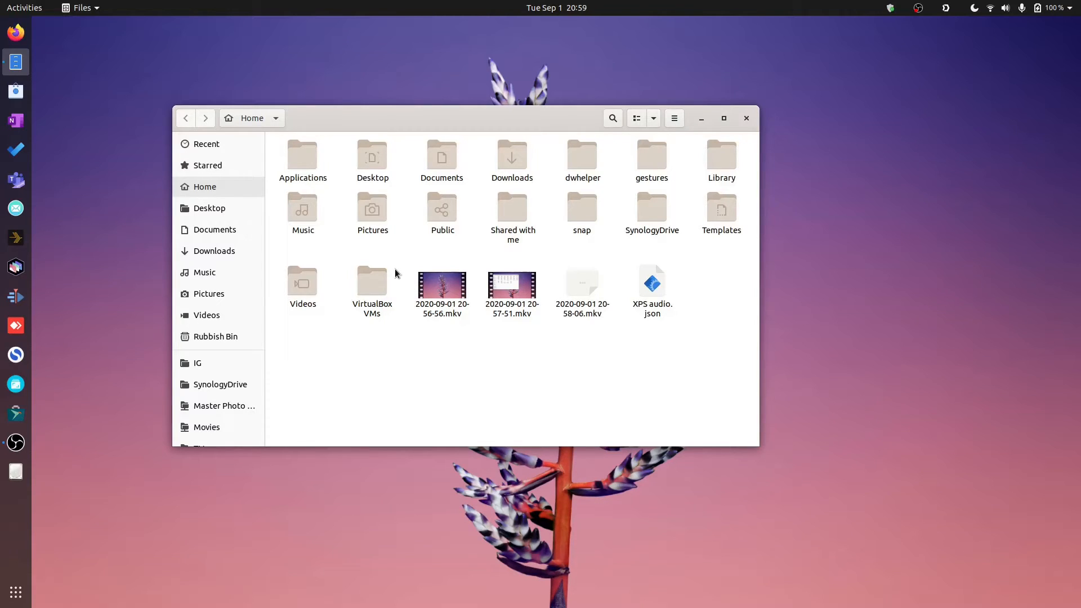
mouse_move(601, 250)
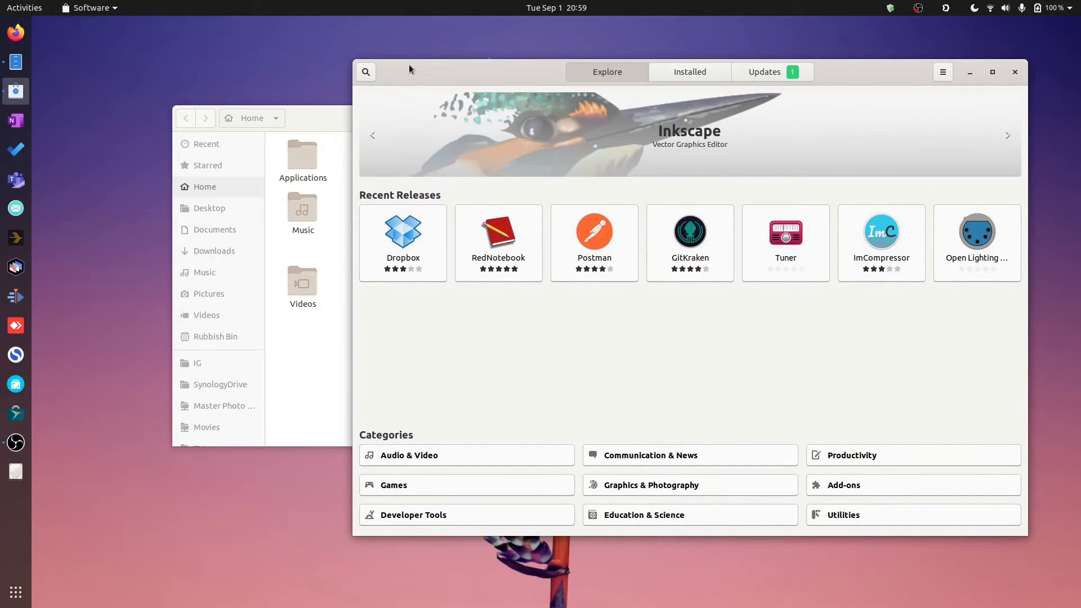
mouse_move(401, 66)
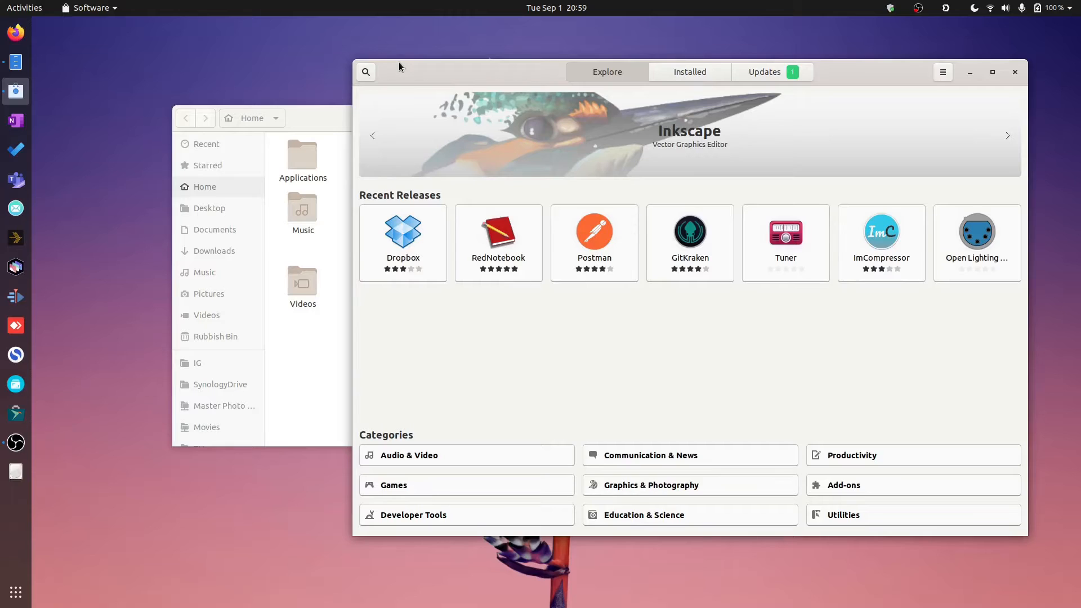
mouse_move(229, 88)
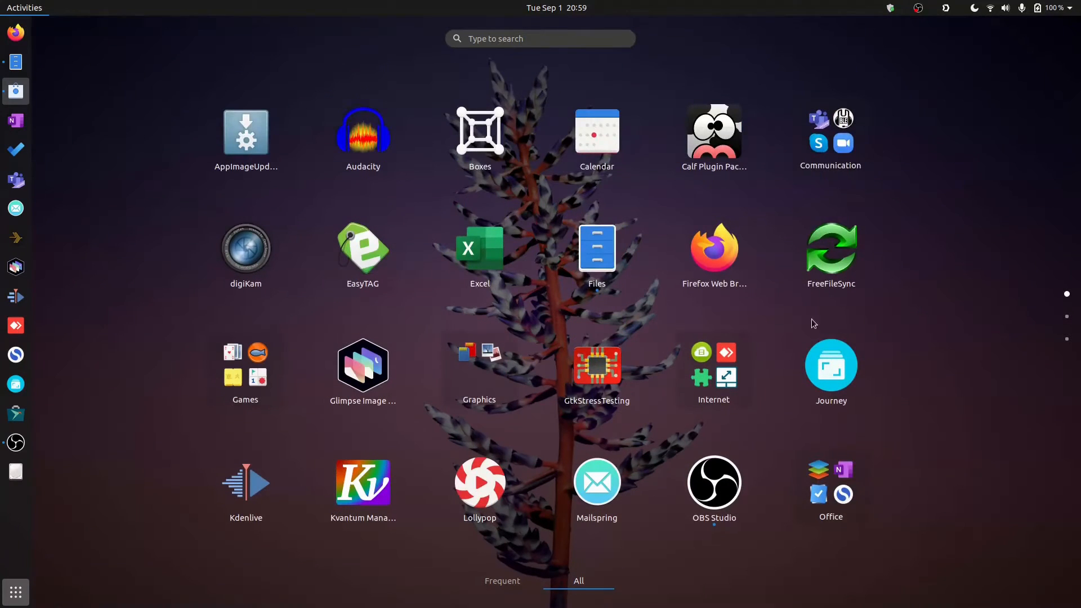
mouse_move(246, 246)
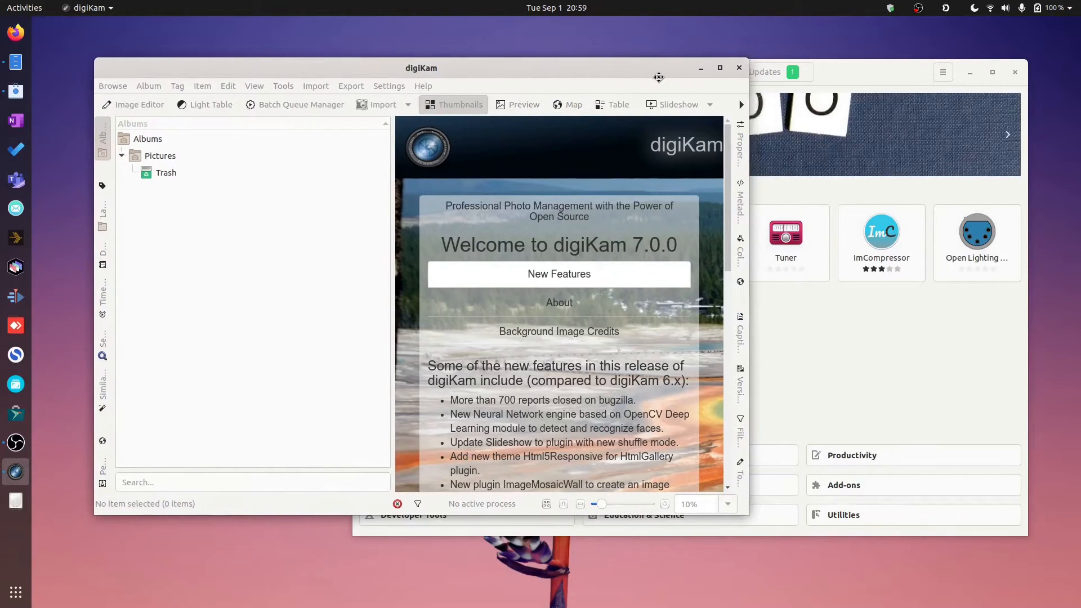
Step: Move the digiKam welcome window up and to the left on the desktop
left_click_drag(420, 68, 399, 57)
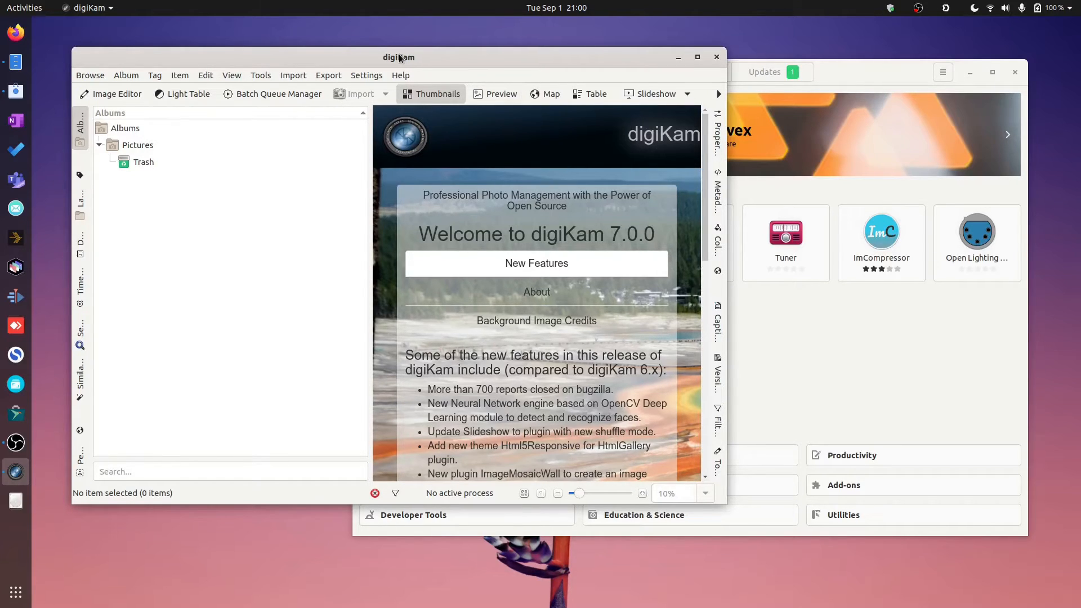
left_click_drag(399, 57, 379, 42)
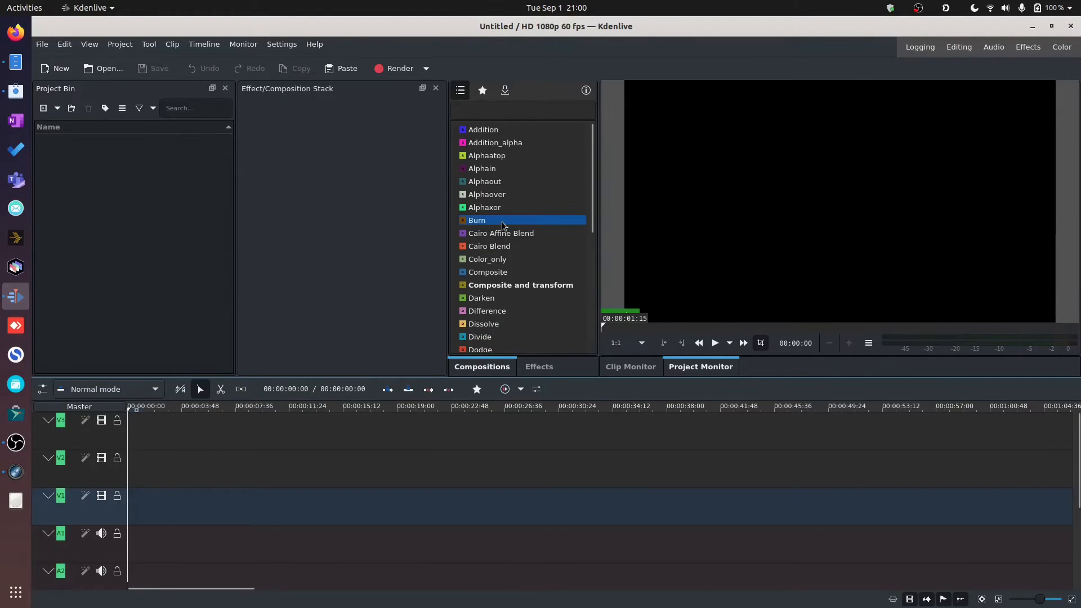
Step: View Kdenlive's Compositions list, then return to the digiKam window
left_click(171, 44)
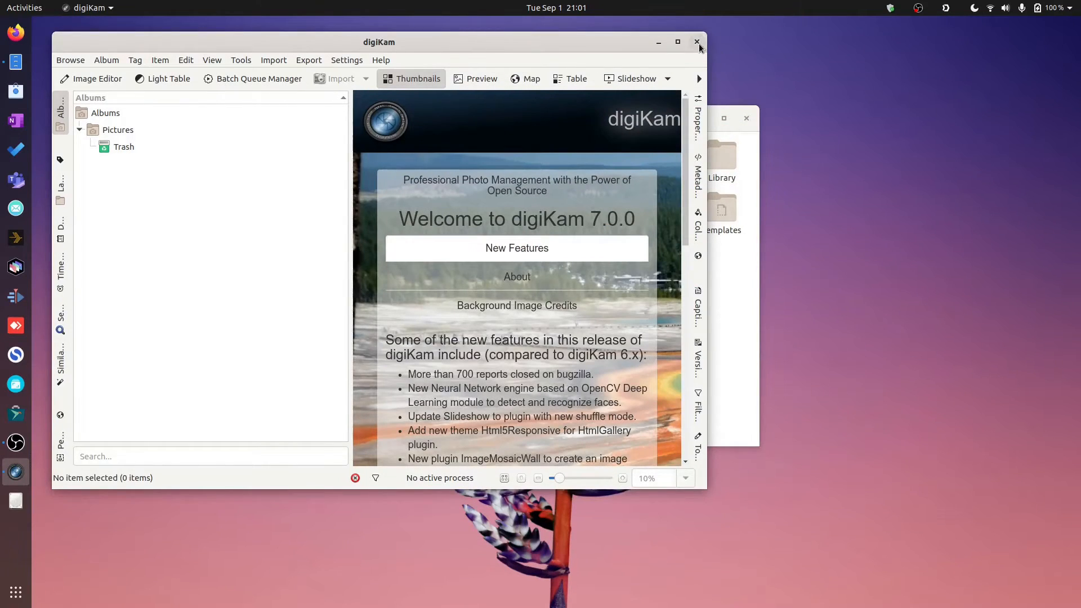
Step: Close the digiKam window, leaving the empty desktop
left_click(697, 41)
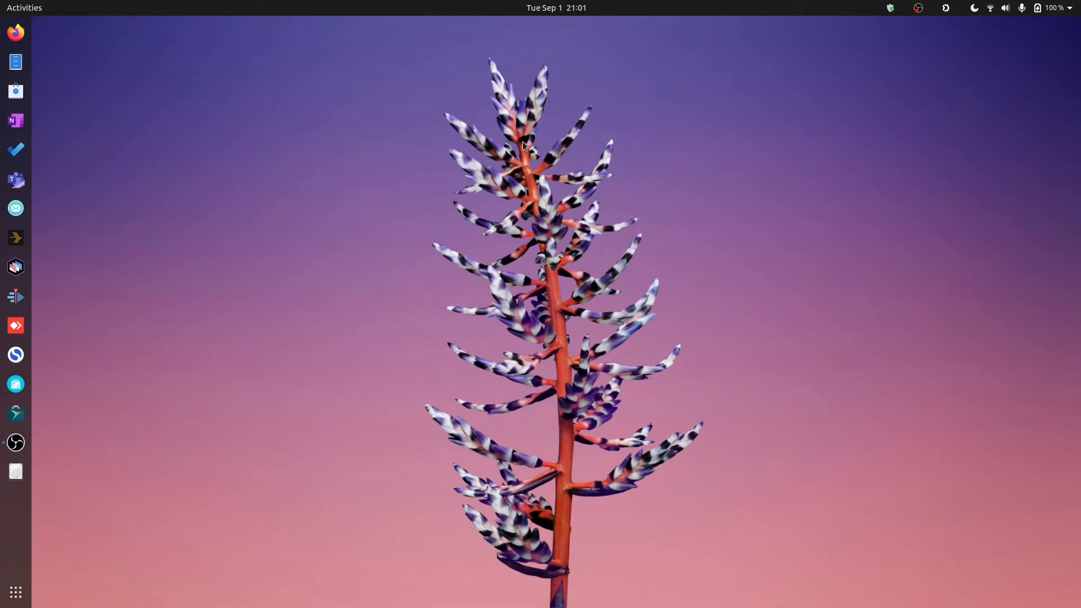
mouse_move(428, 136)
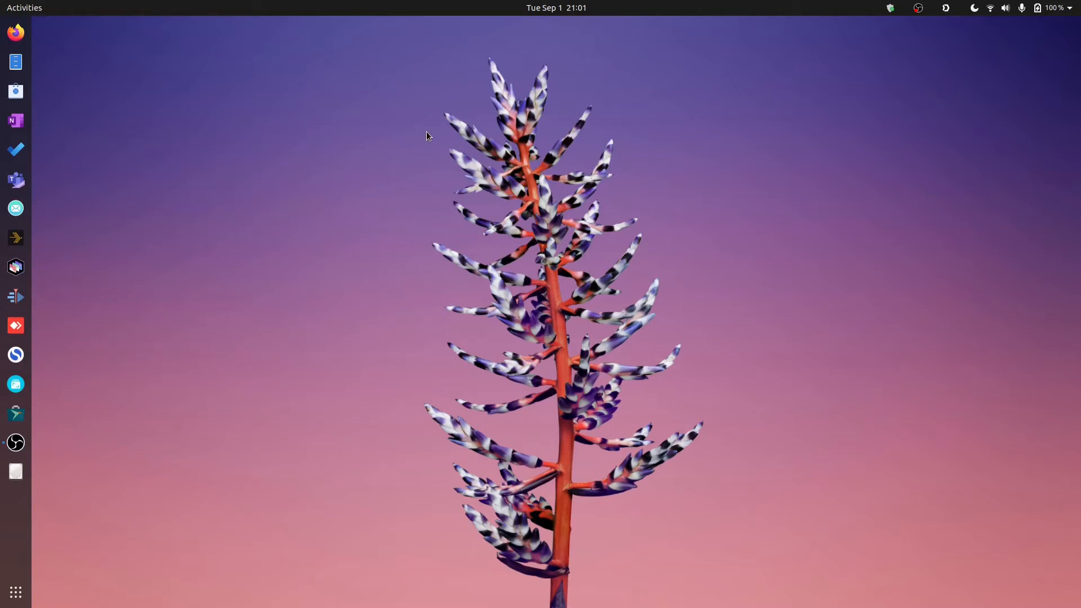
mouse_move(450, 133)
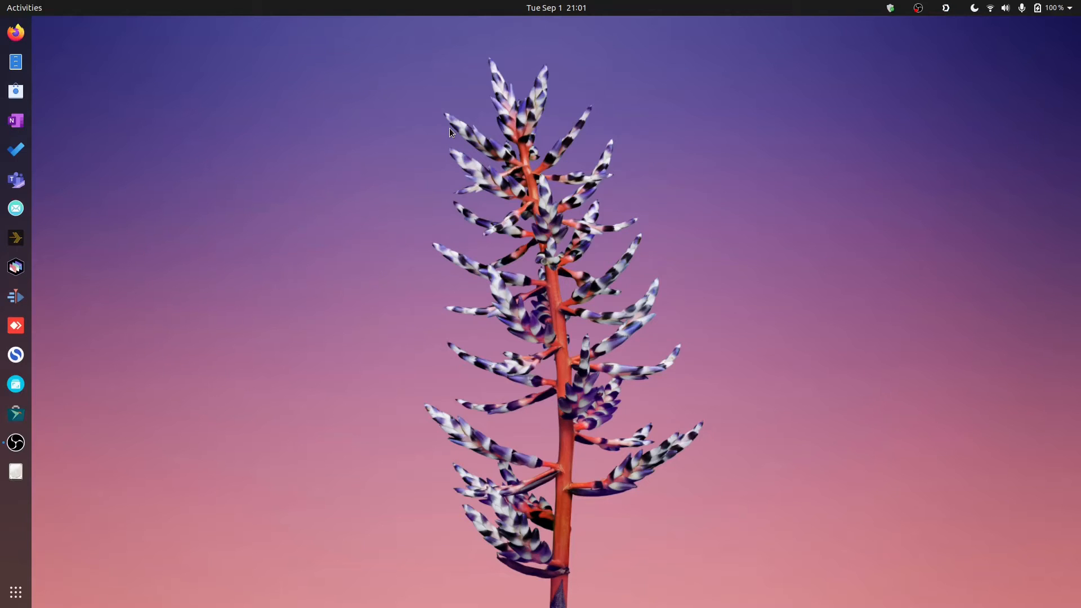
mouse_move(351, 169)
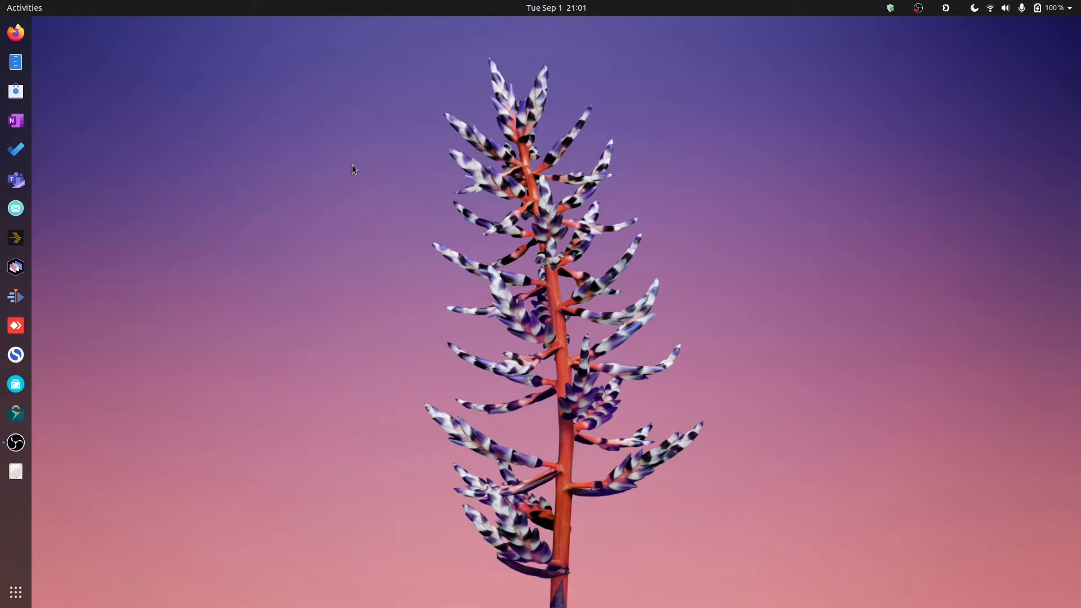
mouse_move(222, 188)
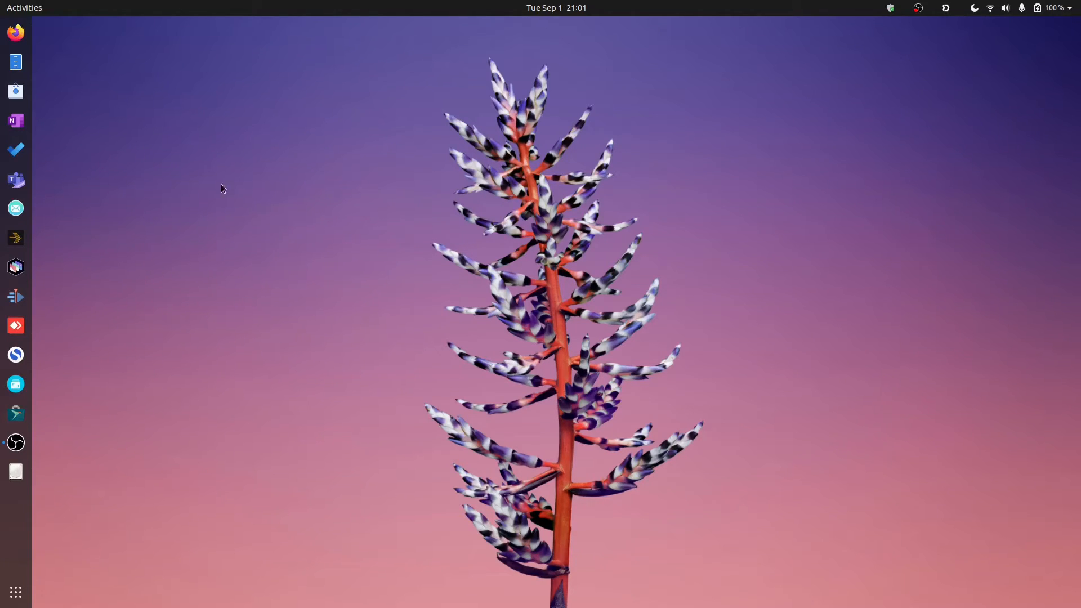
mouse_move(15, 33)
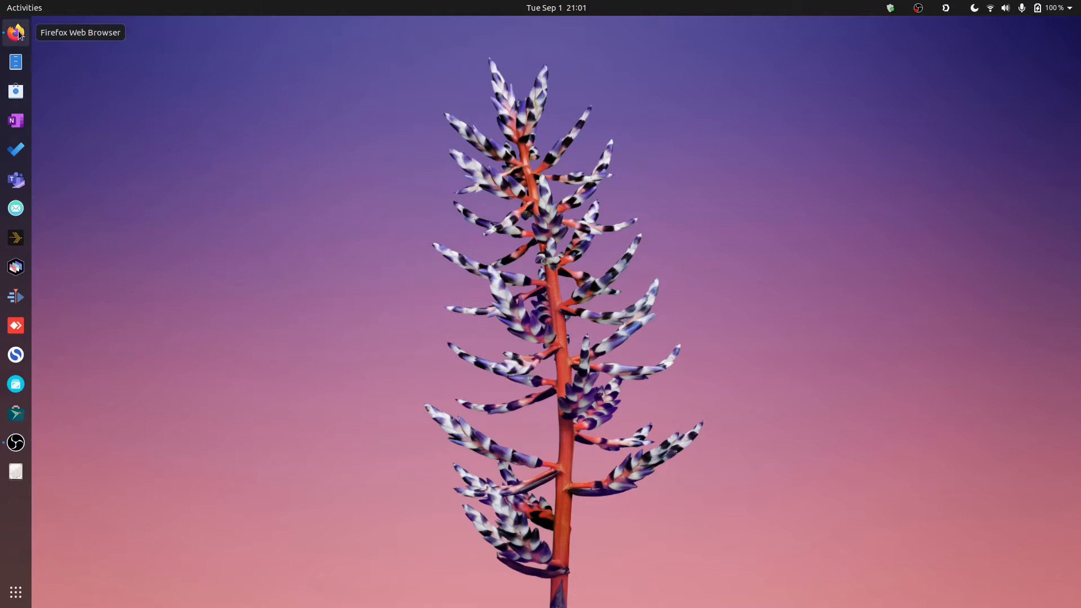
Step: Launch Kvantum Manager from search, centre and enlarge its window showing KvGnome active
type("kval")
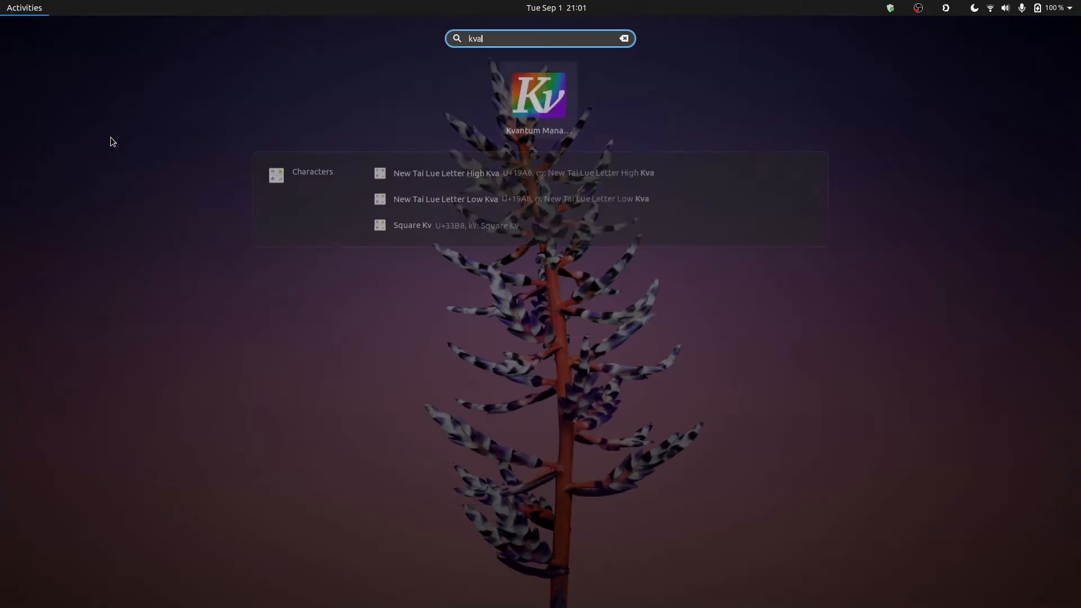
left_click(539, 94)
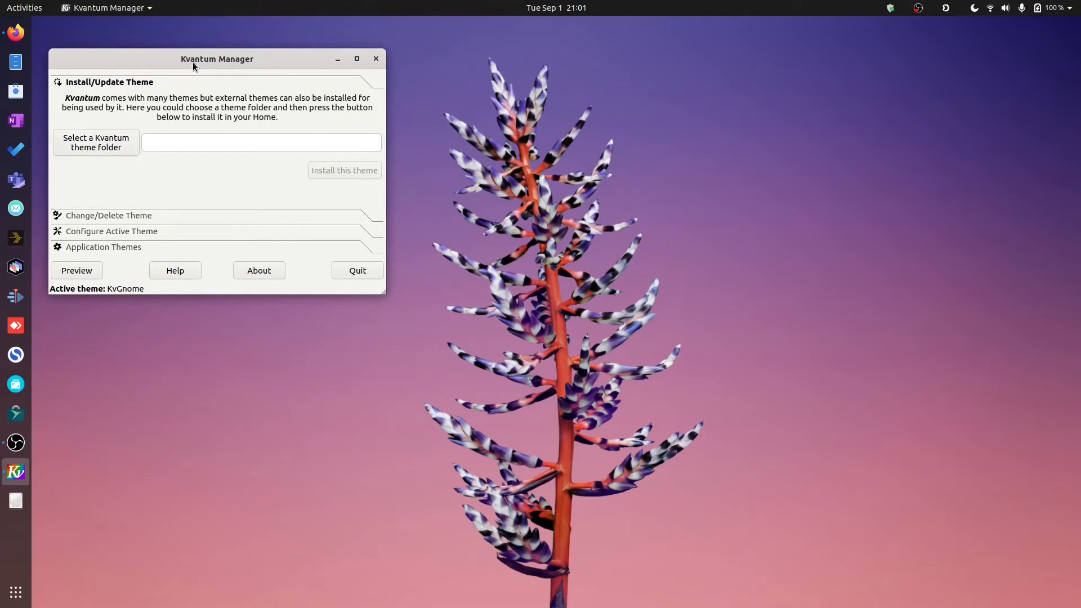
left_click_drag(217, 59, 555, 97)
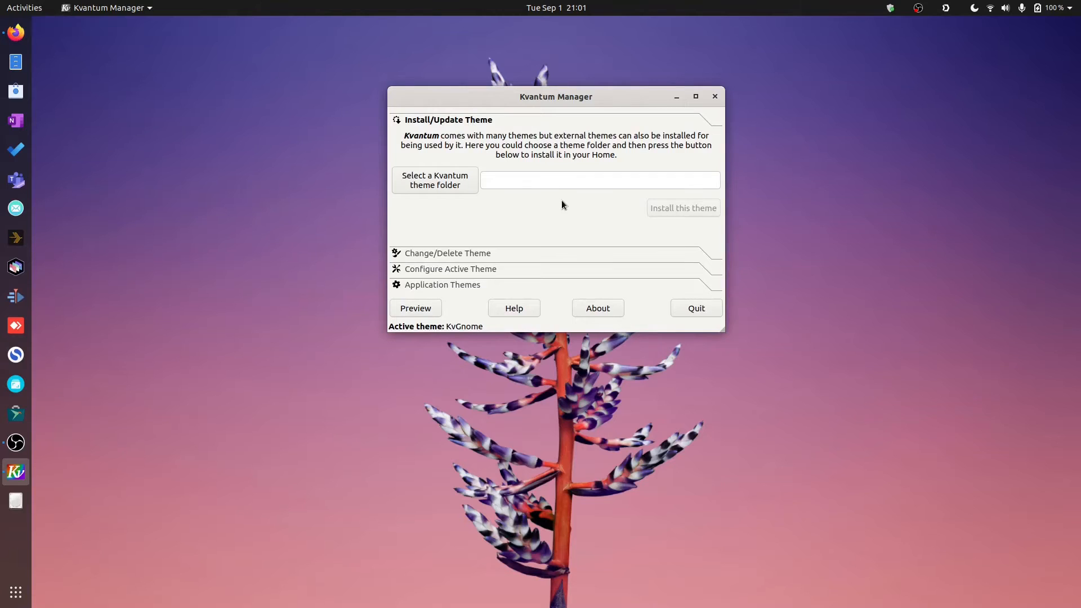
left_click_drag(723, 331, 738, 447)
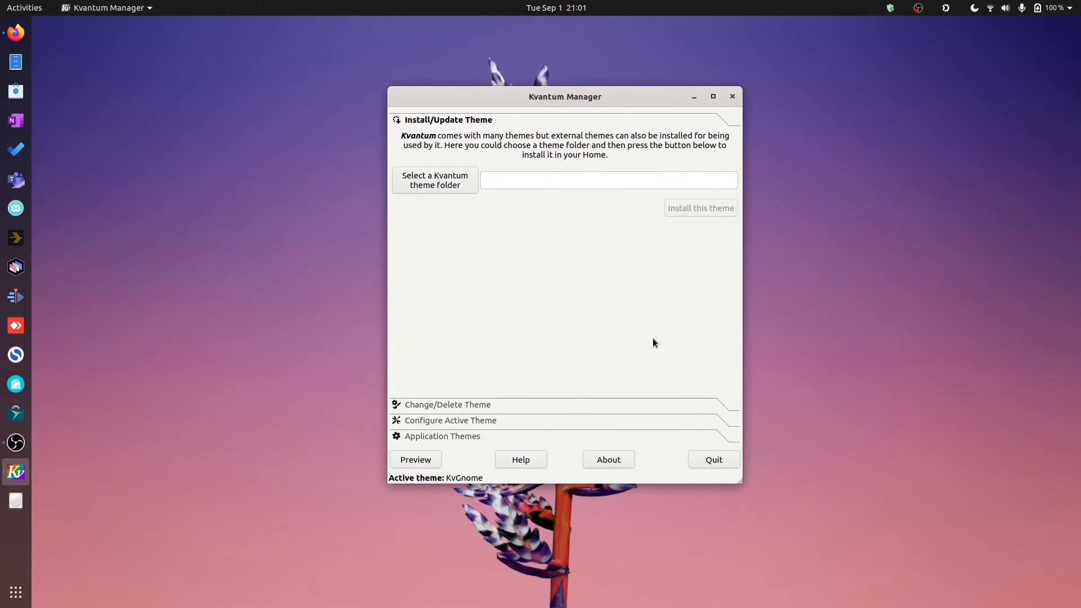
mouse_move(628, 302)
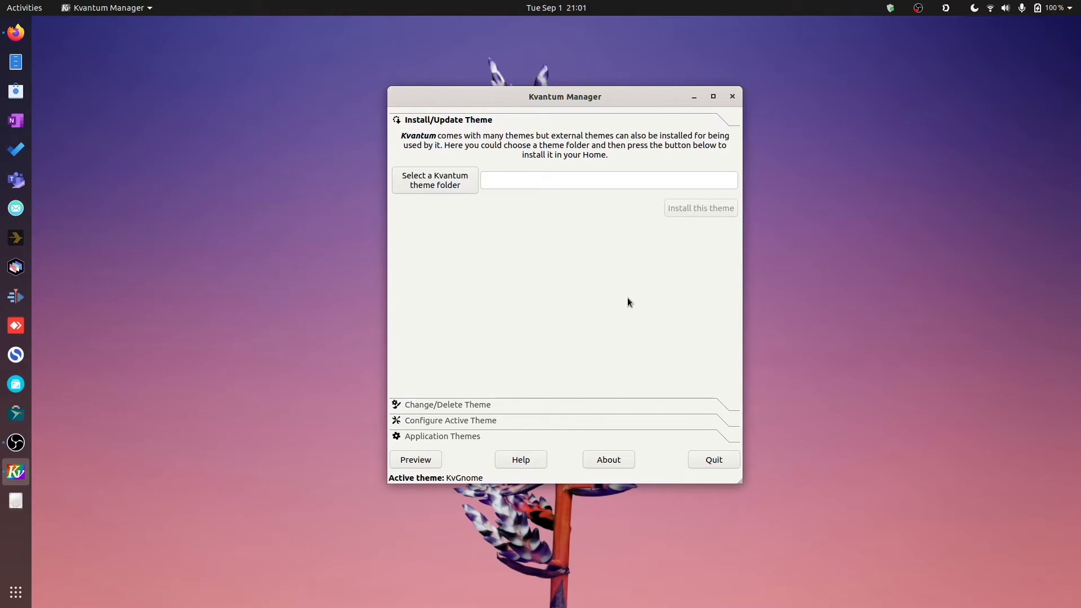
mouse_move(609, 303)
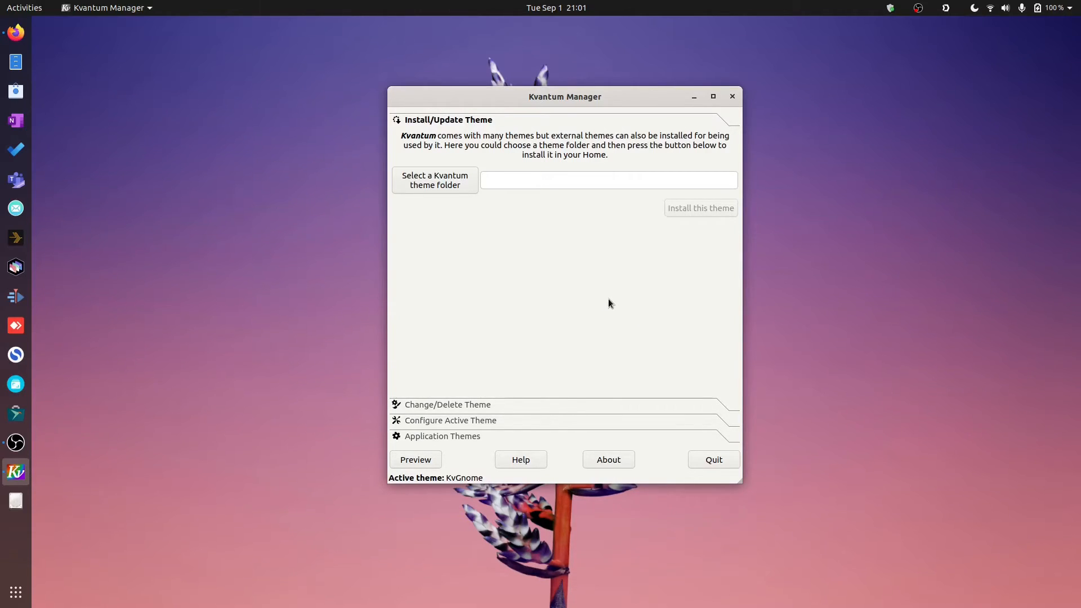
mouse_move(292, 266)
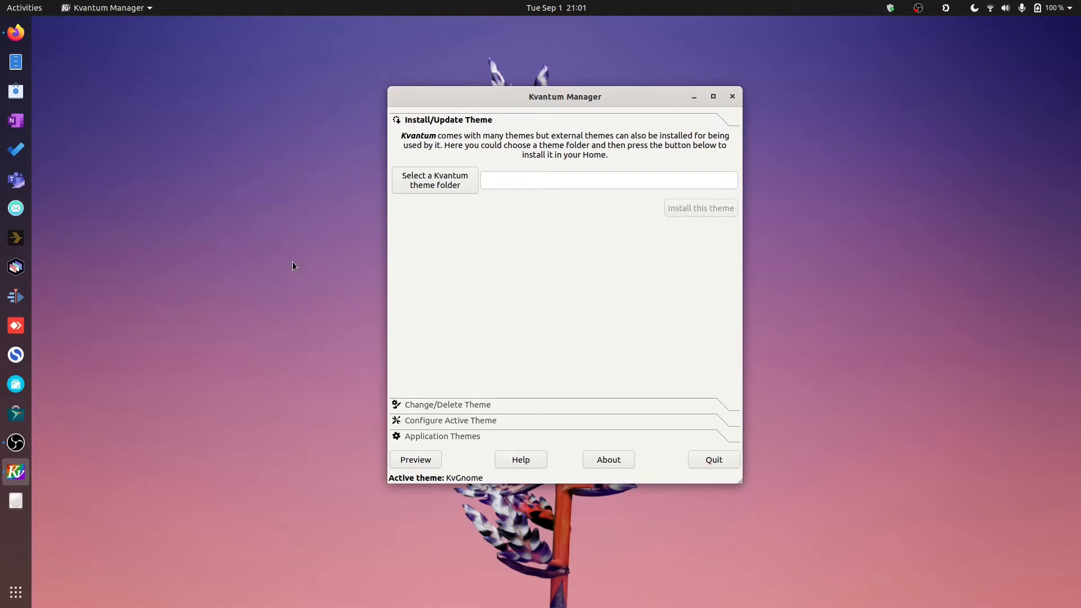
mouse_move(275, 271)
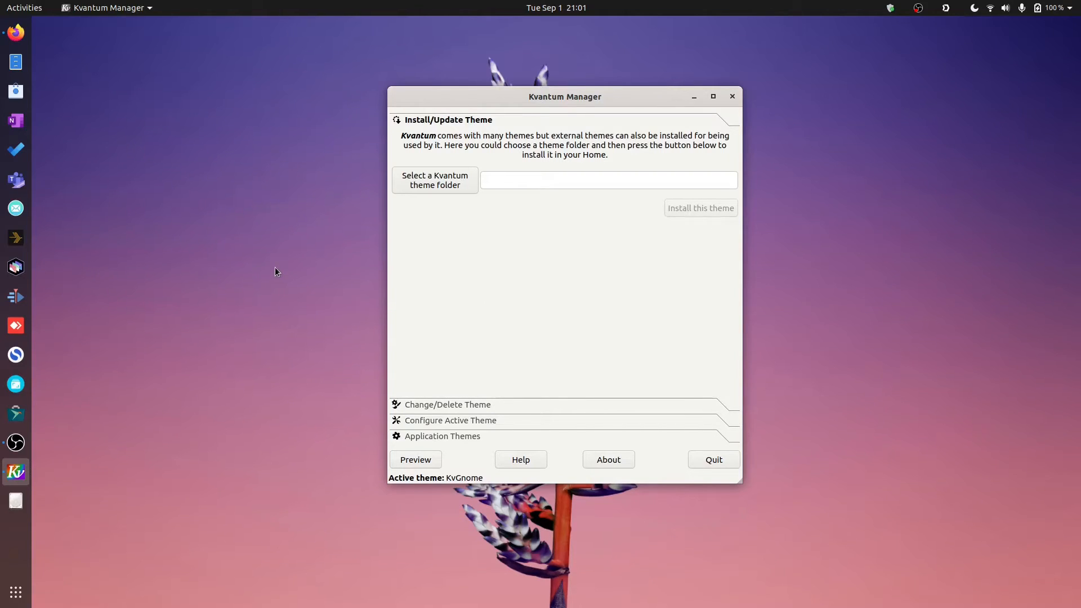
mouse_move(474, 201)
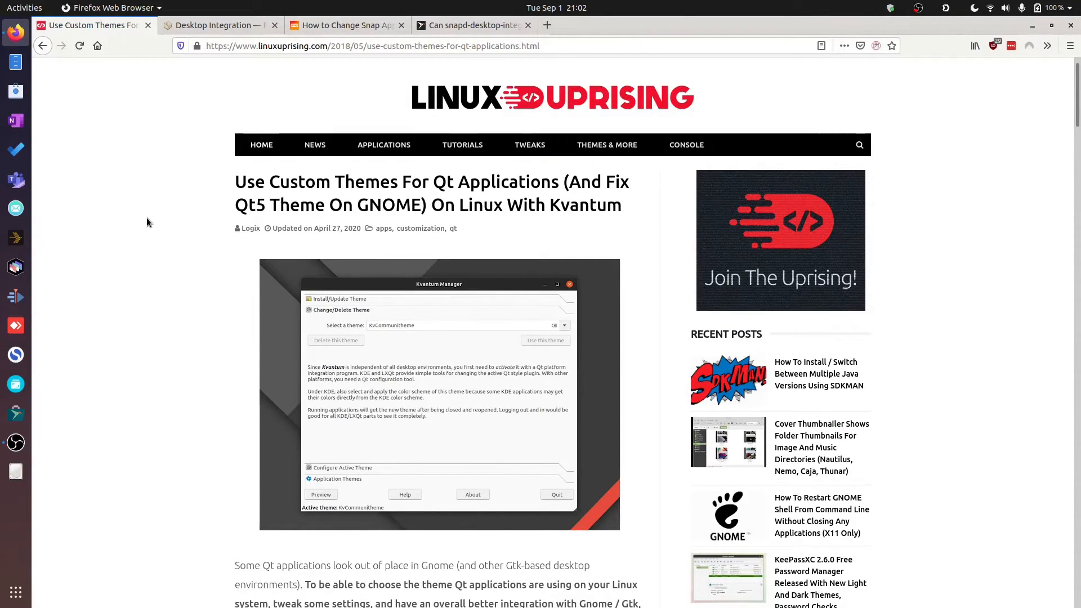
mouse_move(186, 220)
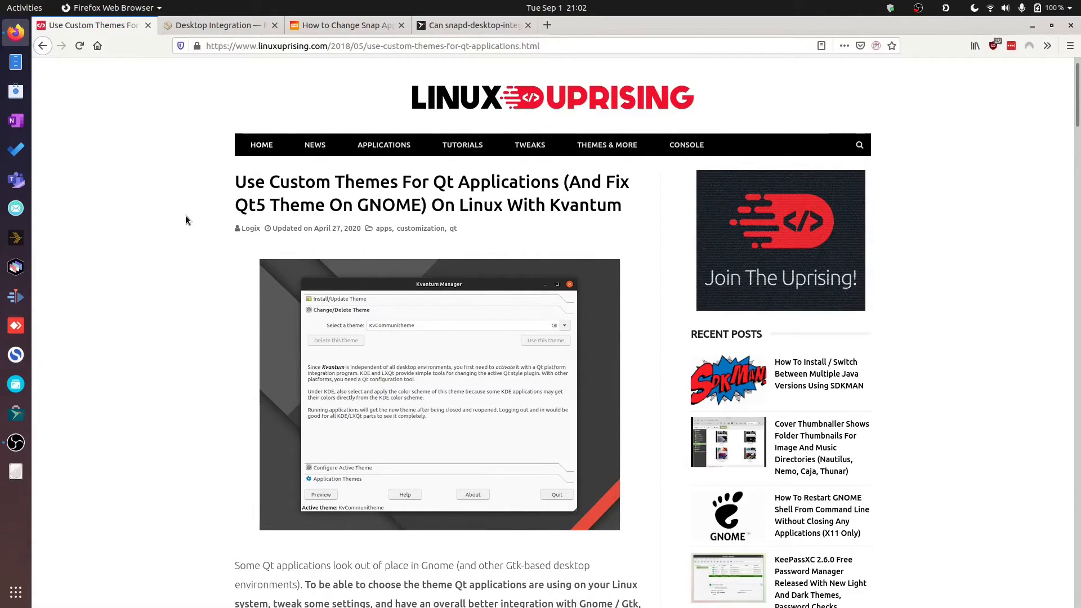
Step: Scroll through the article's Kvantum feature list down to the themed application screenshots
scroll("down", 3)
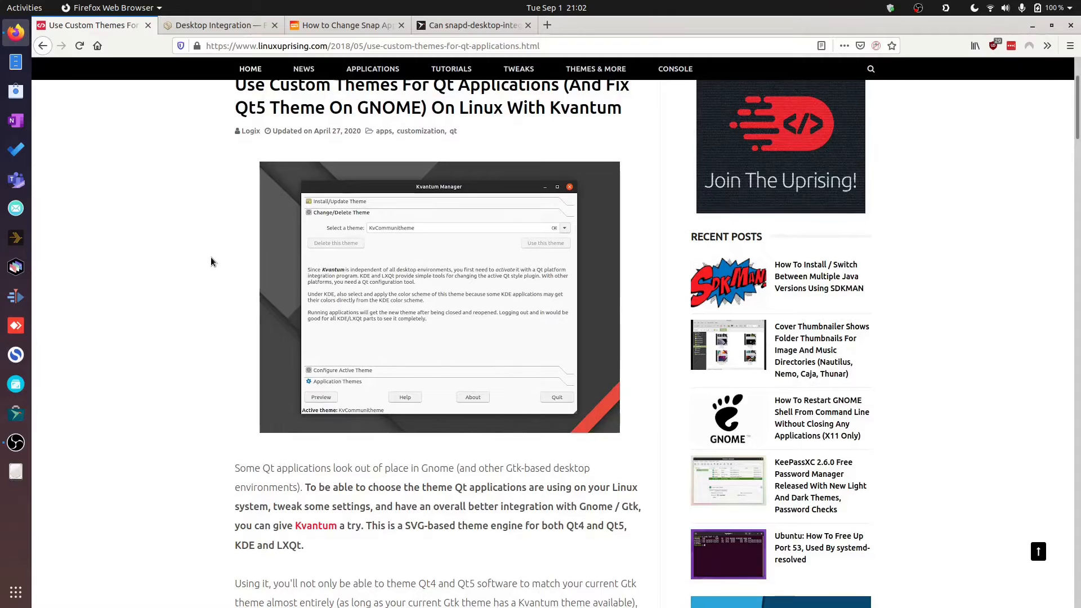
scroll("down", 3)
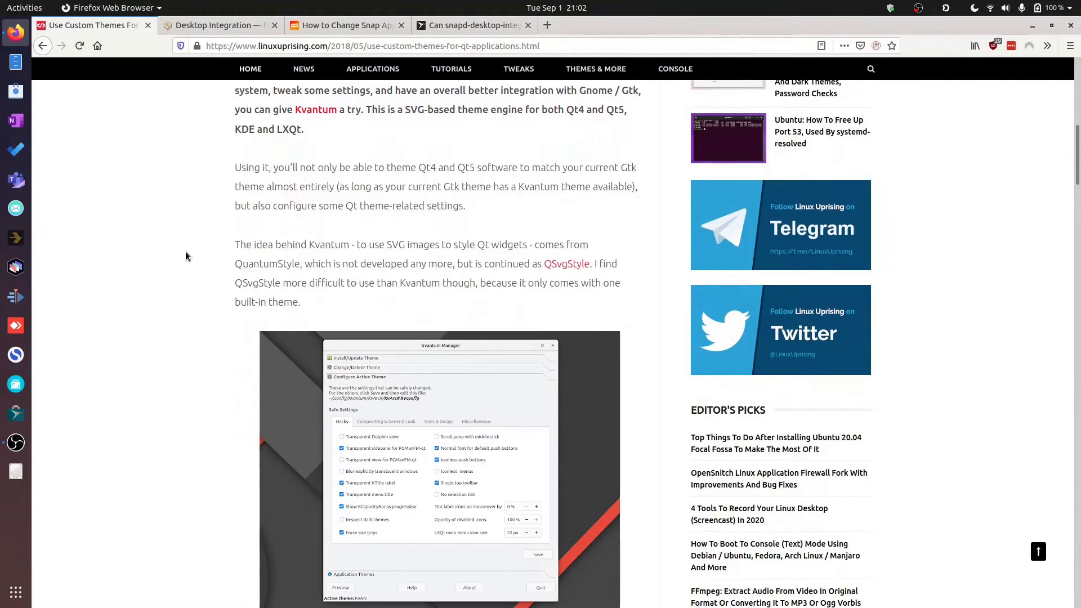
scroll("down", 3)
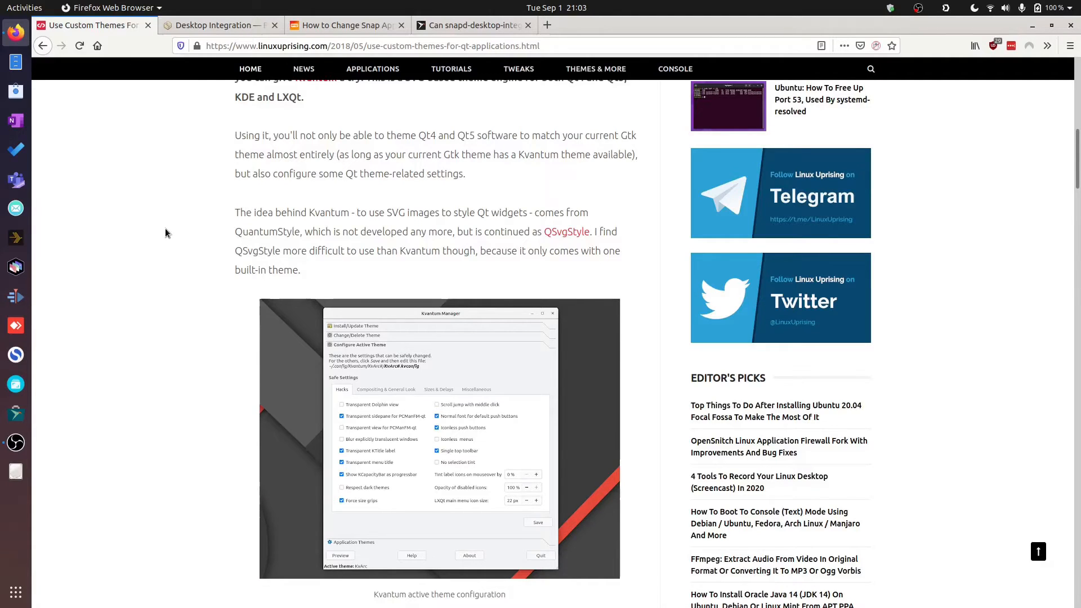
mouse_move(177, 295)
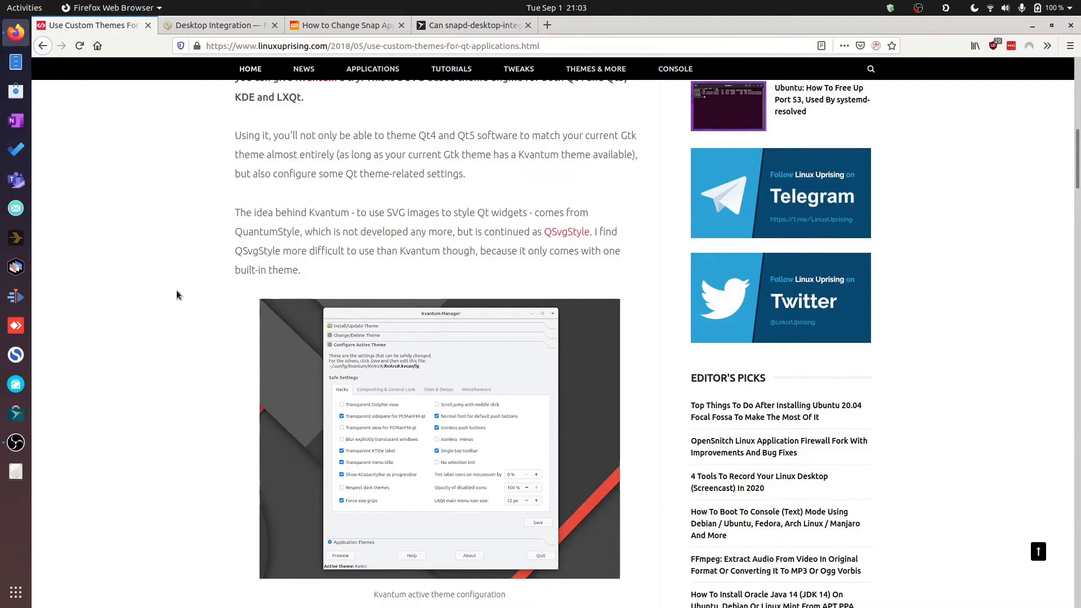
scroll("down", 3)
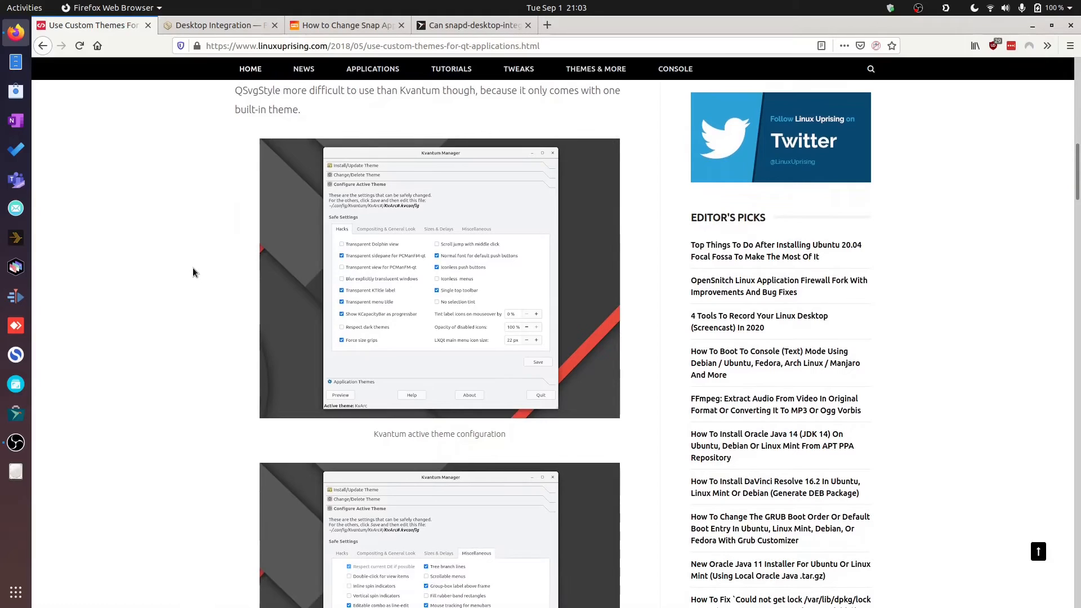
mouse_move(201, 260)
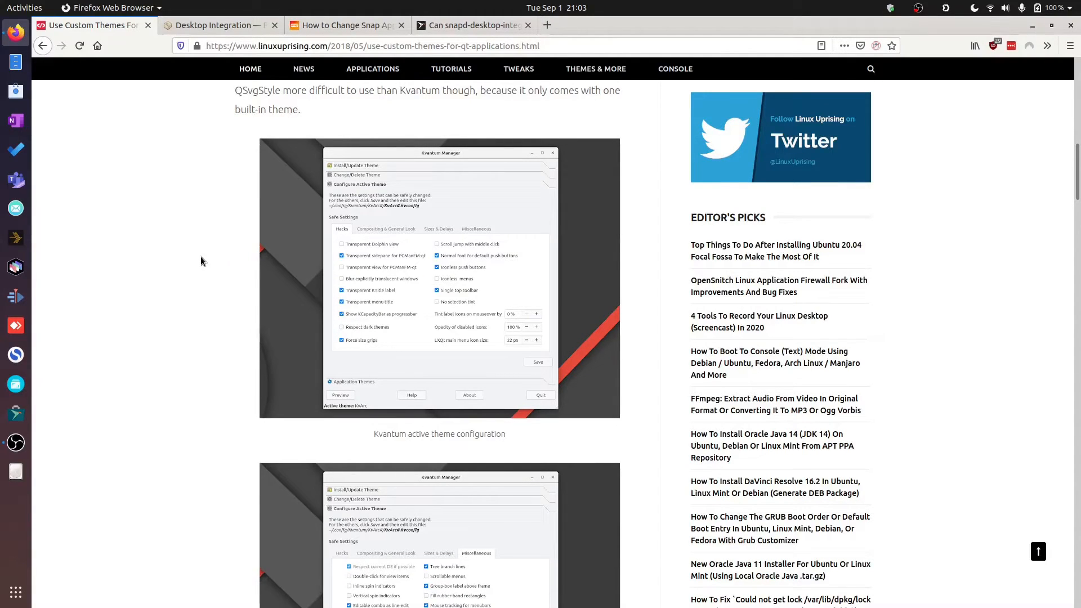
scroll("down", 3)
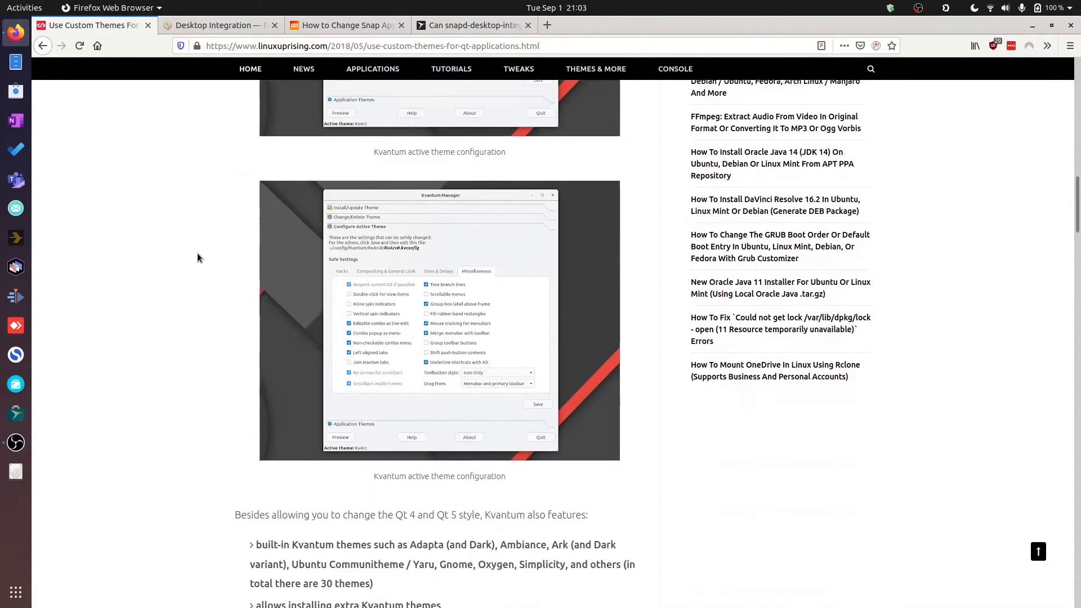
scroll("down", 3)
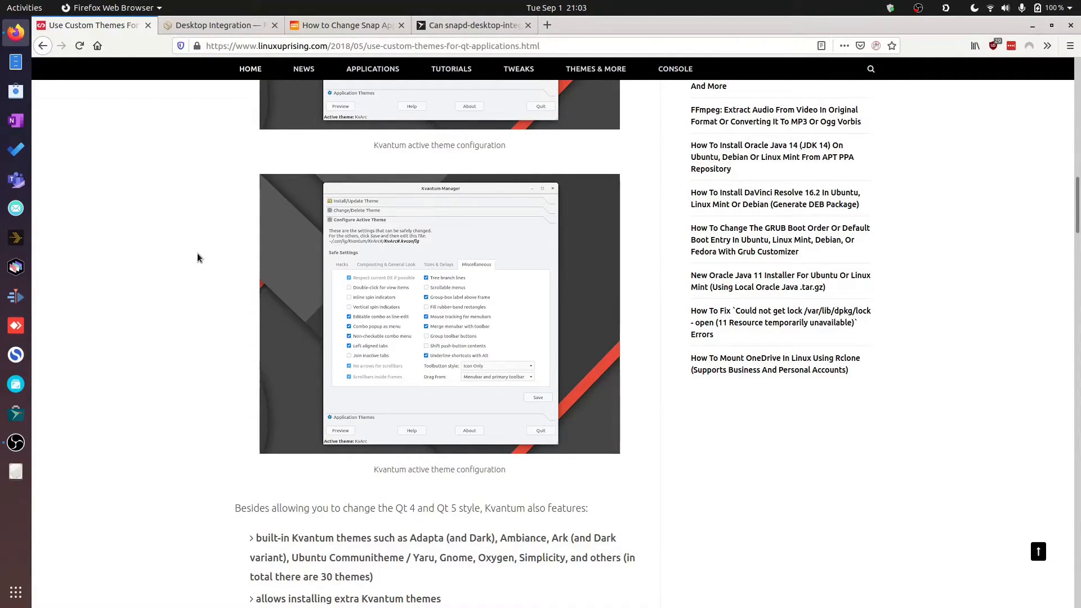
scroll("down", 3)
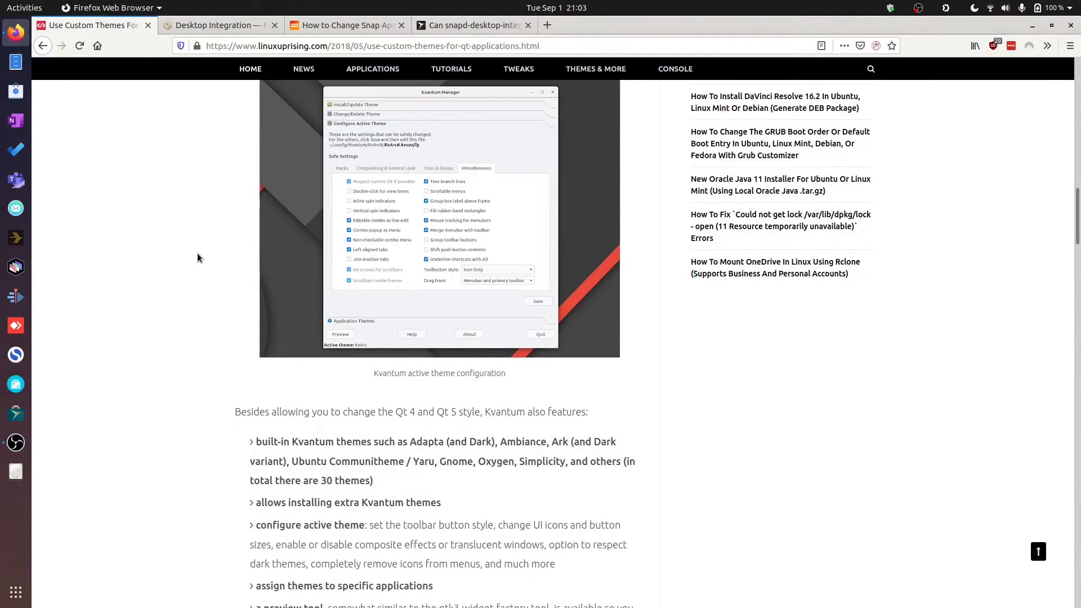
scroll("down", 3)
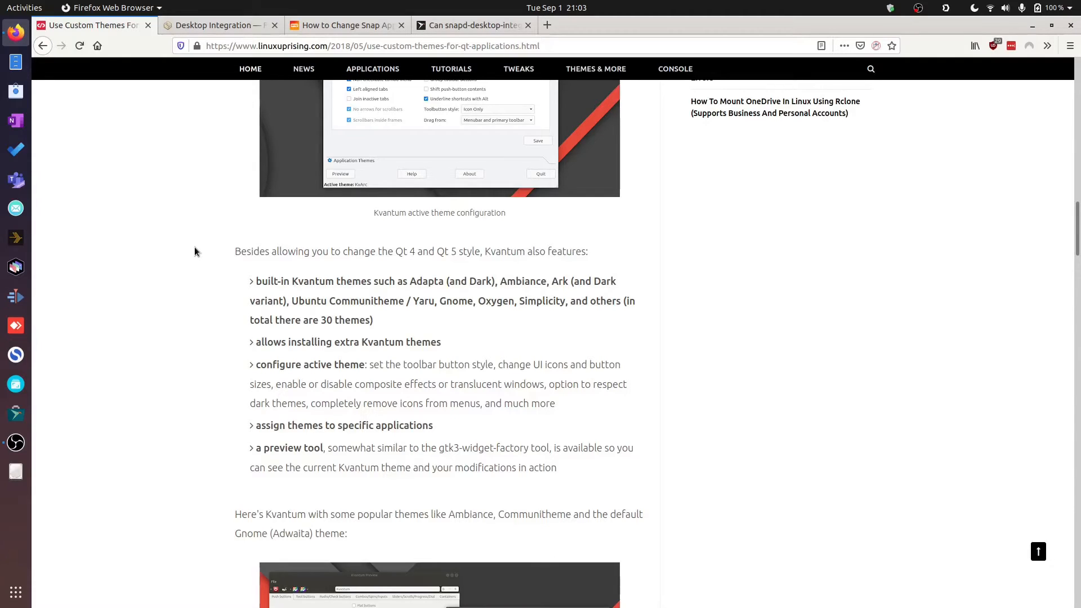
scroll("down", 3)
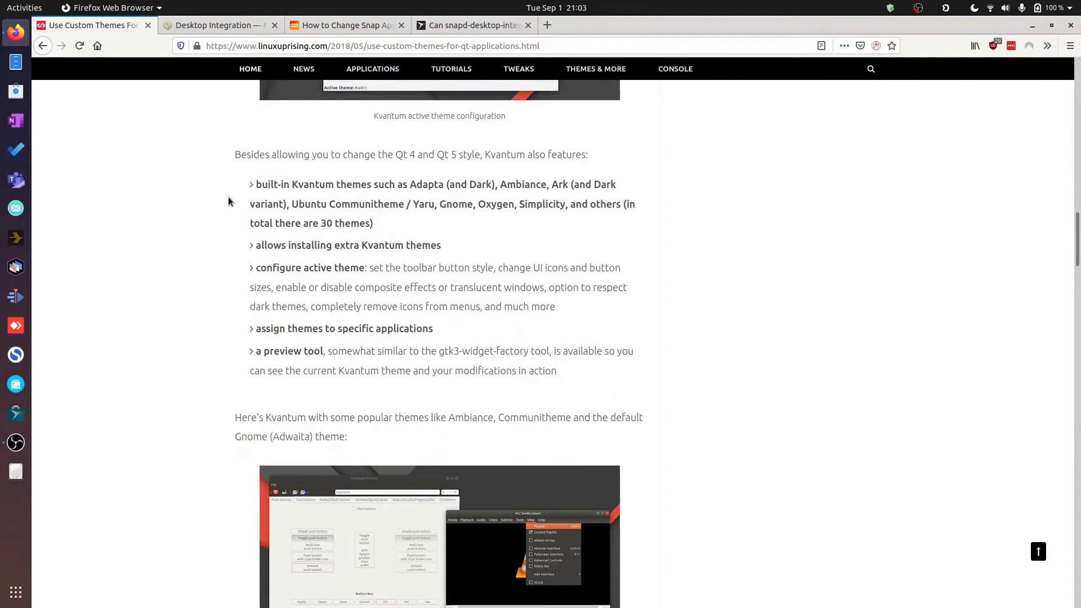
scroll("down", 3)
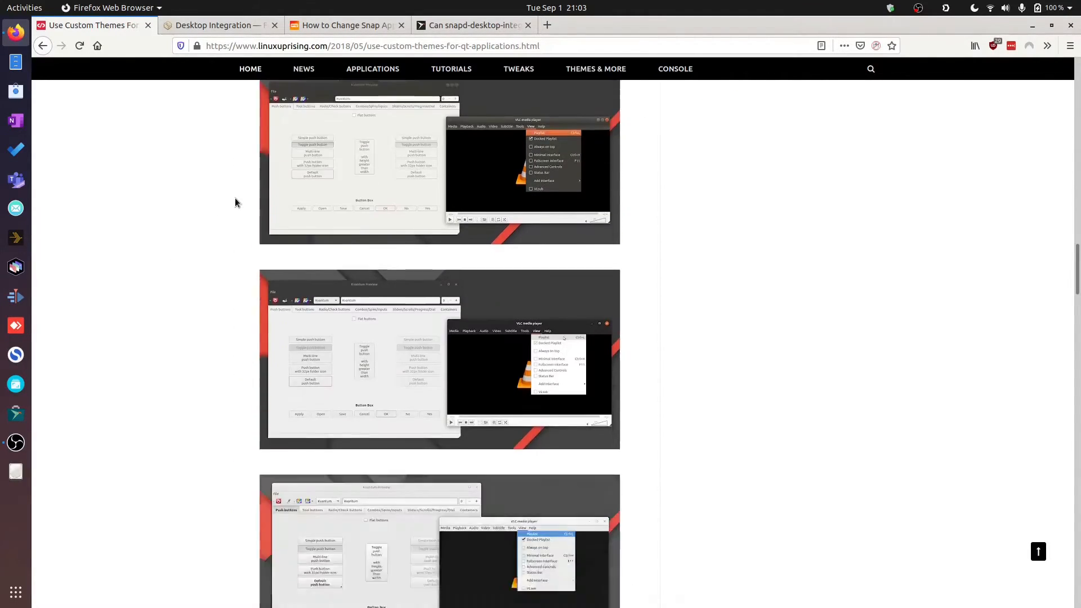
Step: Scroll through the 'Installing and using Kvantum' commands for each distribution
scroll("down", 3)
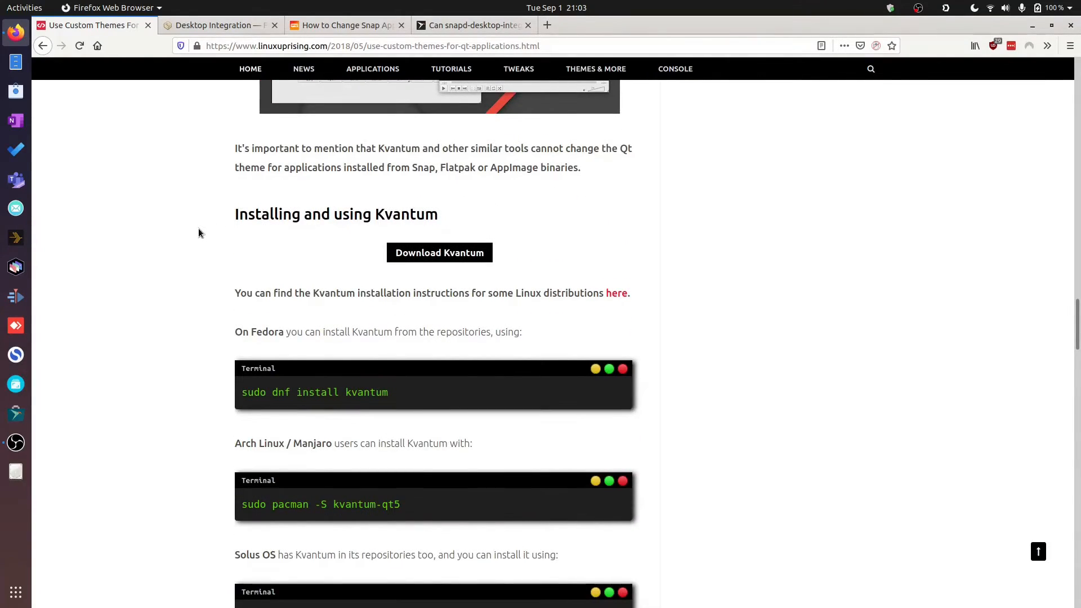
scroll("down", 3)
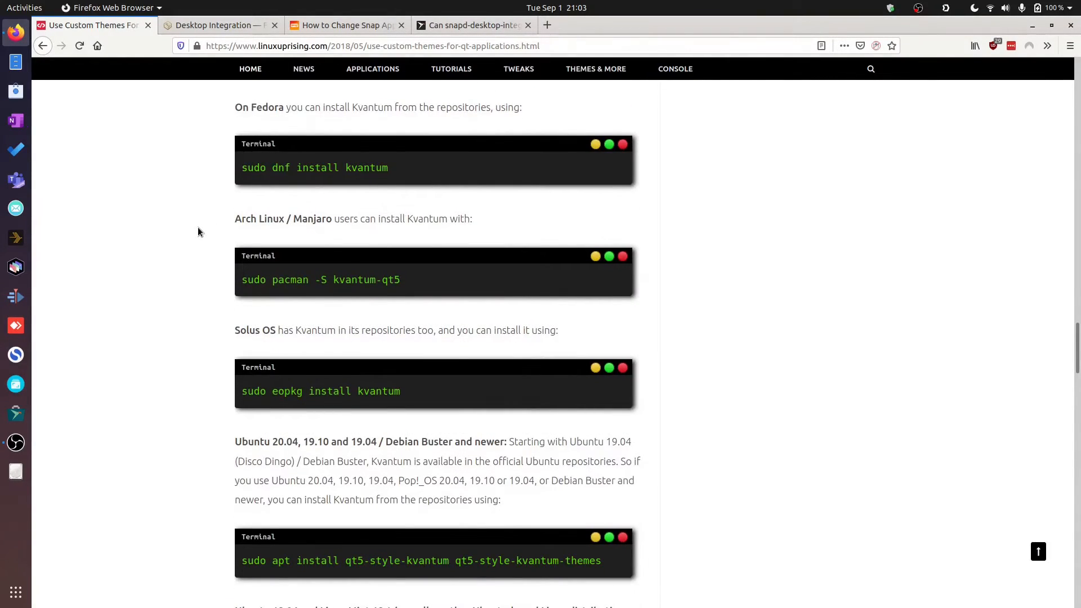
scroll("down", 3)
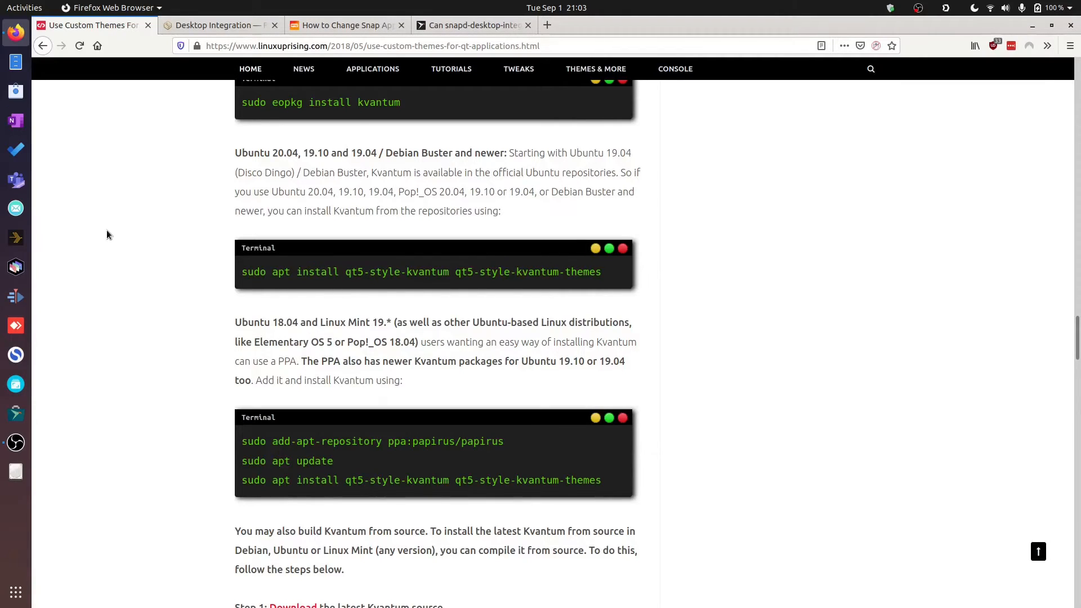
mouse_move(220, 235)
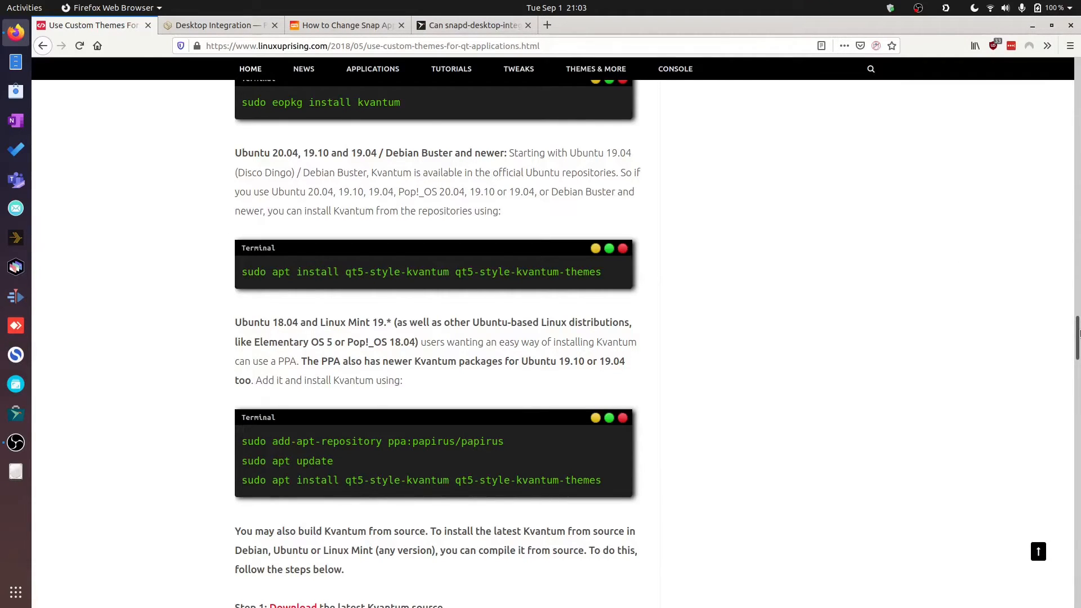
scroll("up", 3)
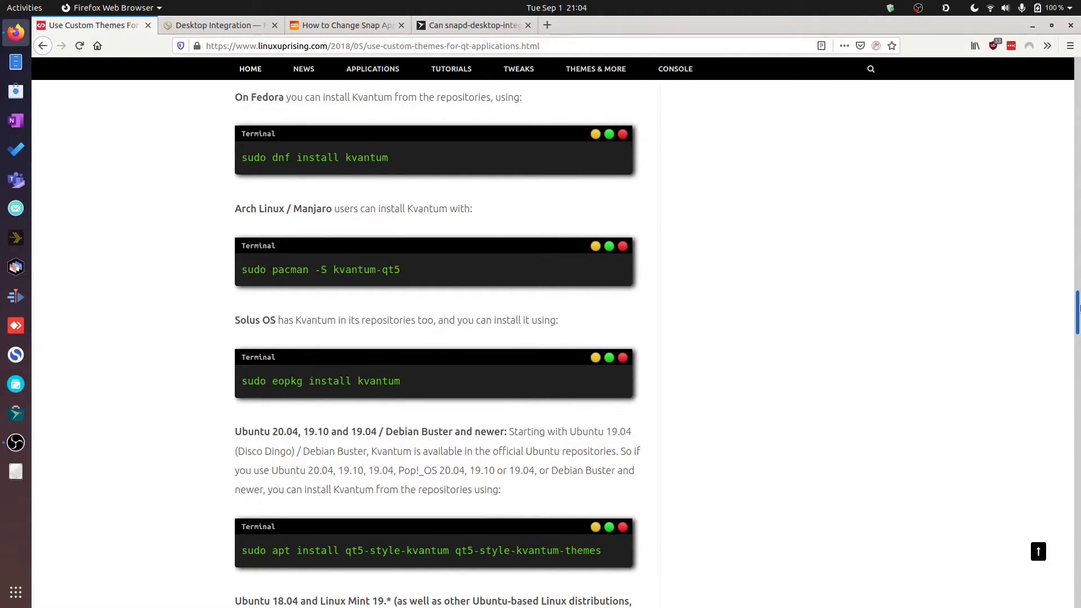
scroll("down", 3)
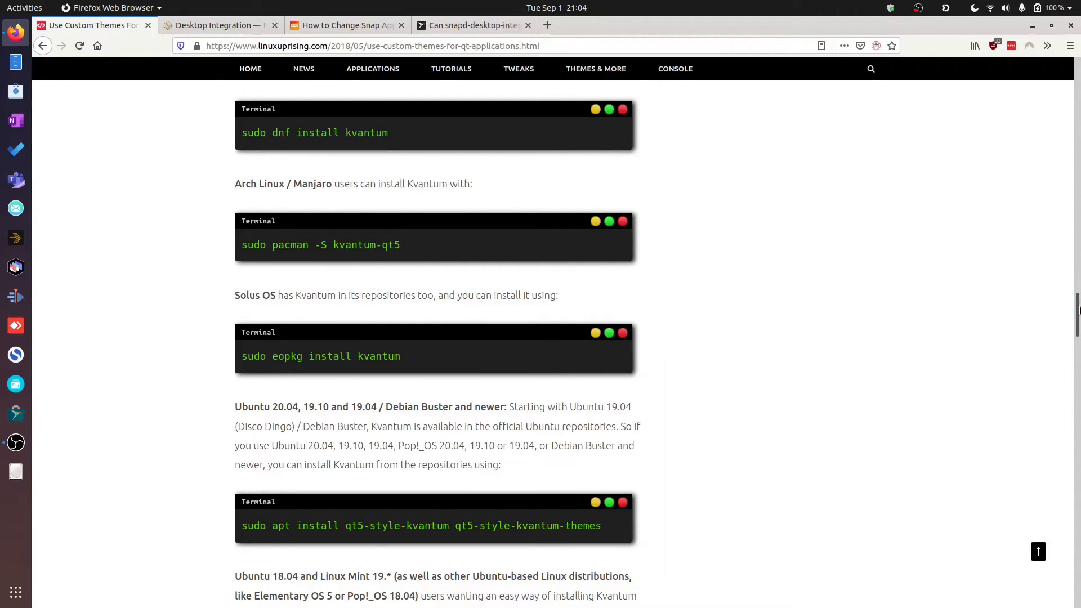
scroll("down", 3)
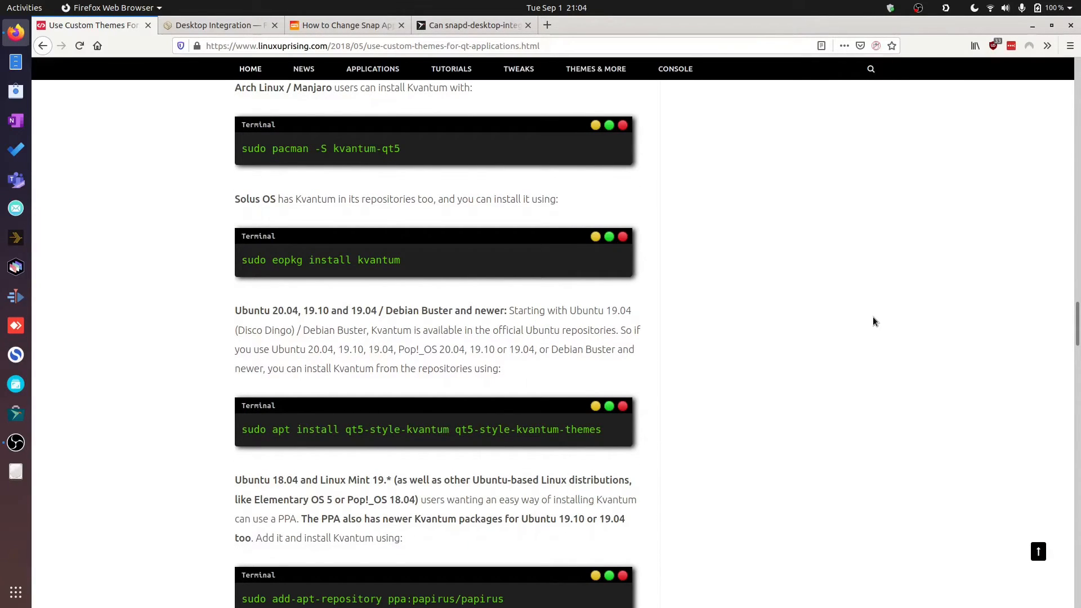
scroll("down", 3)
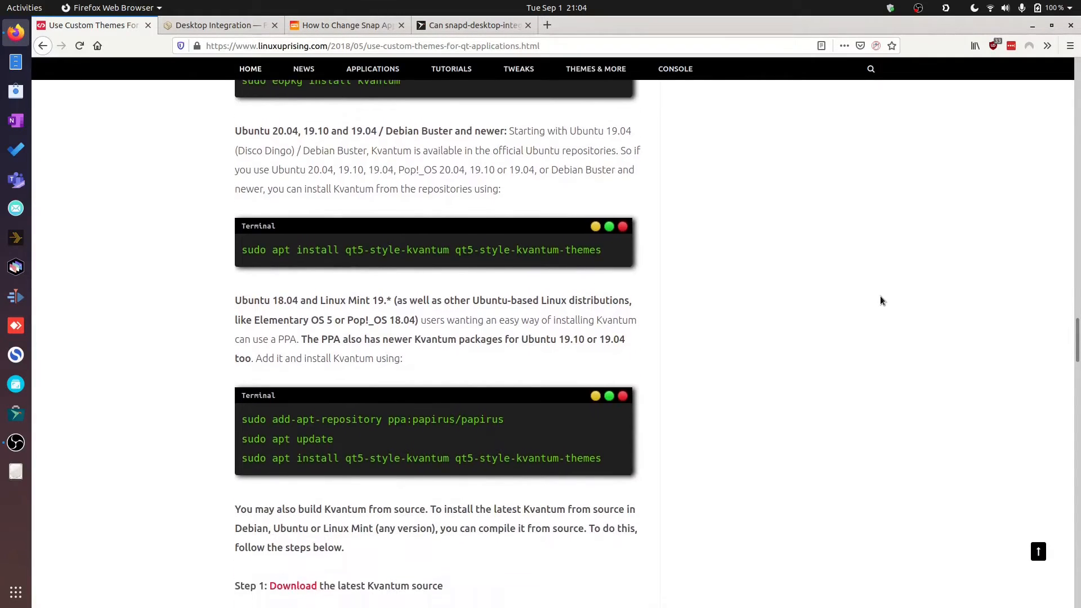
scroll("down", 3)
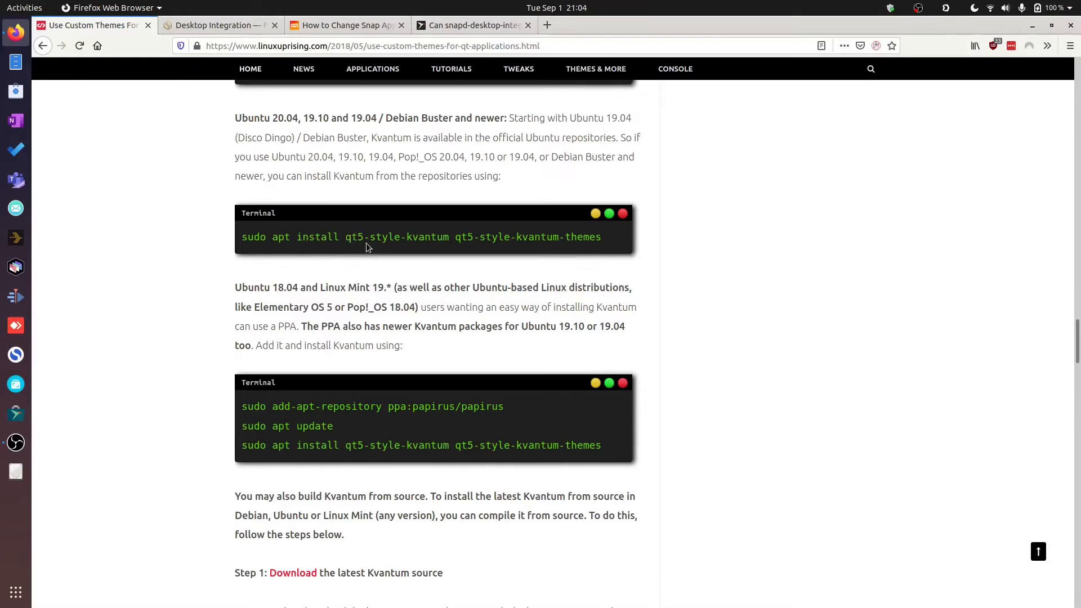
mouse_move(460, 256)
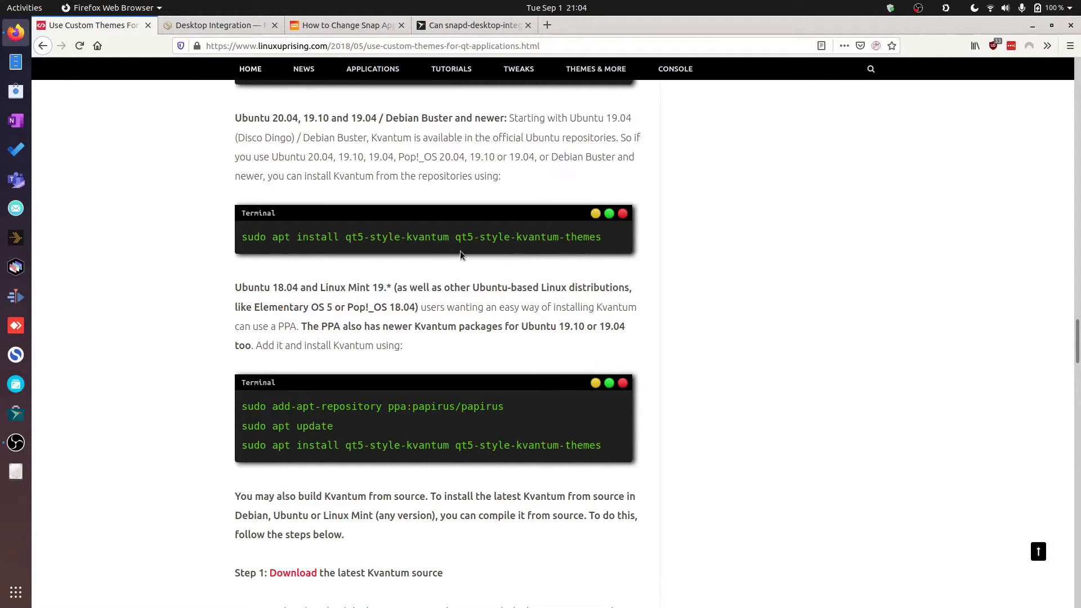
mouse_move(507, 236)
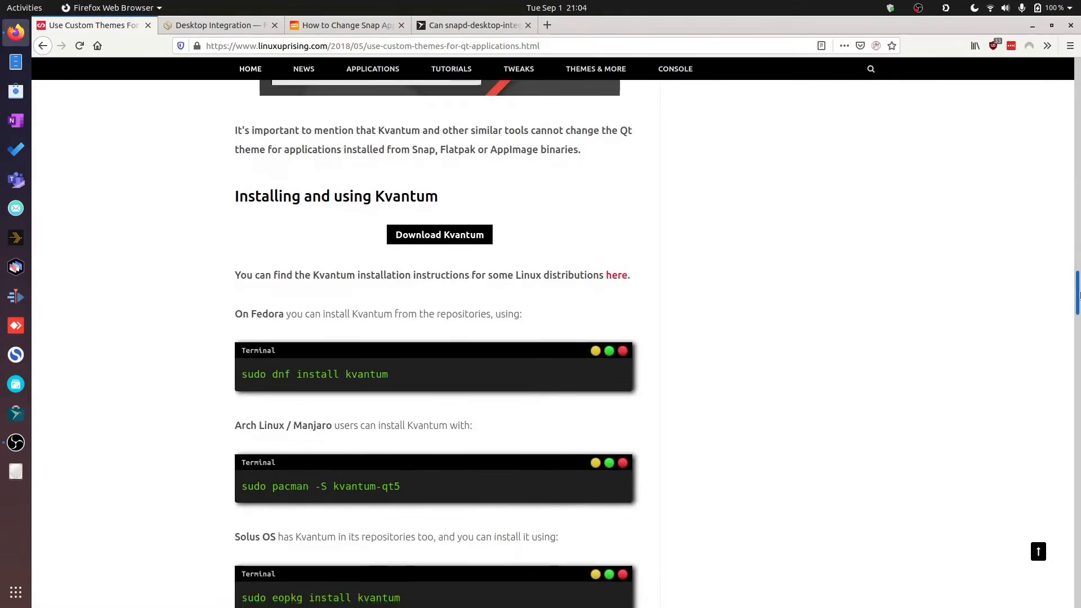
scroll("down", 3)
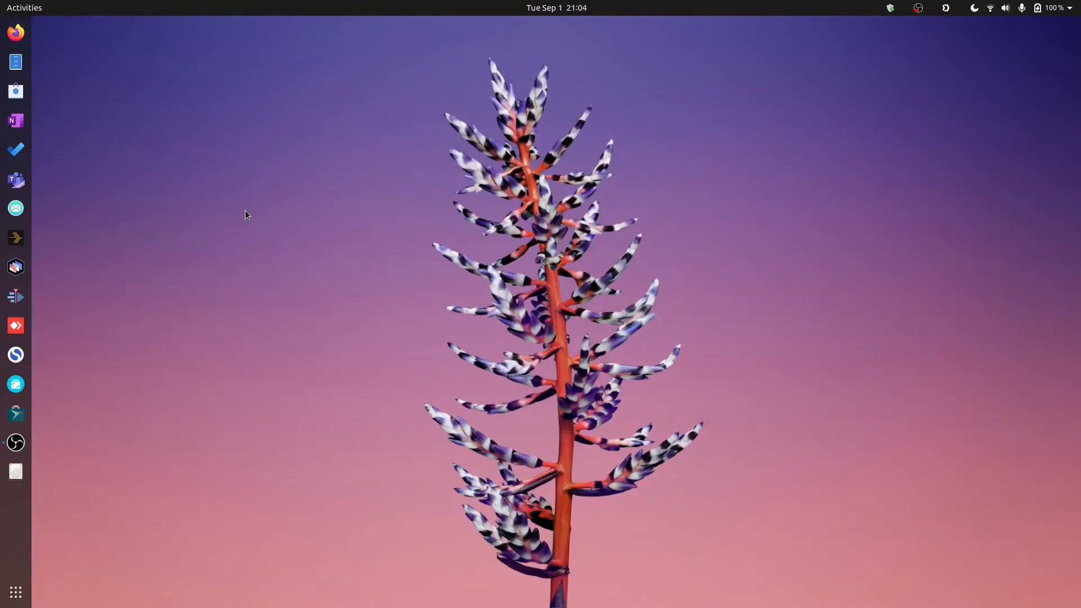
Step: Reopen Kvantum Manager via search and centre it, showing Install/Update Theme
type("kvant")
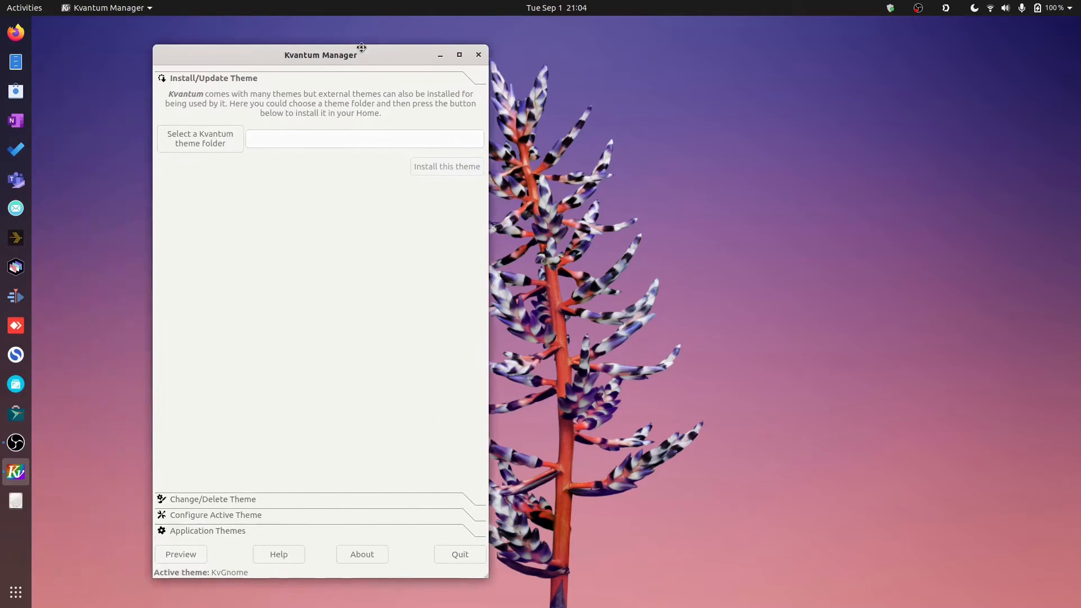
left_click_drag(321, 55, 450, 42)
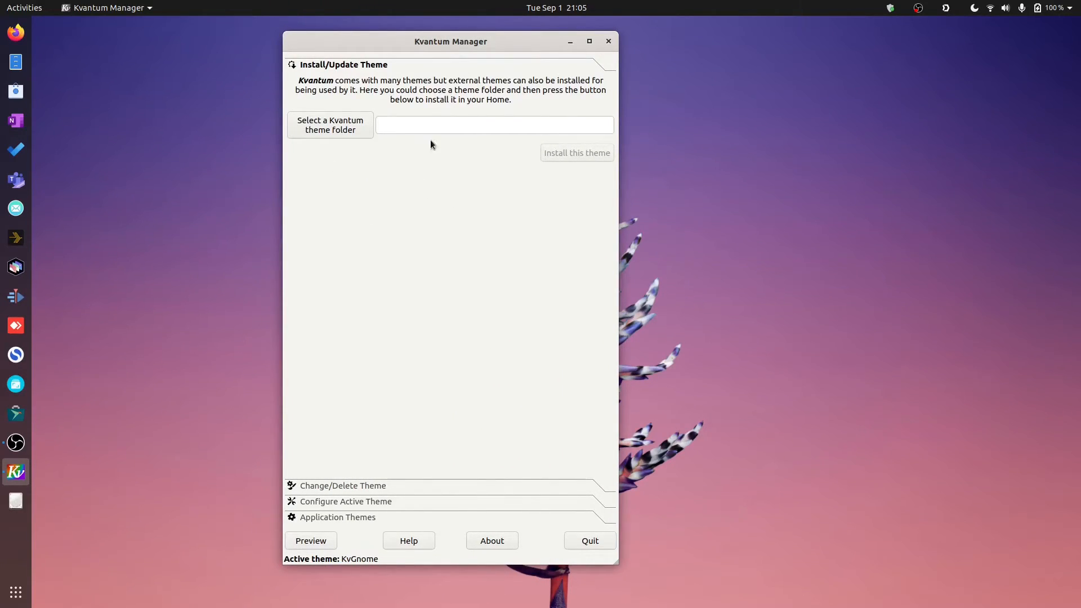
mouse_move(390, 250)
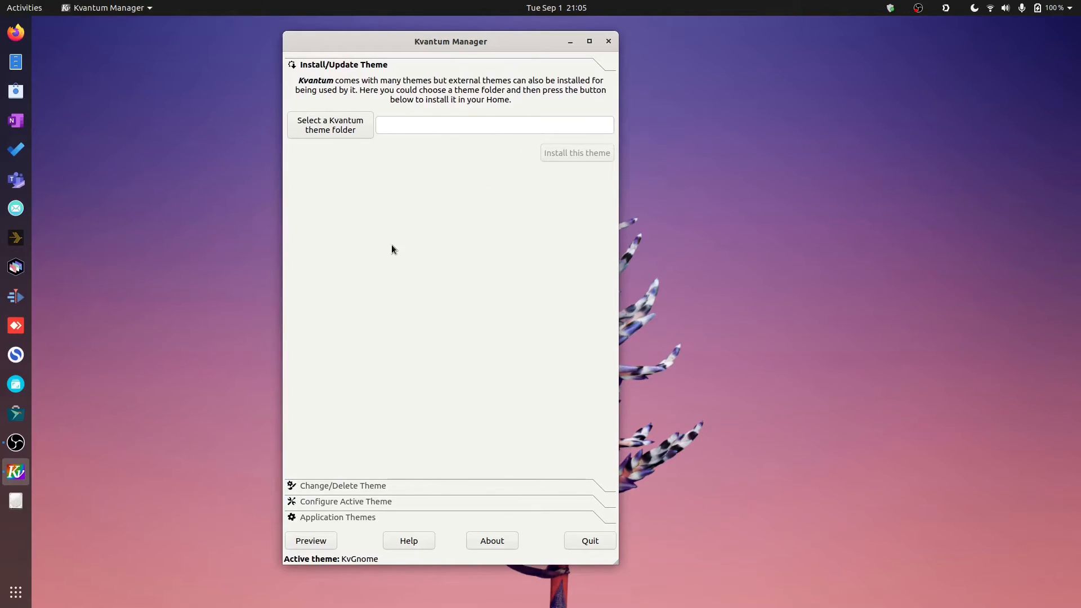
mouse_move(397, 284)
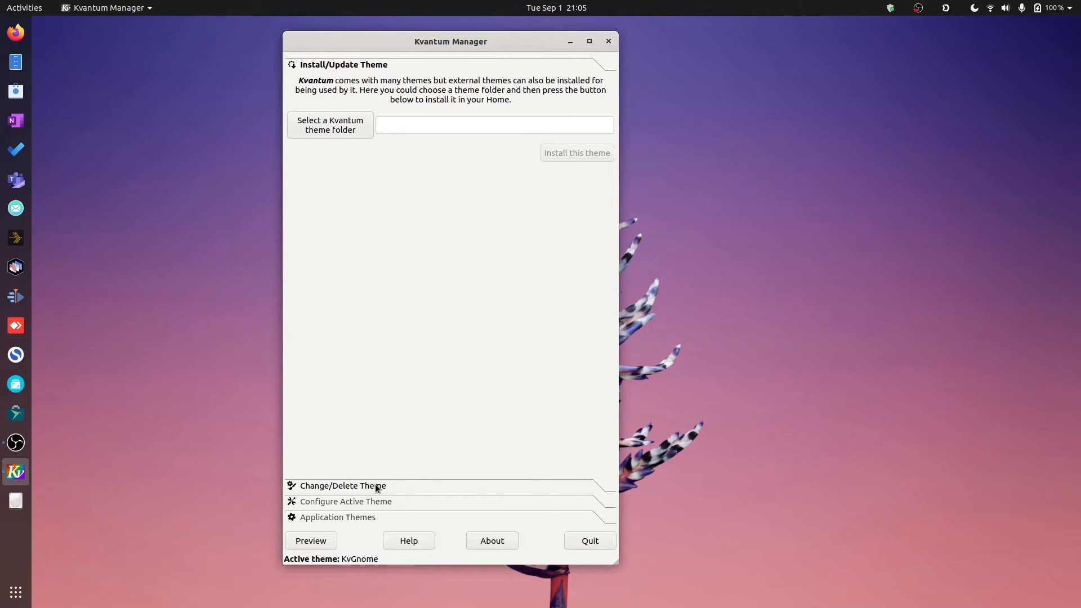
Step: Expand Change/Delete Theme and list the installed Kvantum themes, keeping KvGnome
left_click(344, 485)
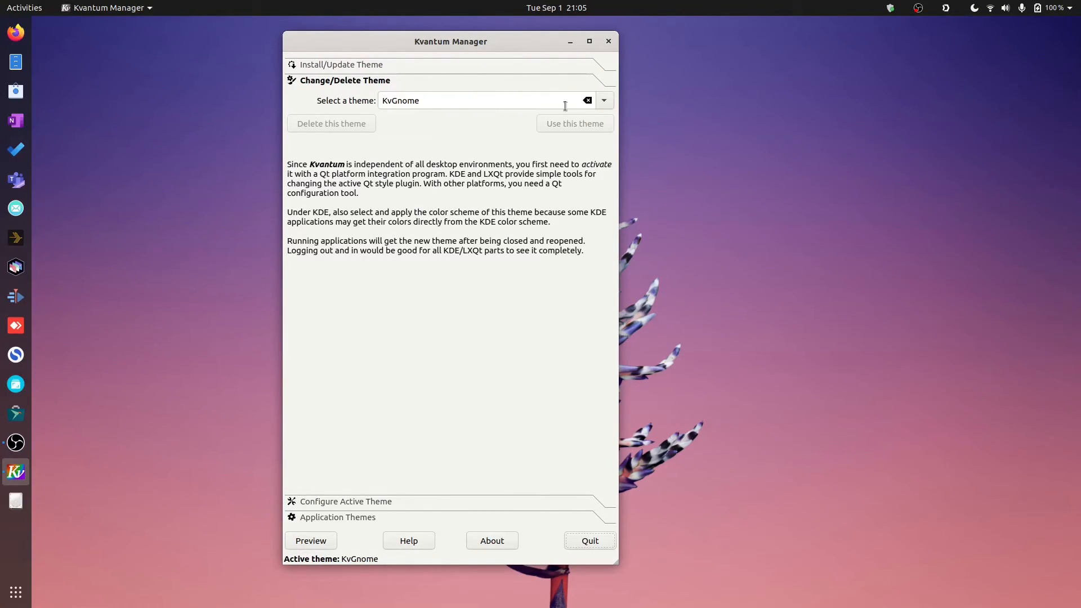
left_click(604, 100)
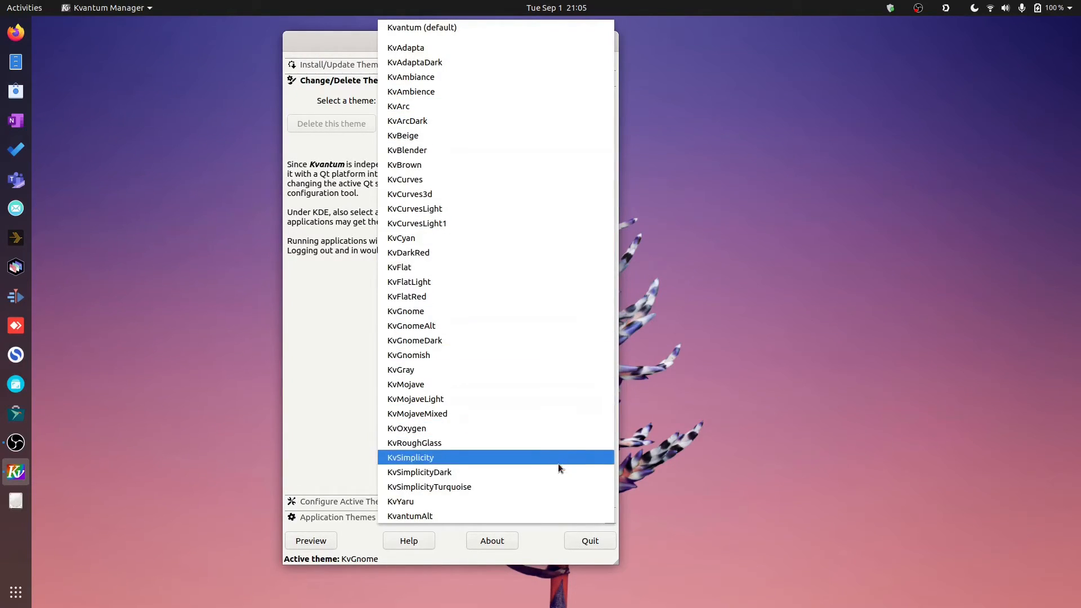
mouse_move(493, 77)
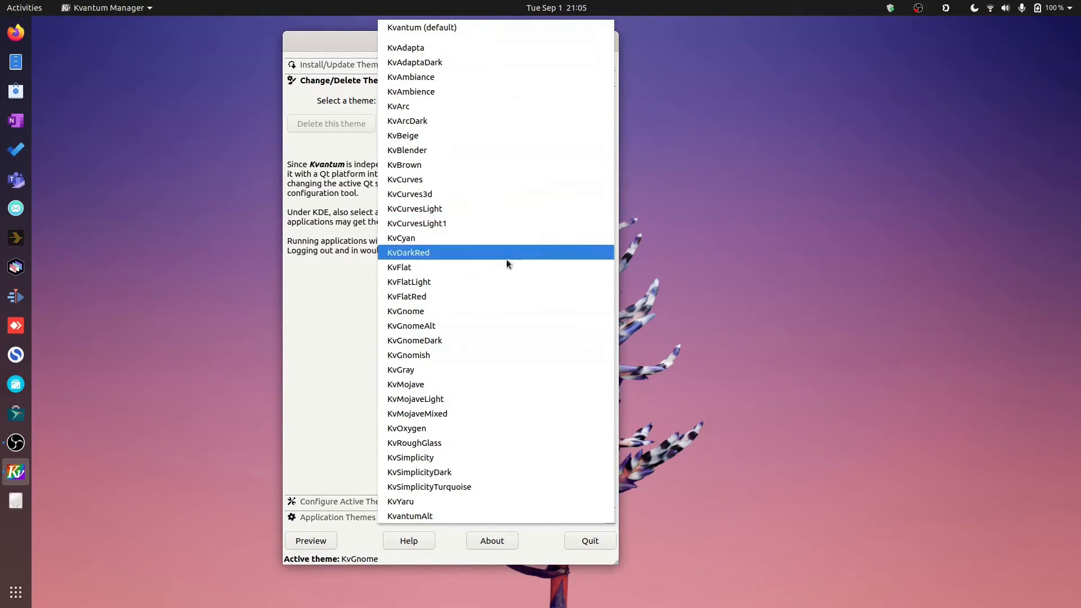
mouse_move(479, 246)
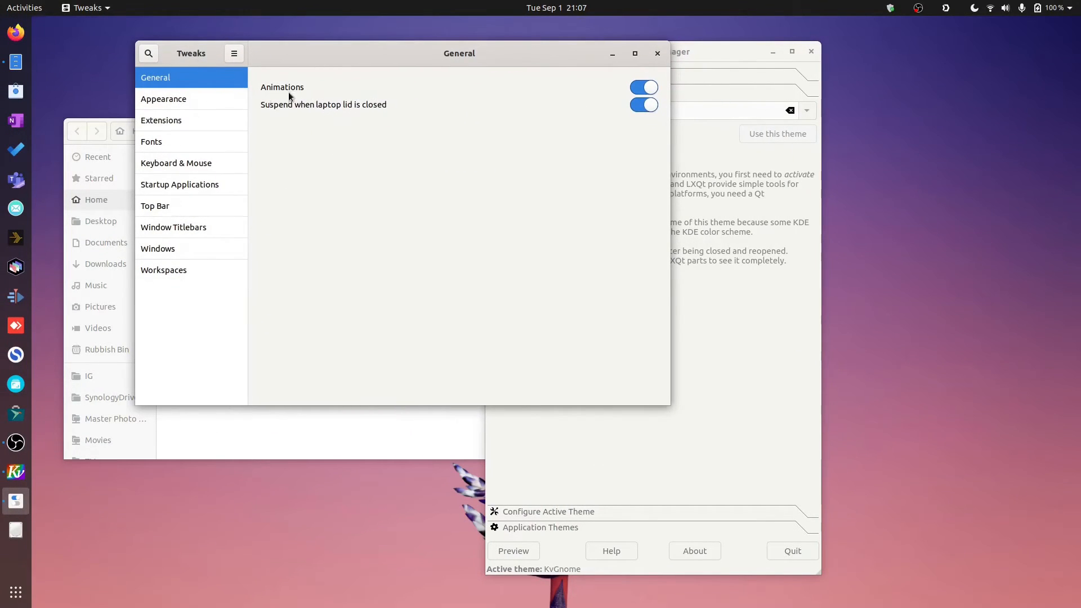
Step: Show Tweaks' Appearance page with Adwaita, Yaru-Blue-dark and Yaru, moved left
left_click(163, 99)
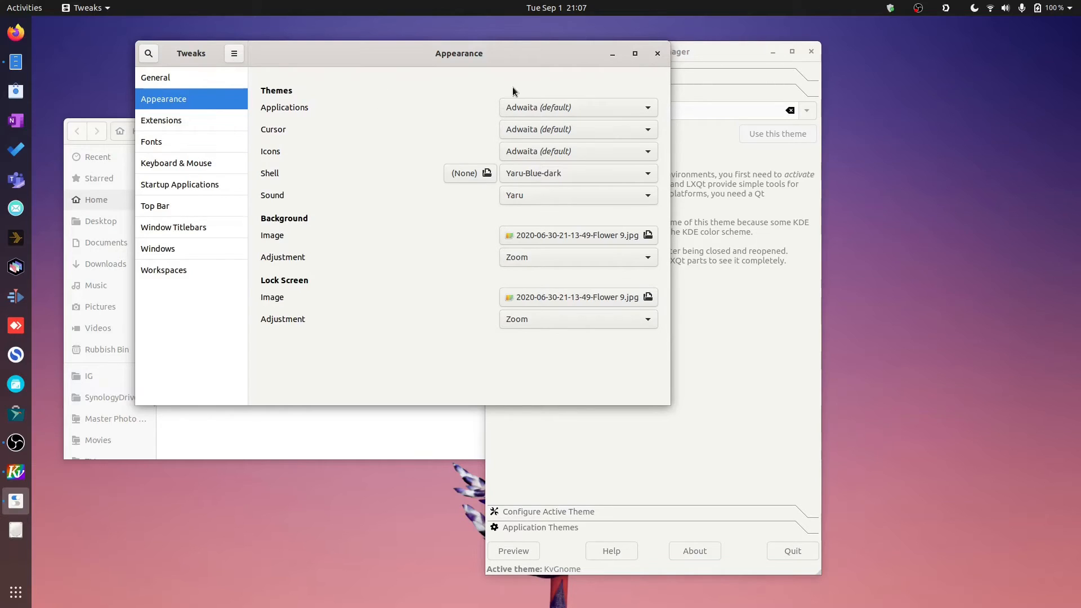
mouse_move(324, 102)
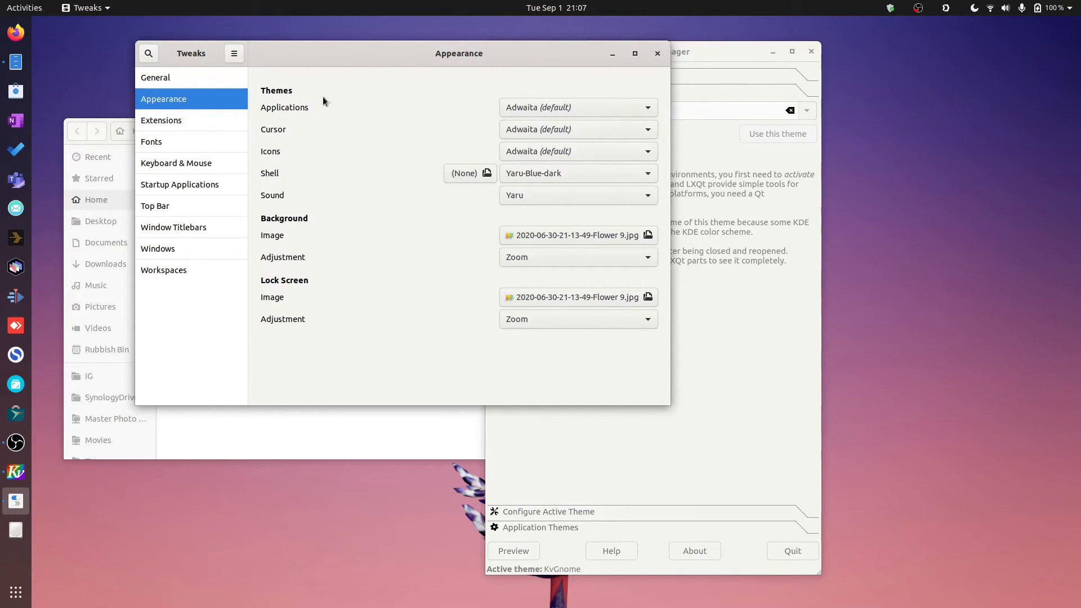
mouse_move(278, 247)
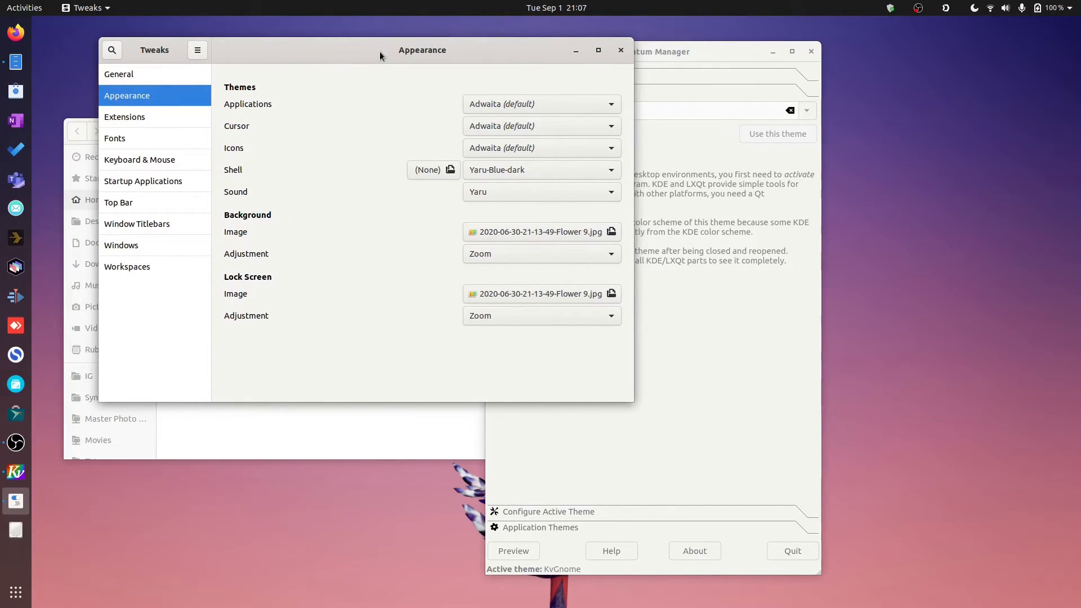
left_click_drag(422, 50, 395, 45)
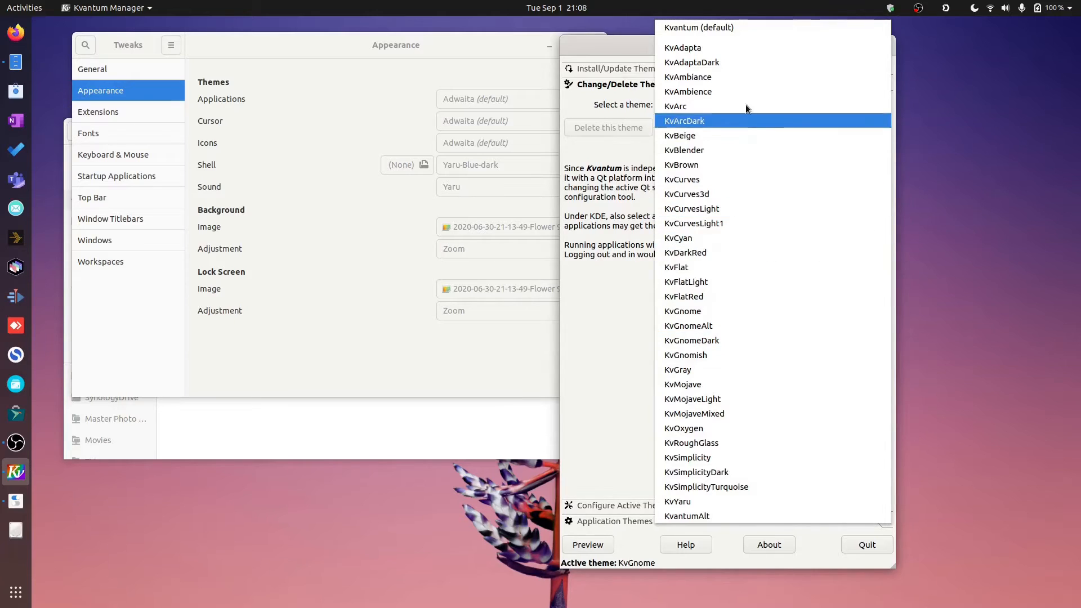
Step: Dismiss Kvantum Manager's theme list, keeping KvGnome as the active theme
left_click(683, 310)
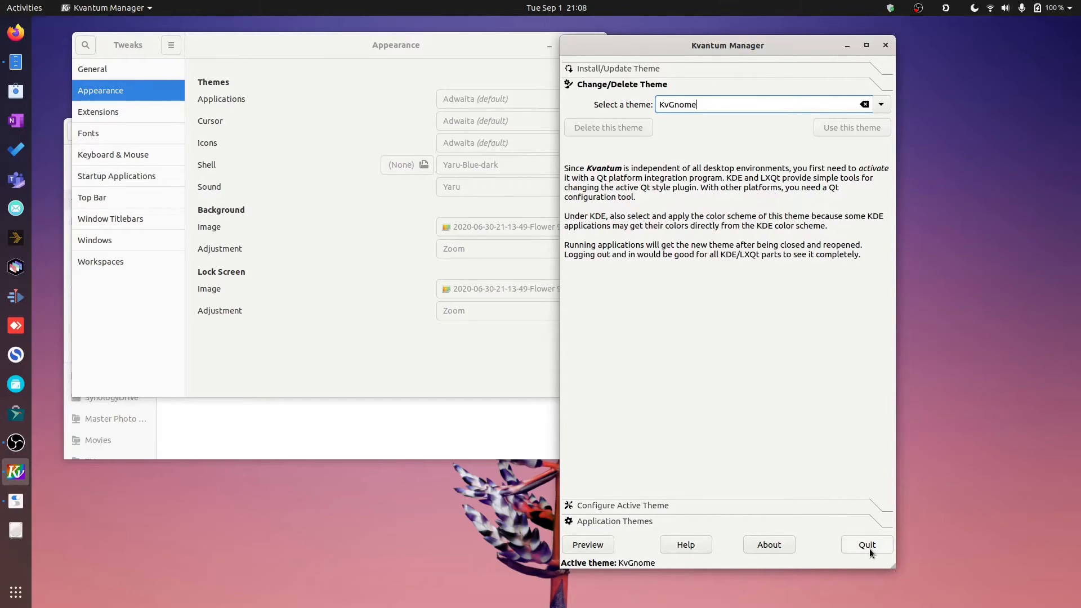
mouse_move(873, 553)
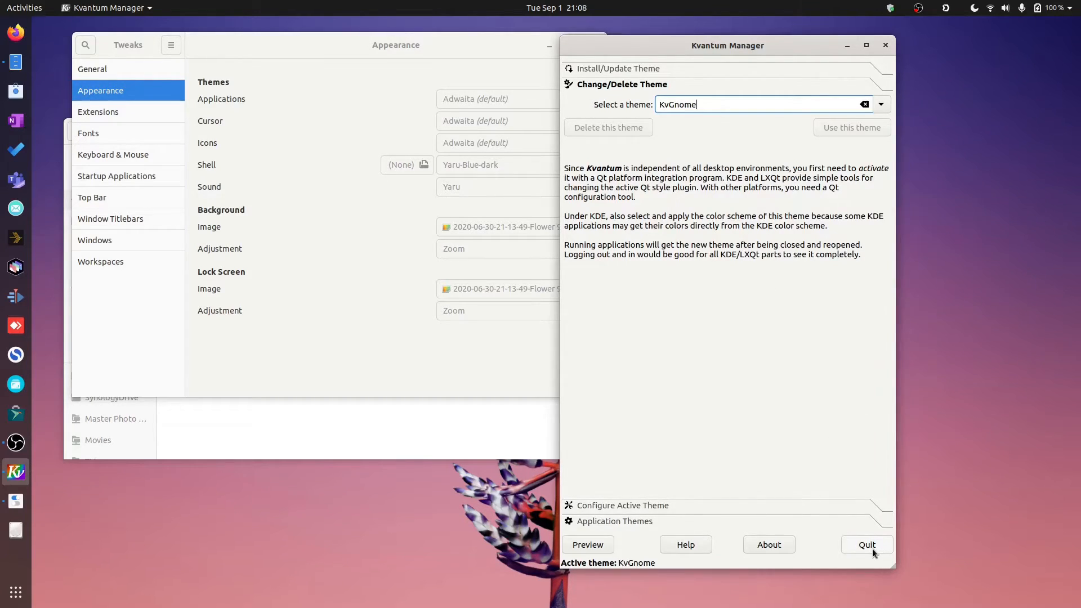
mouse_move(867, 545)
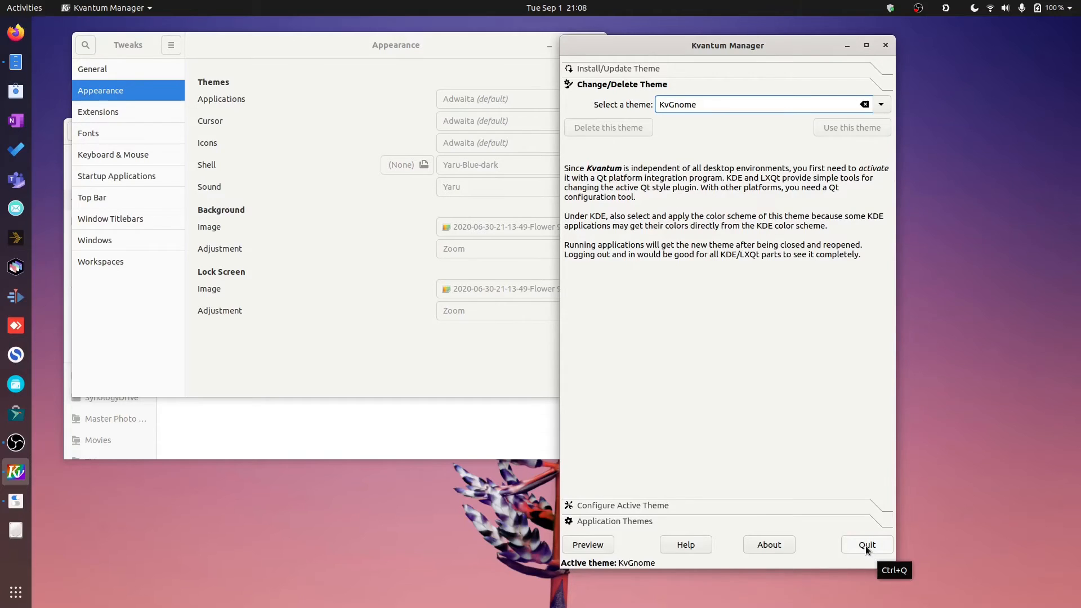
mouse_move(524, 102)
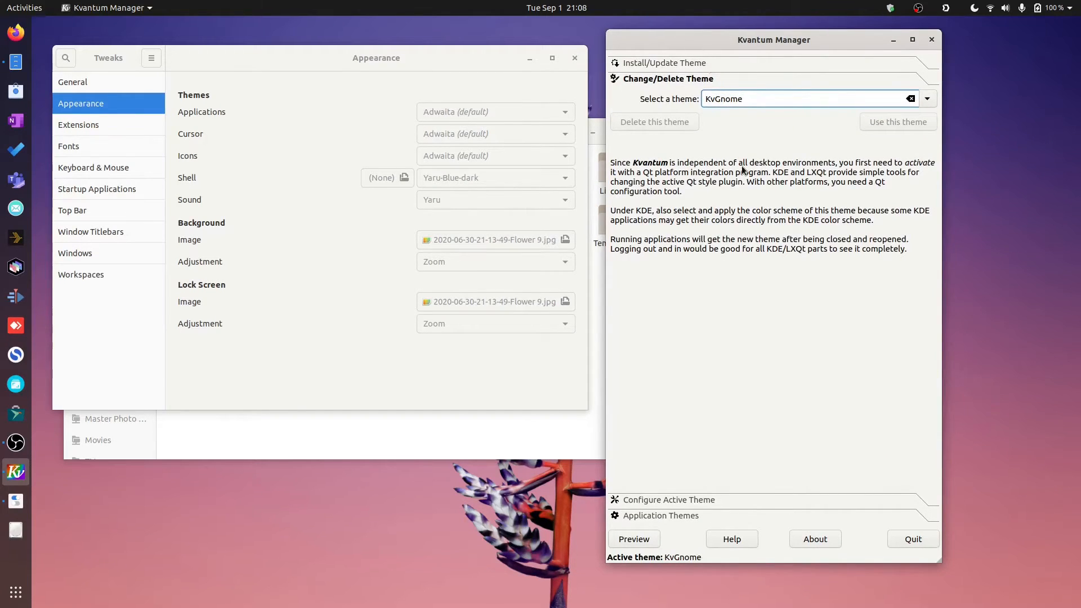
mouse_move(752, 133)
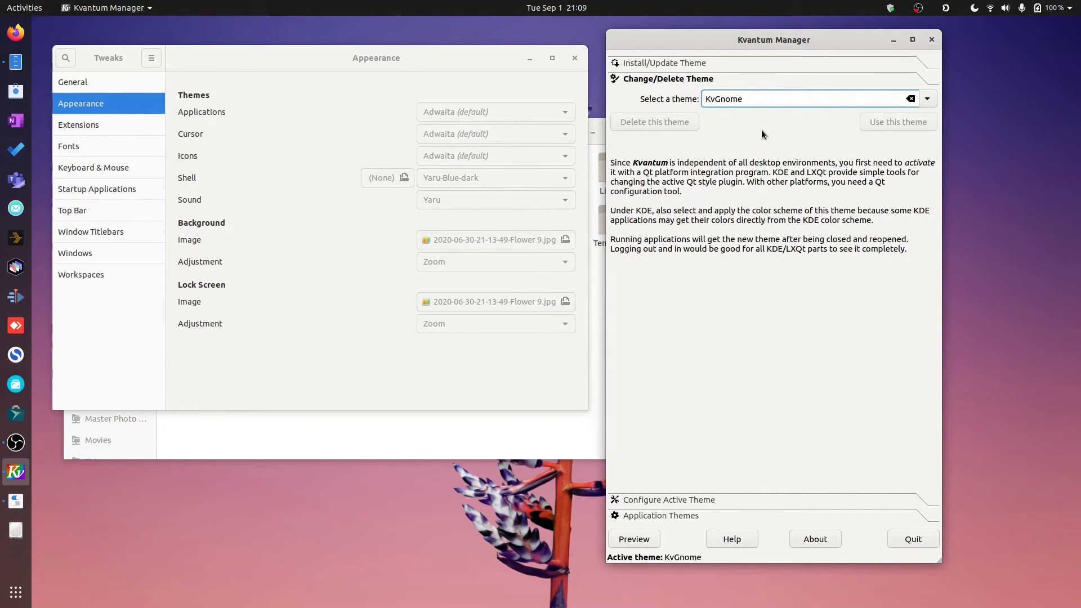
mouse_move(397, 134)
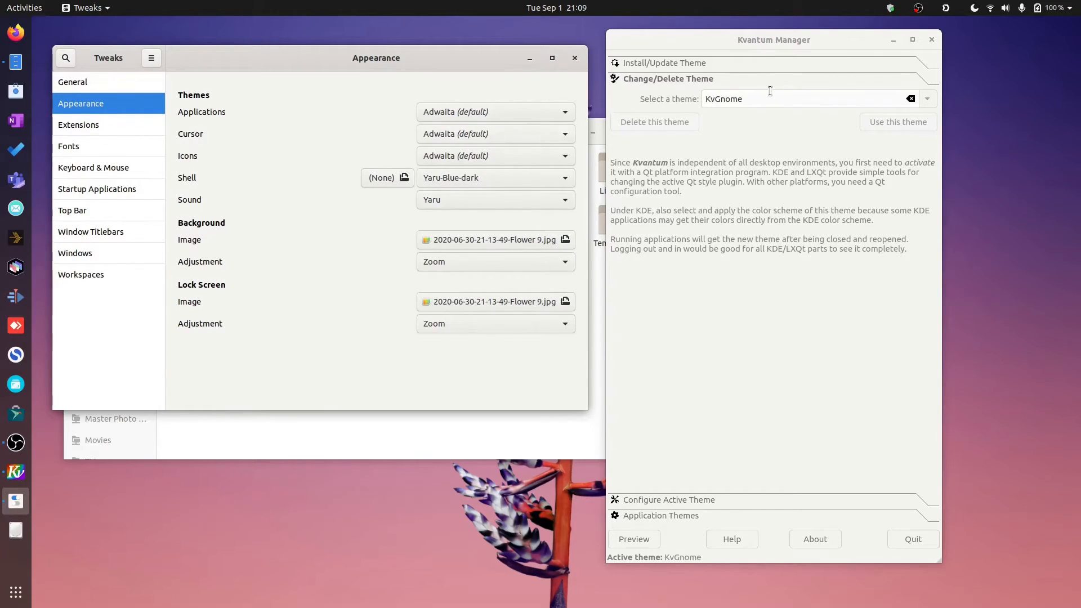
left_click(810, 99)
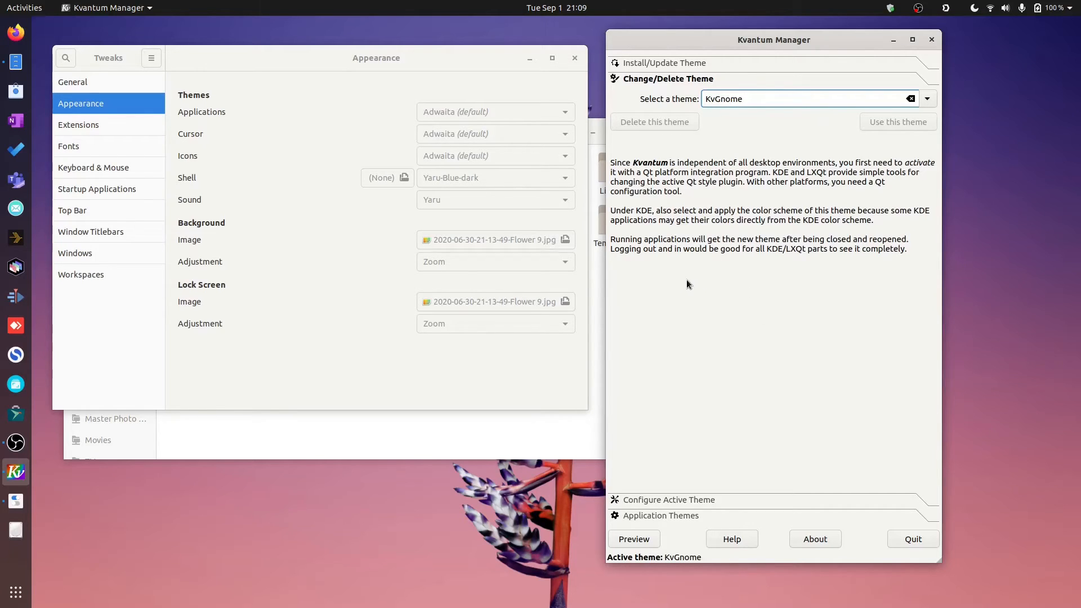
mouse_move(705, 266)
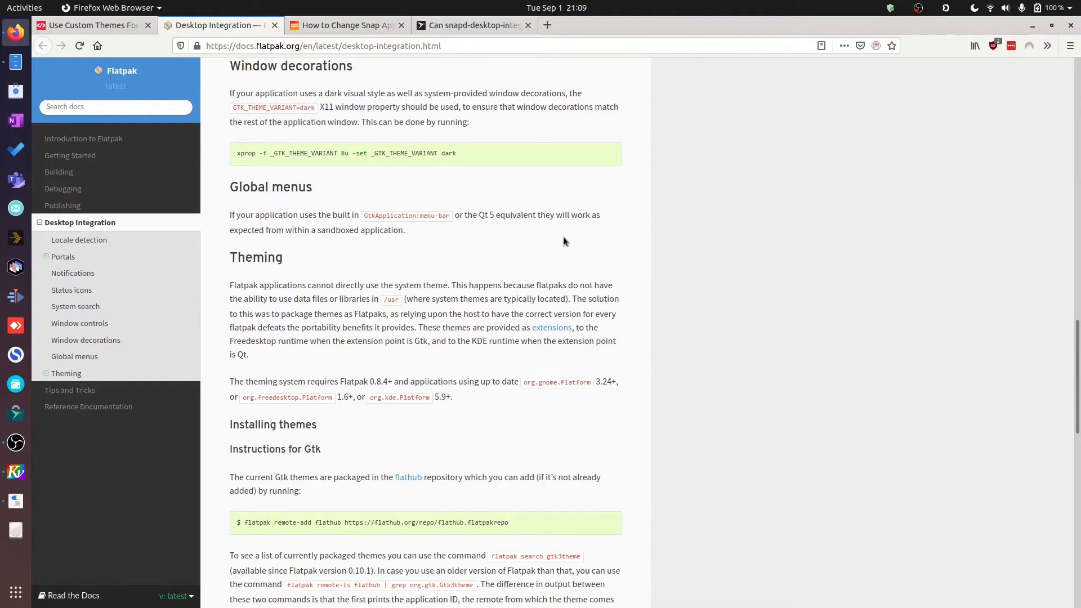
Step: Scroll the Desktop Integration page down to the Qt theme commands and Applying themes
scroll("down", 3)
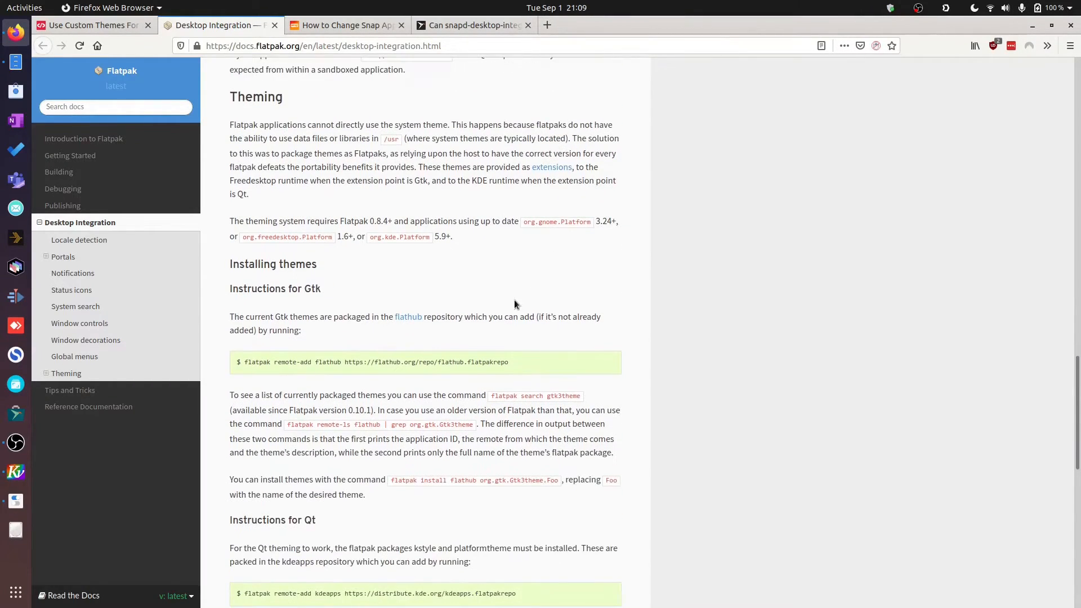
scroll("down", 3)
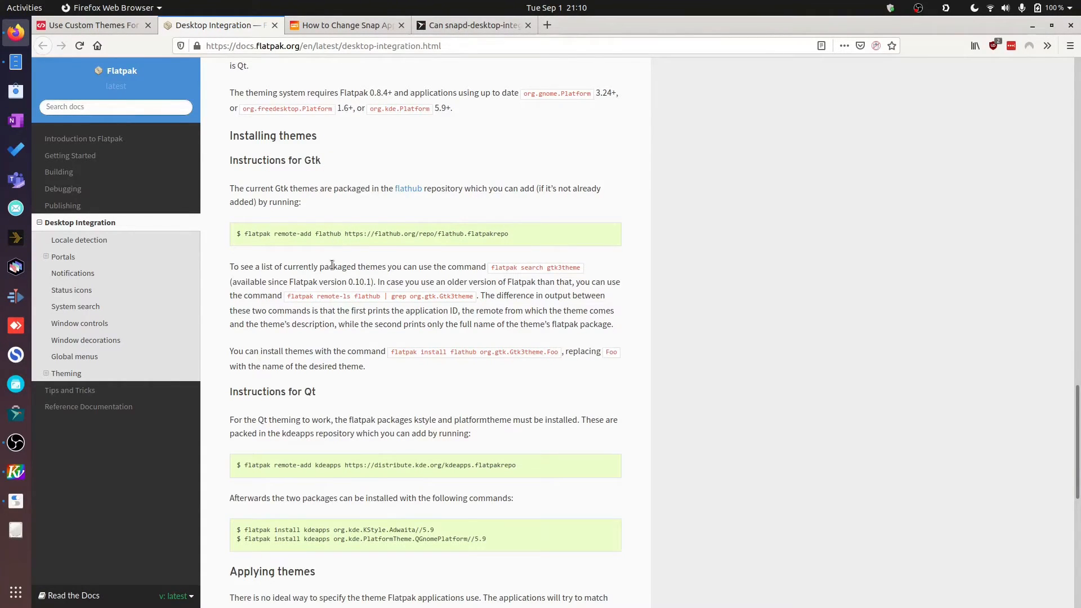
scroll("down", 3)
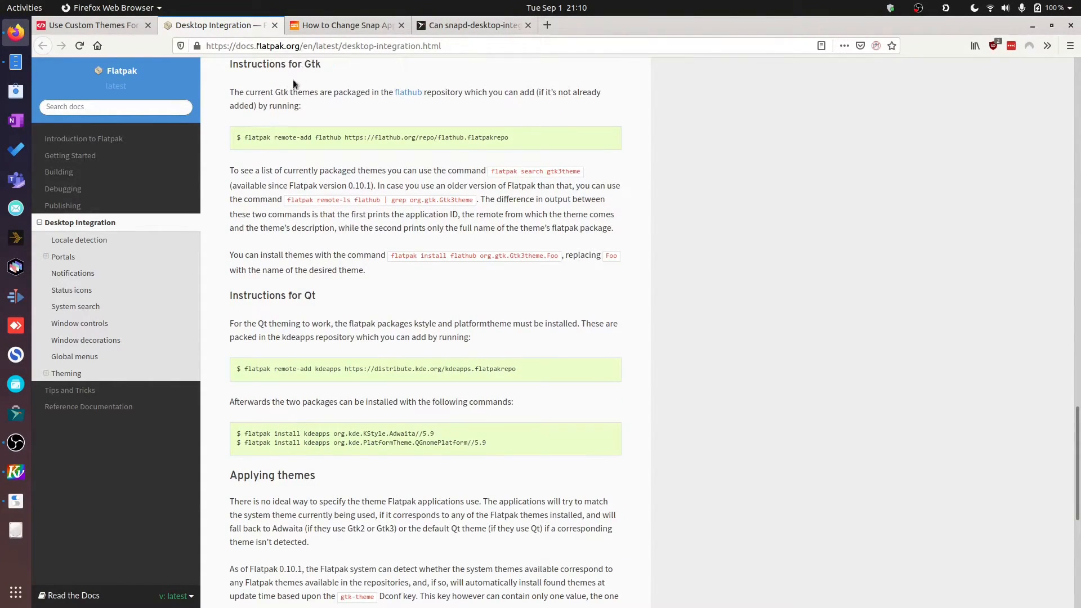
mouse_move(253, 298)
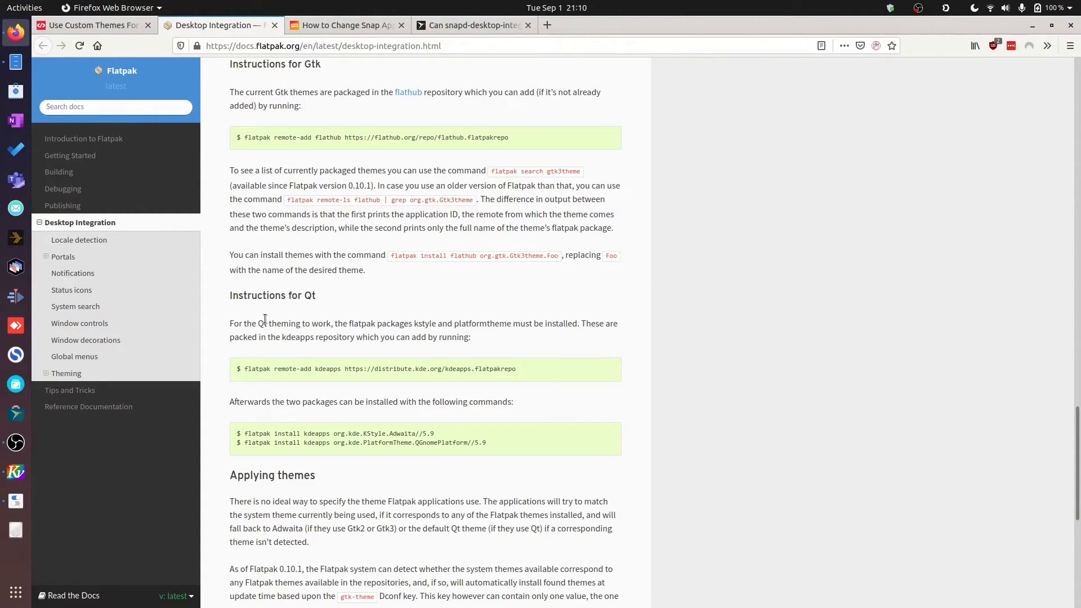
scroll("down", 3)
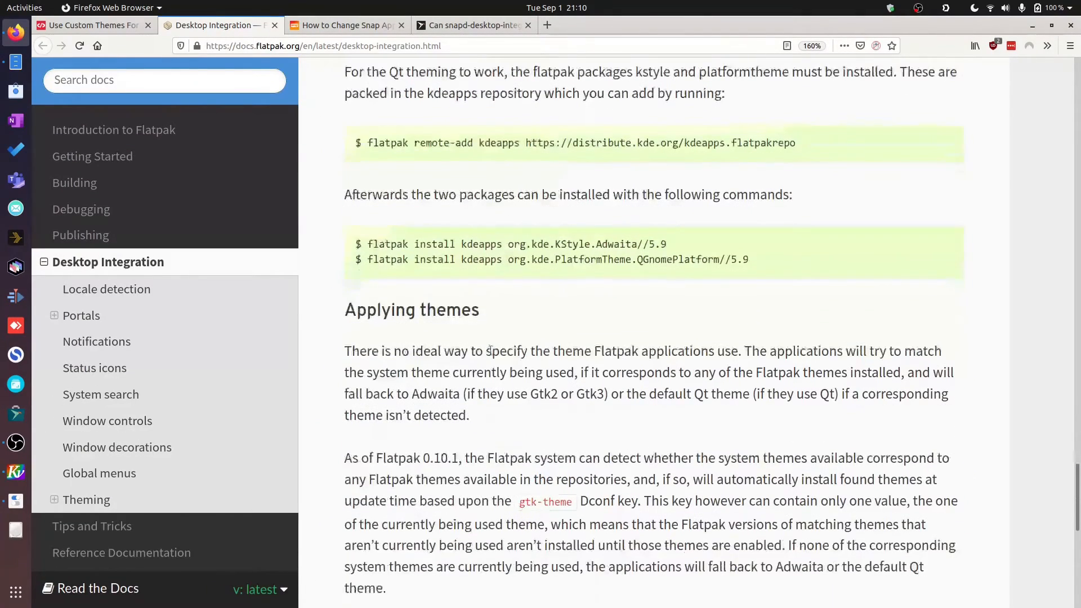
left_click_drag(367, 244, 748, 259)
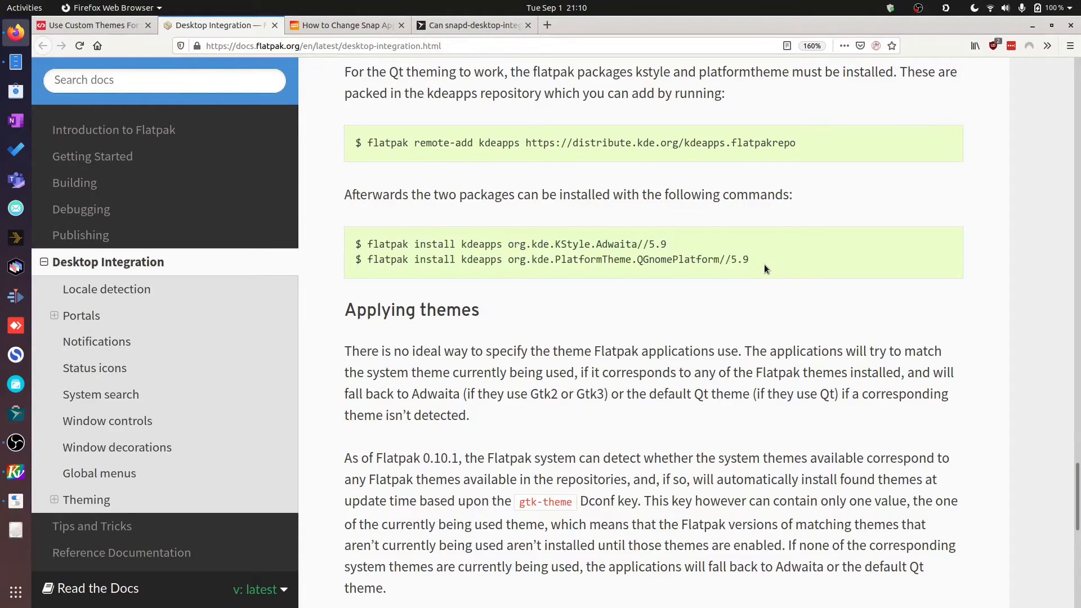
left_click_drag(367, 244, 748, 259)
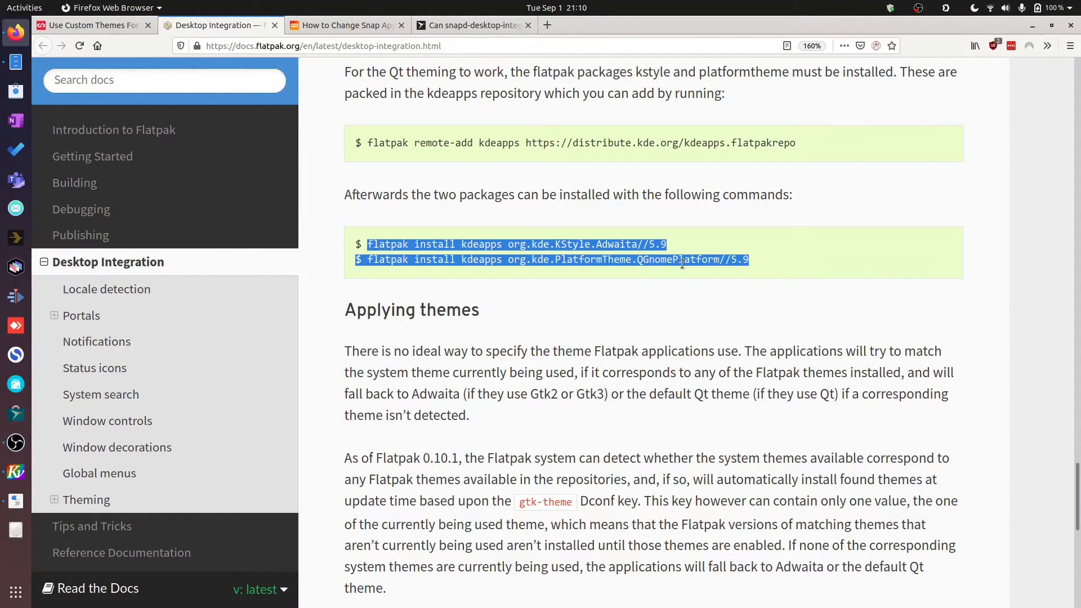
left_click(649, 281)
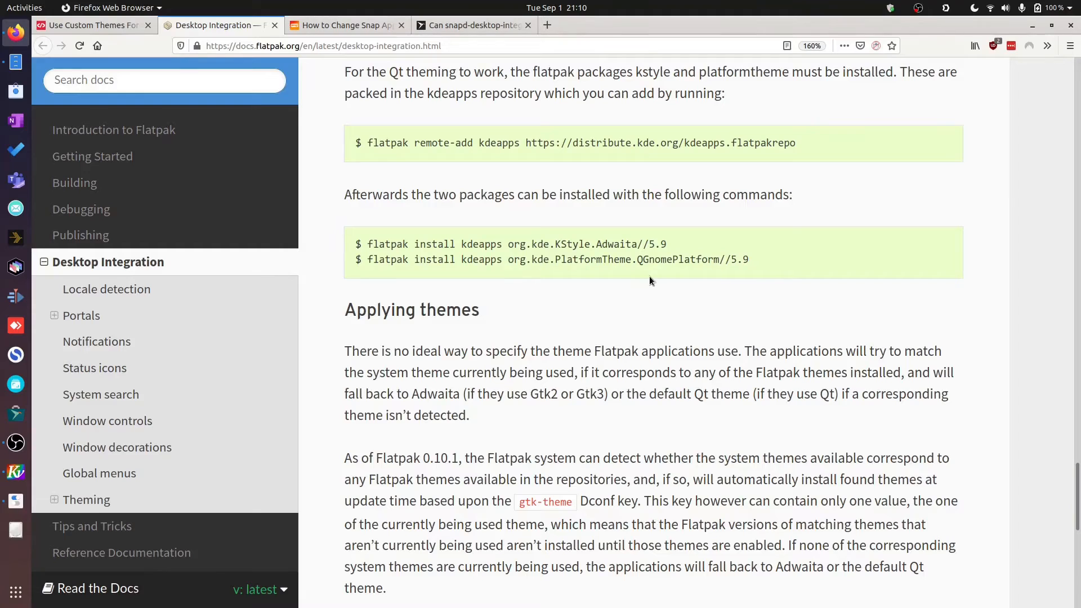
mouse_move(513, 225)
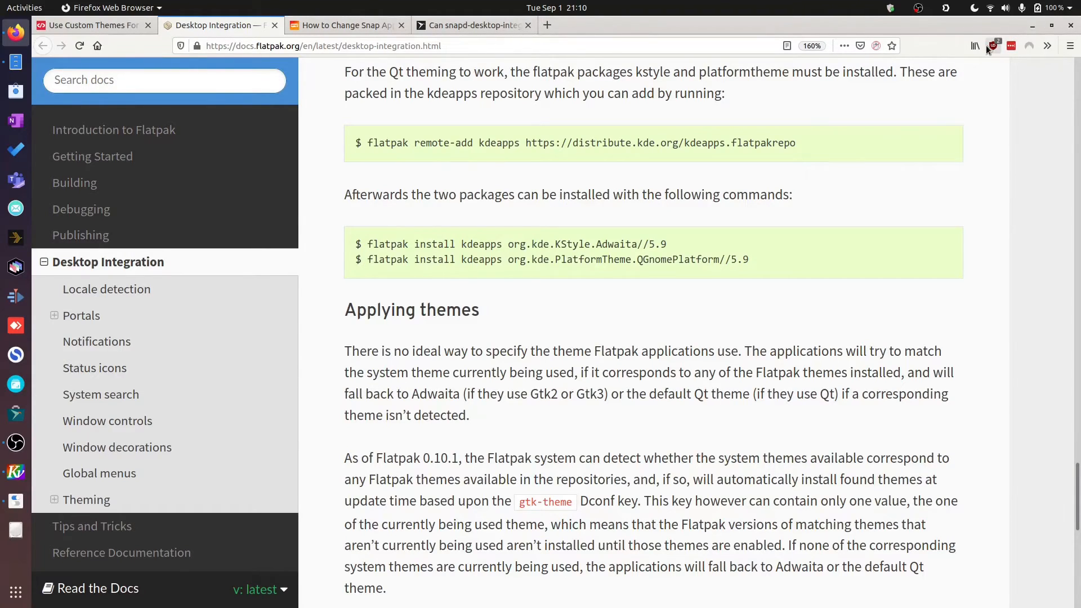
mouse_move(990, 45)
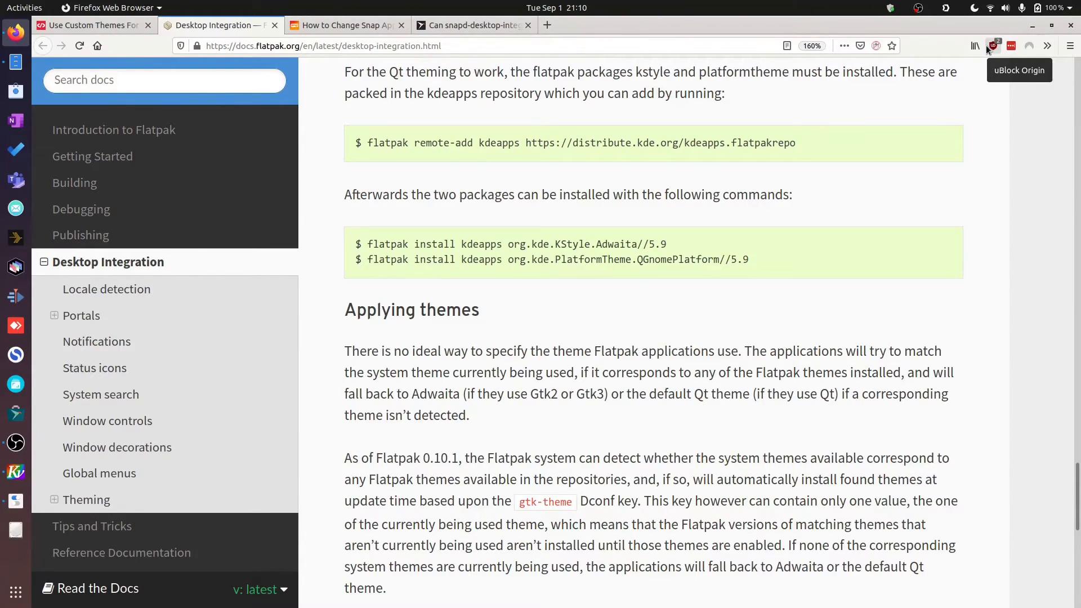
mouse_move(244, 68)
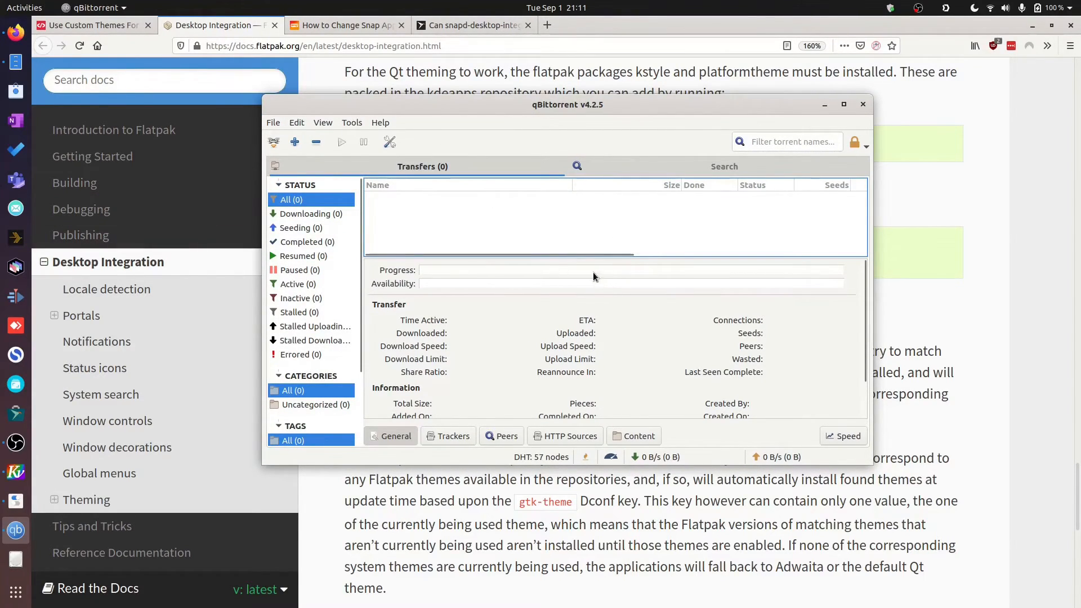
Step: Peek at qBittorrent's Help menu and close it again
left_click(380, 122)
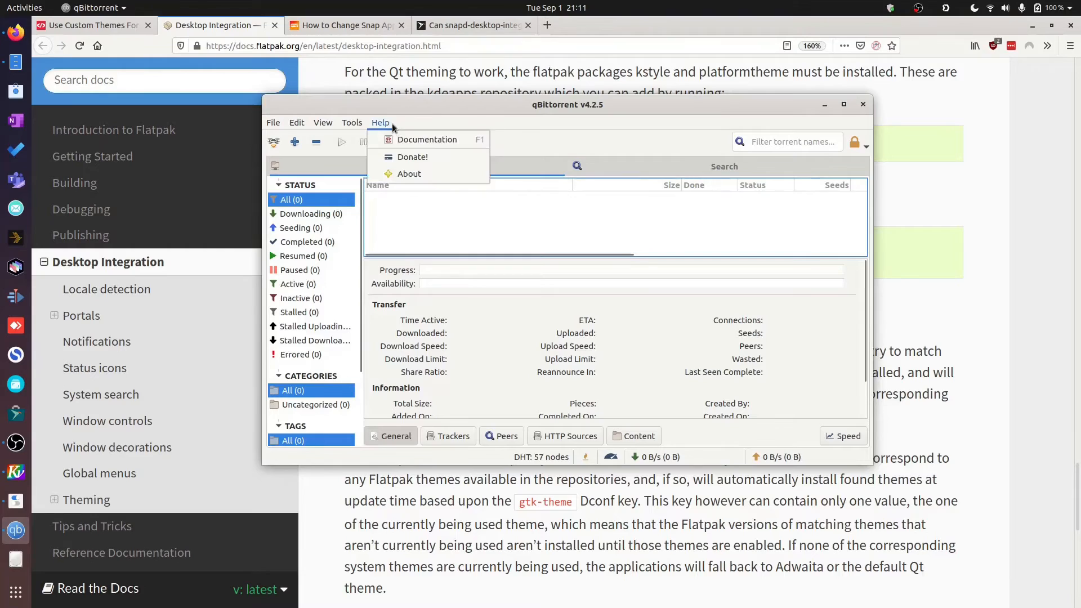
left_click(296, 123)
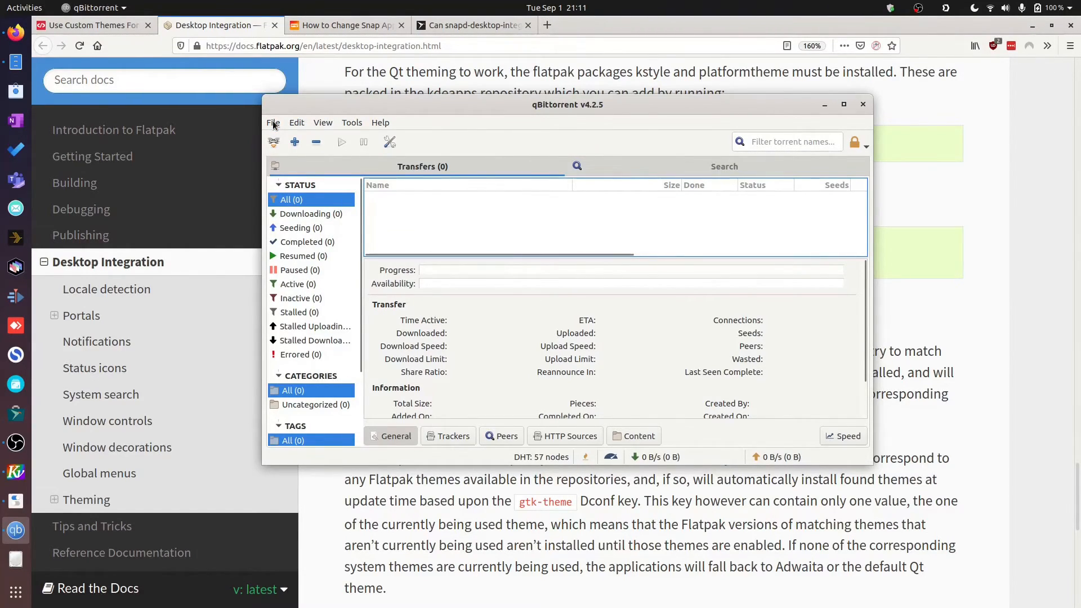
mouse_move(436, 136)
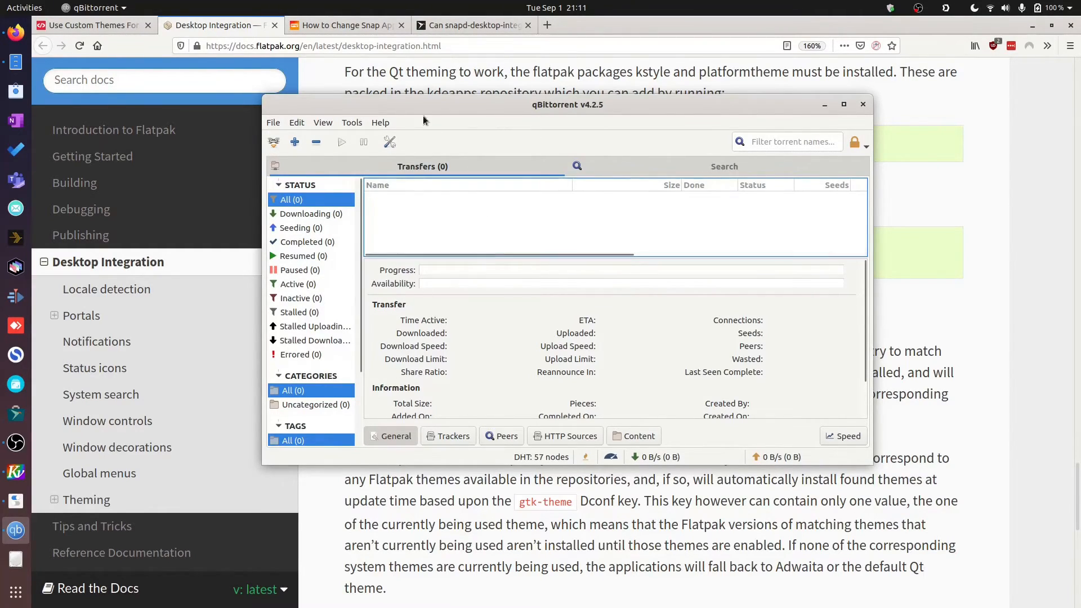
mouse_move(520, 149)
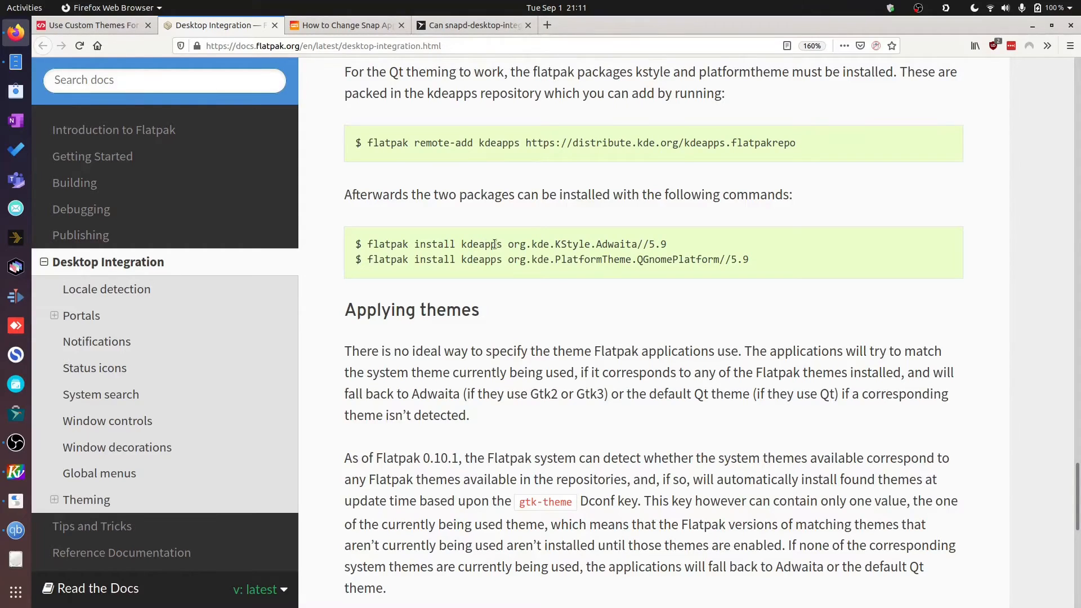
Step: Select the 'flatpak search gtk3theme' command in the Installing themes section
left_click_drag(463, 244, 748, 260)
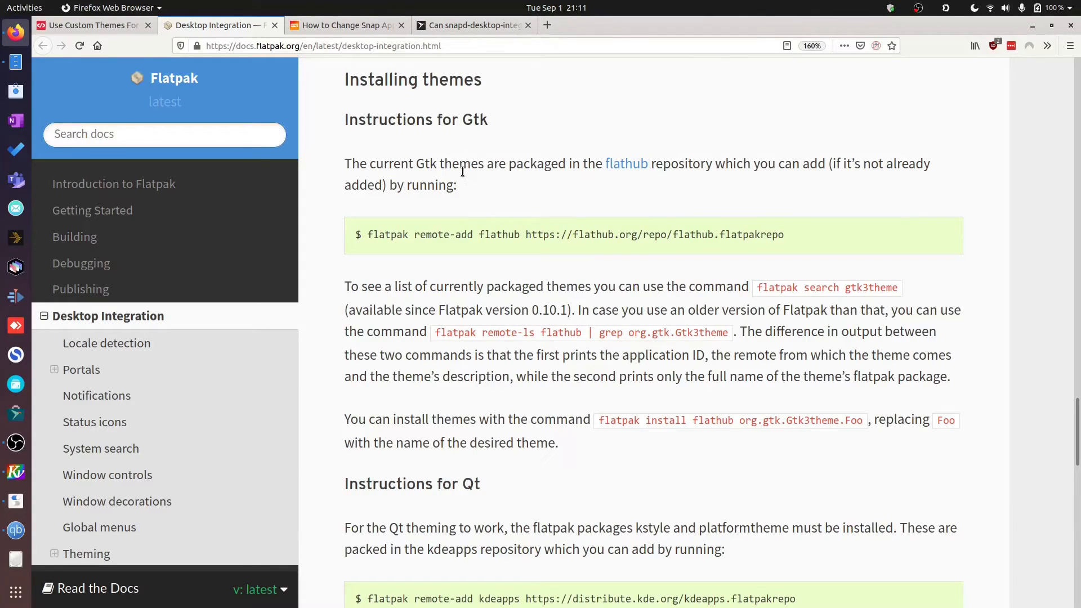
mouse_move(536, 133)
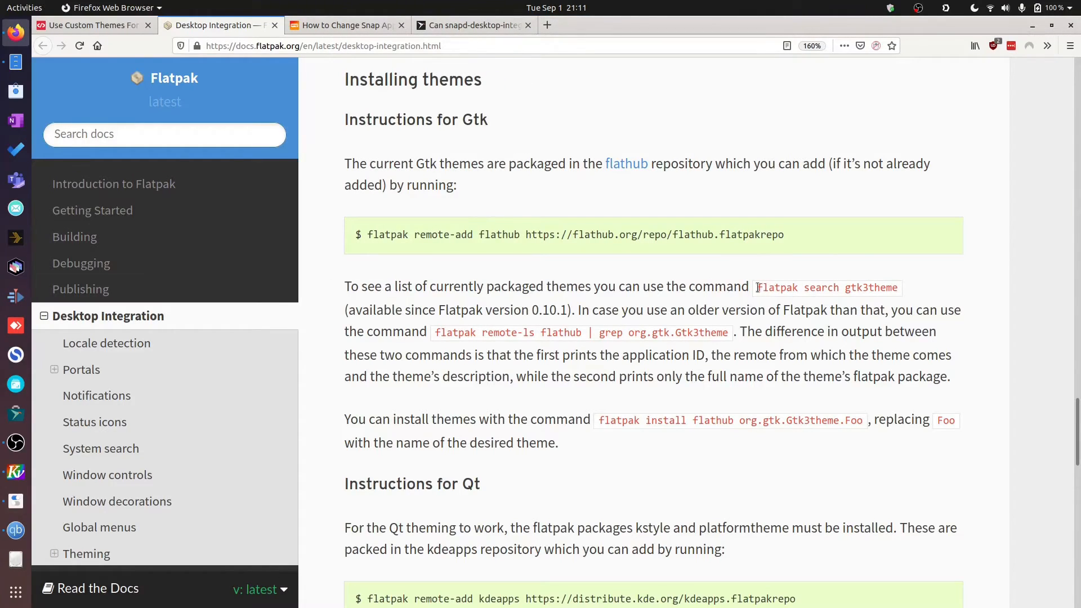
double_click(827, 287)
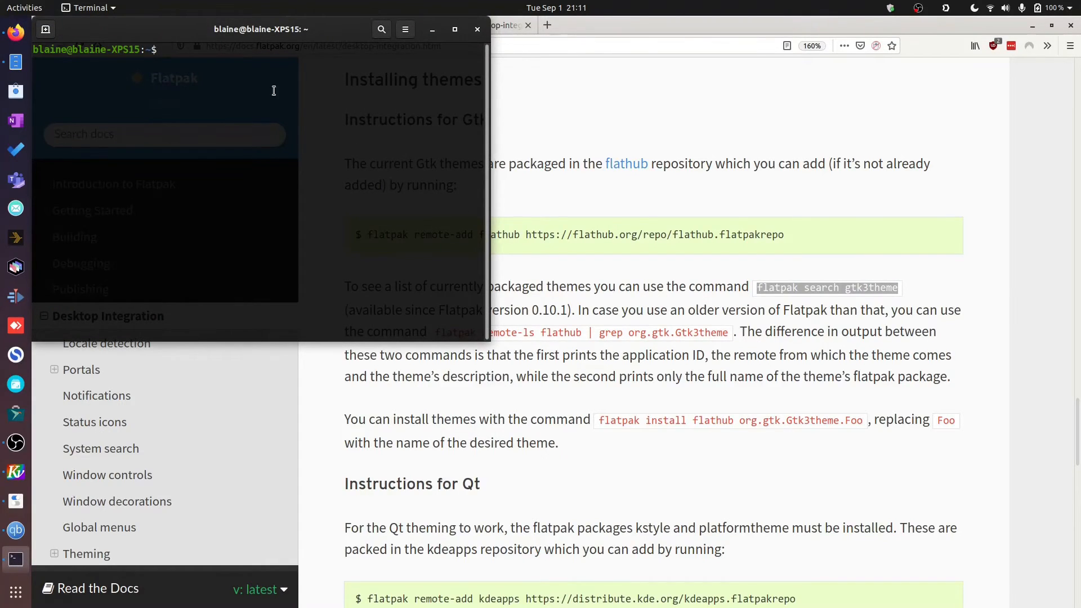
Step: Run 'flatpak search gtk3theme' and scroll through the listed Flathub Gtk themes
key("Return")
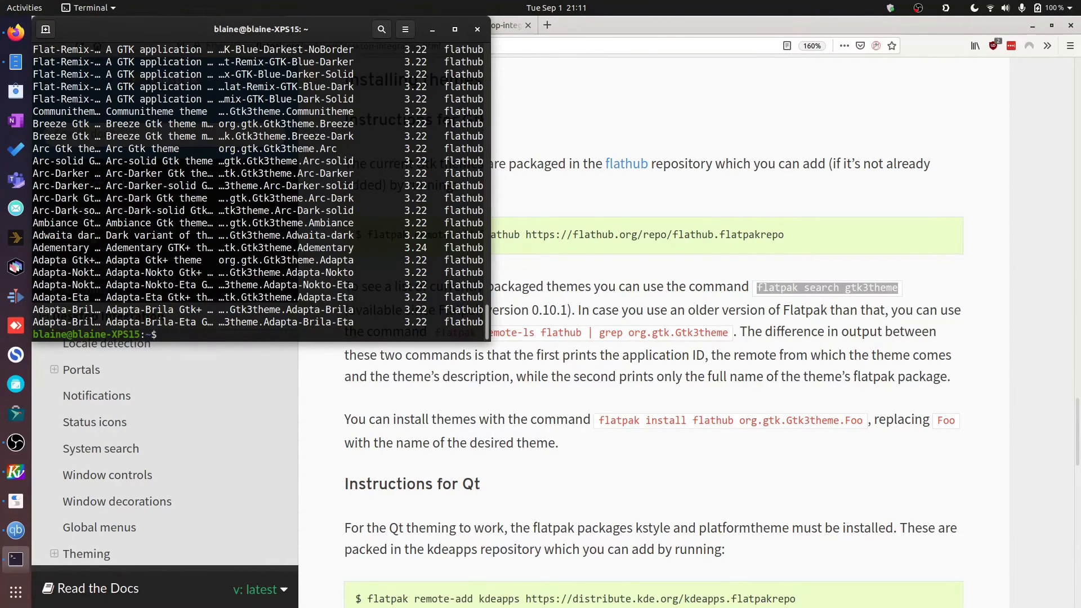
scroll("down", 3)
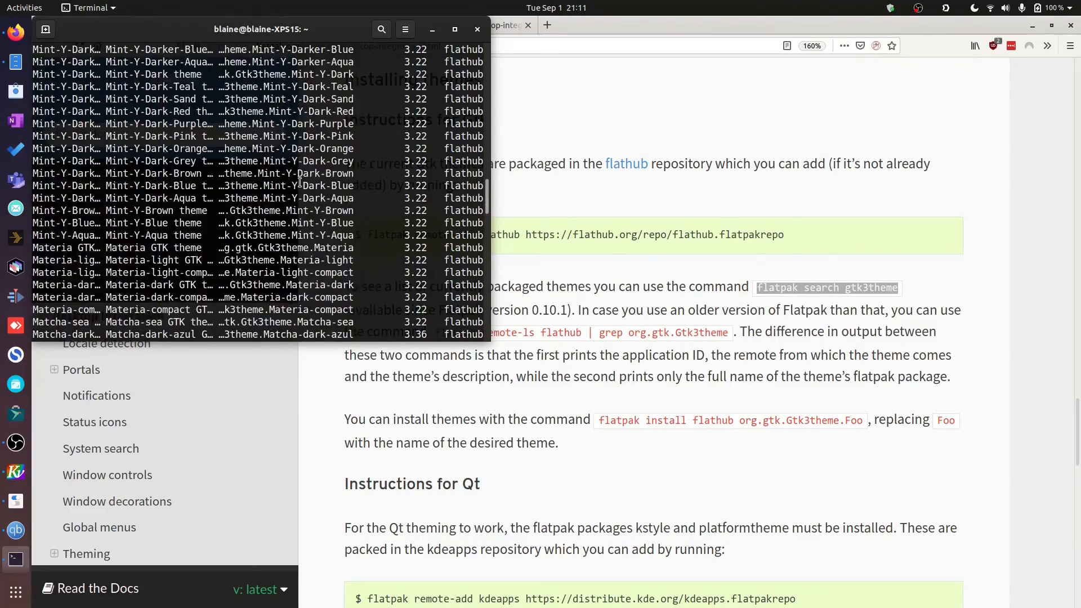
scroll("down", 3)
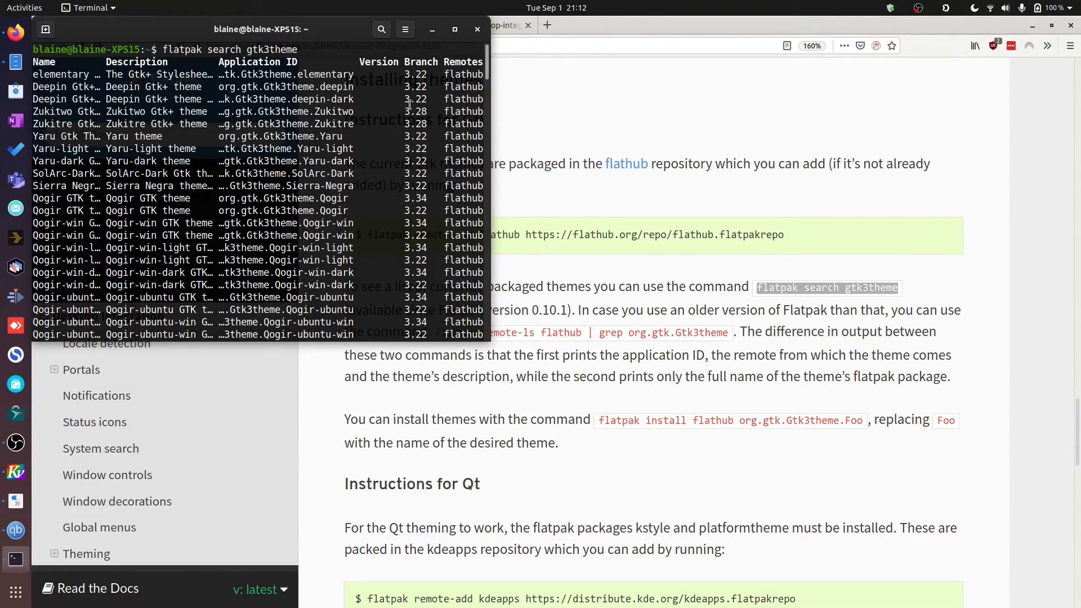
scroll("down", 3)
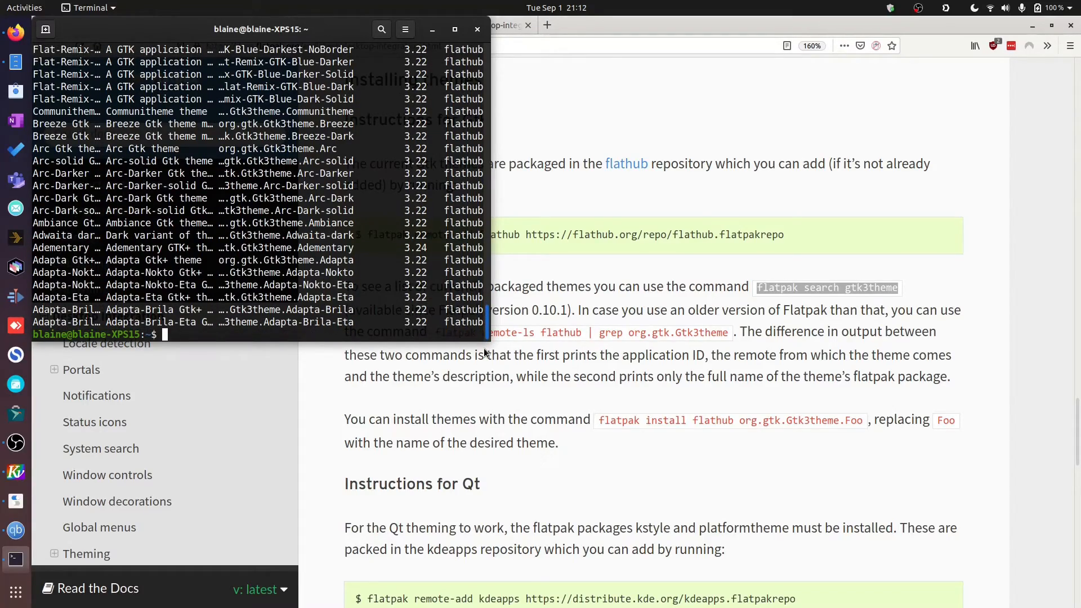
scroll("down", 3)
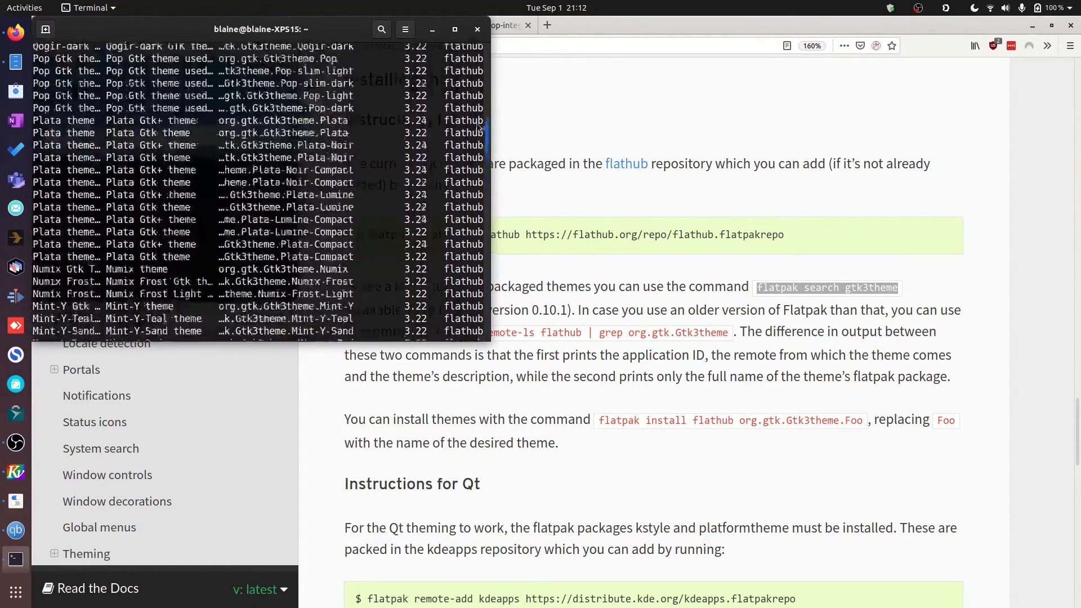
scroll("down", 3)
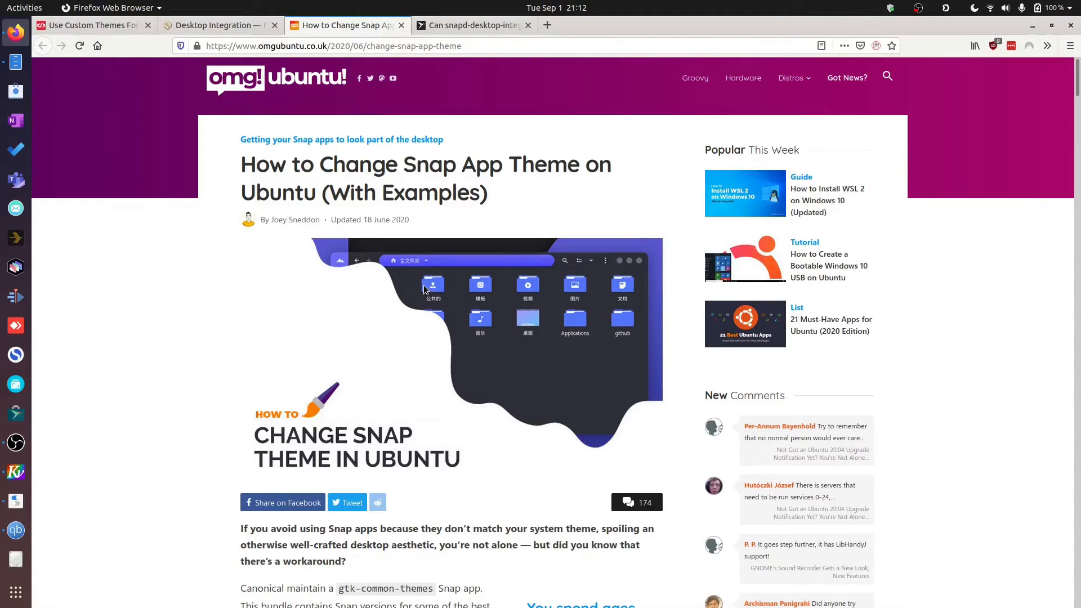
Step: Scroll the article to the Layan theme snap install commands and screenshot
scroll("down", 3)
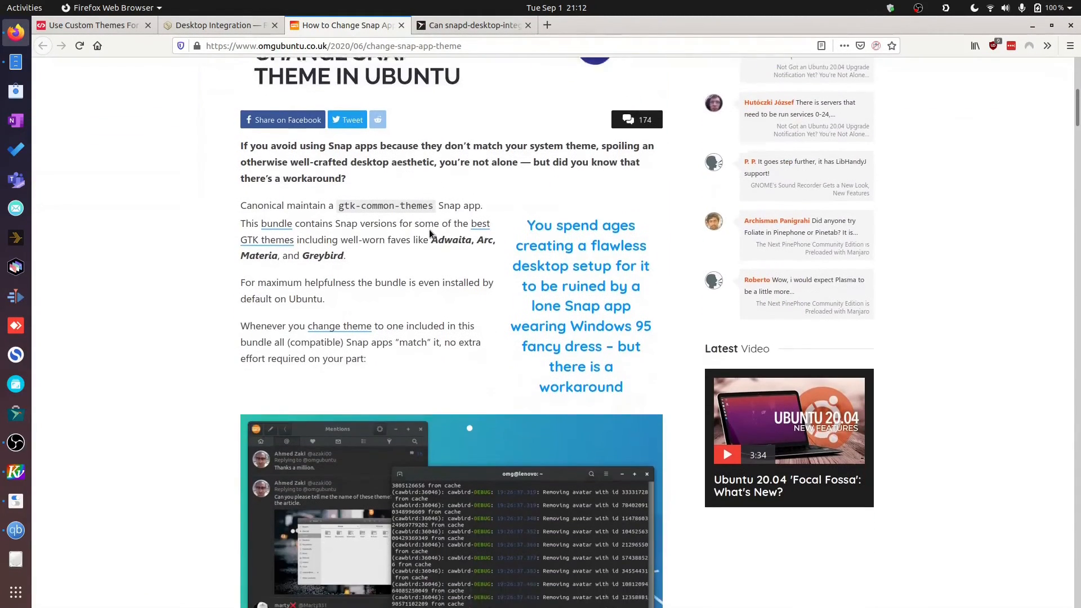
scroll("down", 3)
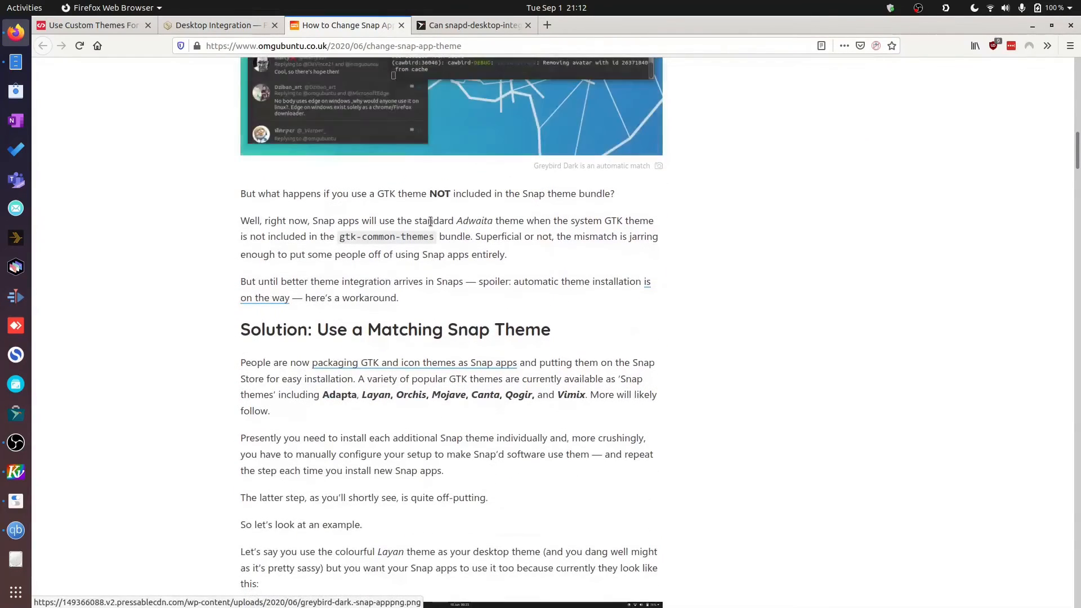
scroll("down", 3)
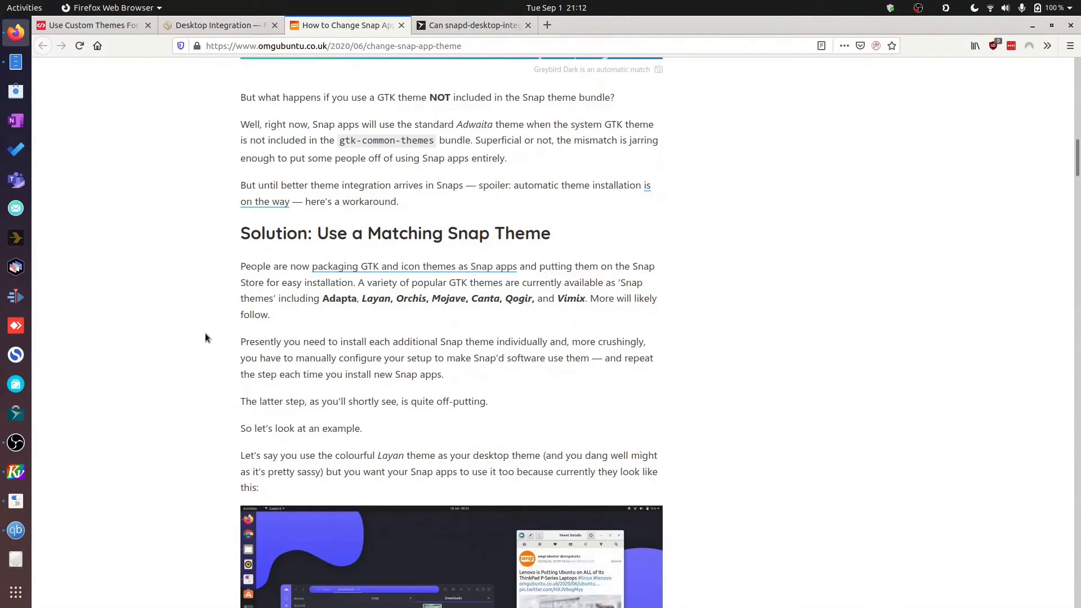
mouse_move(207, 291)
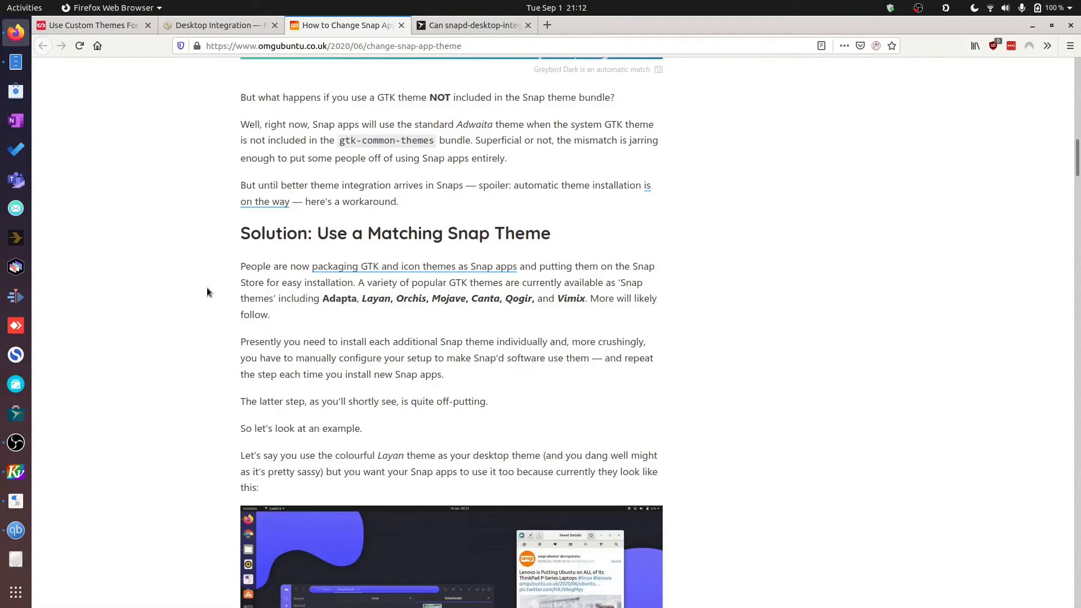
scroll("down", 3)
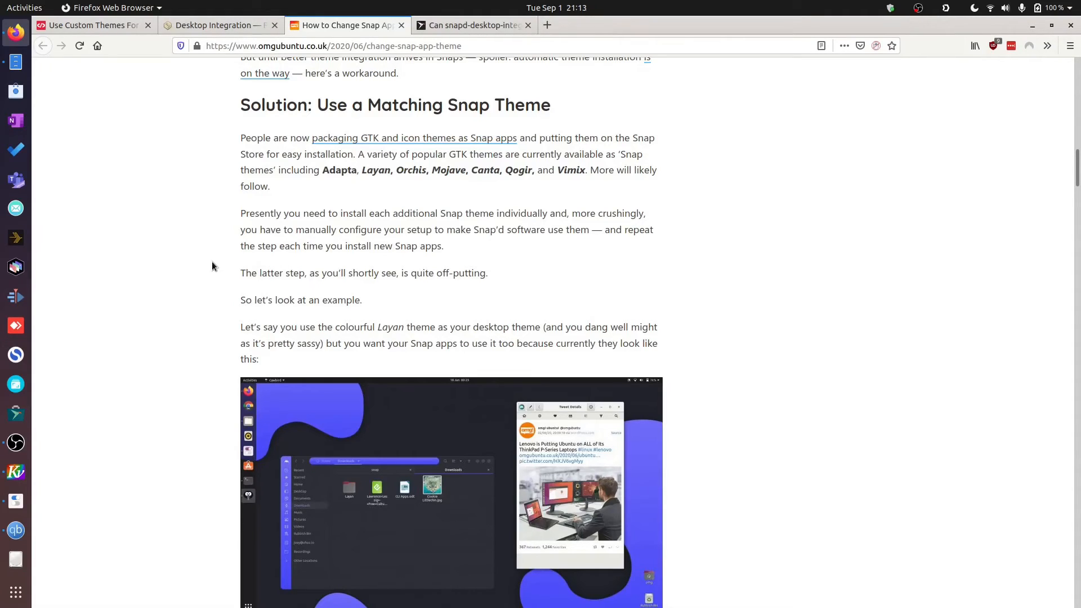
scroll("down", 3)
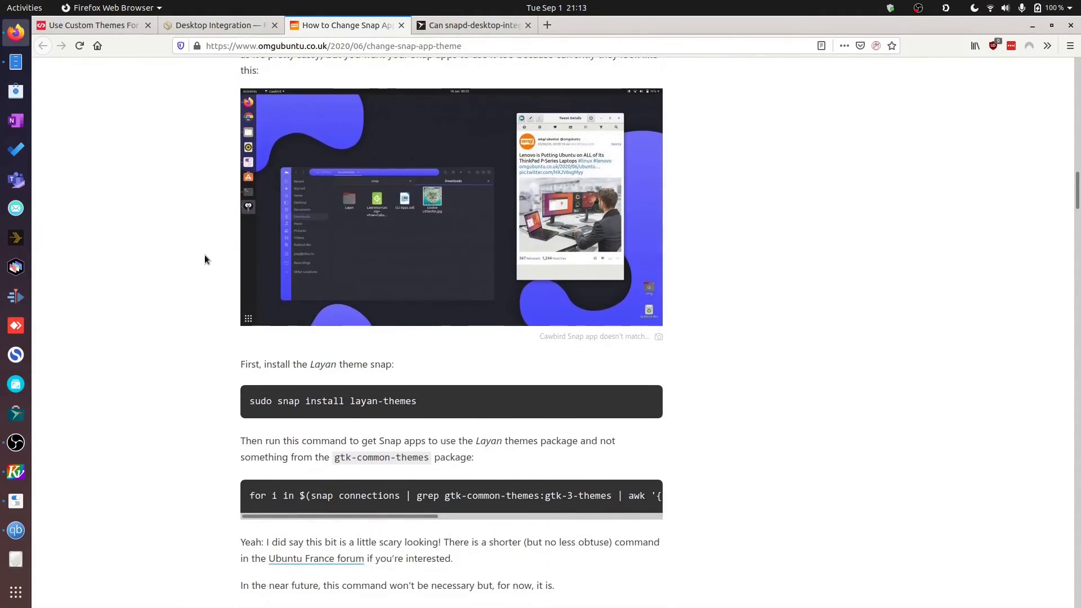
scroll("down", 3)
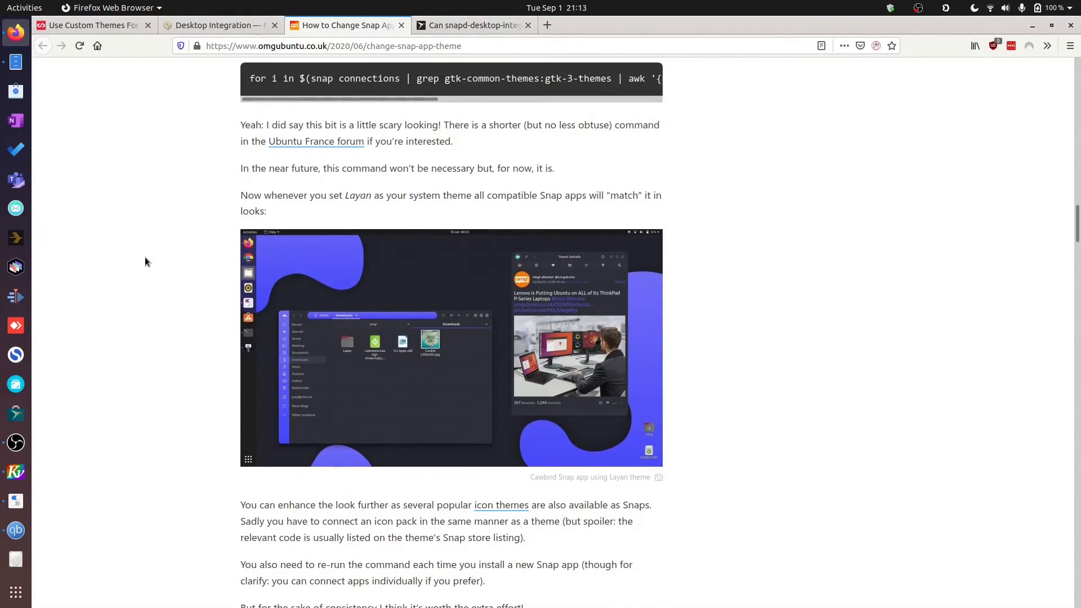
Step: Launch VLC media player from Activities and the dock
left_click(24, 7)
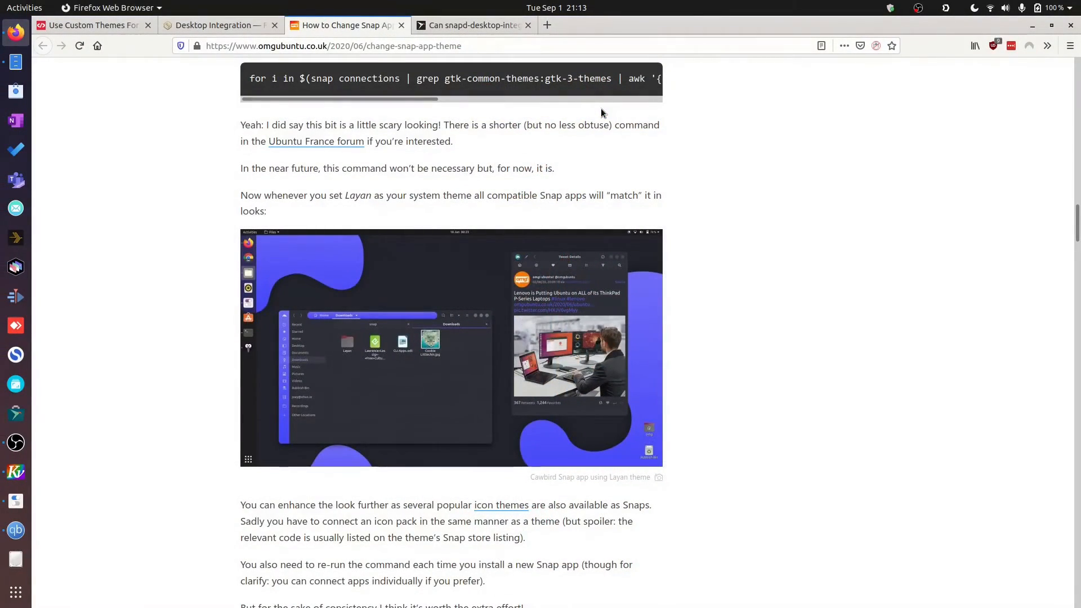
left_click(14, 558)
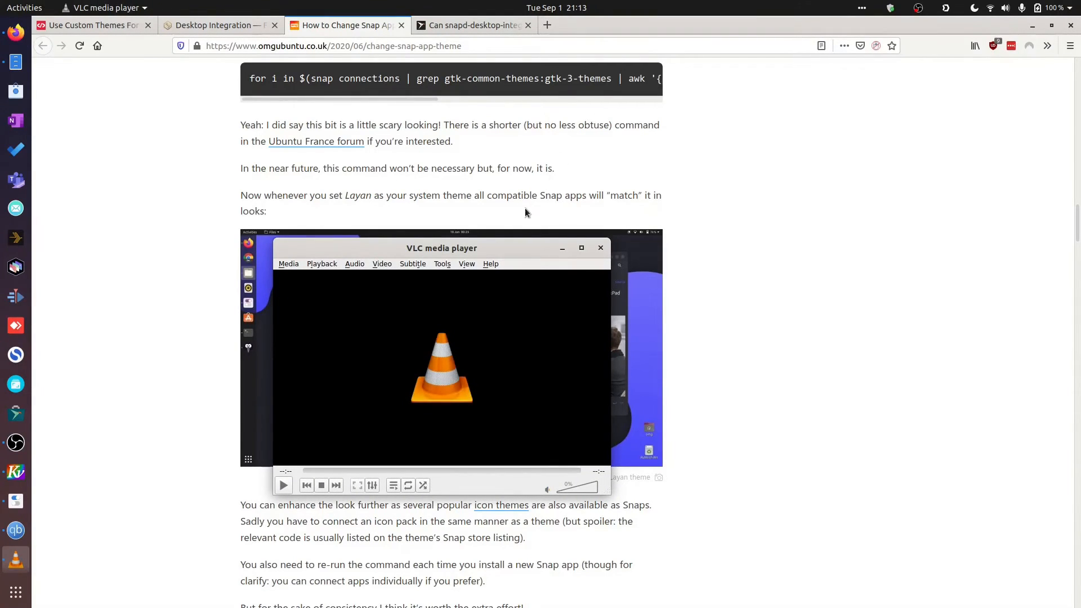
Step: Enlarge the VLC snap window and browse its Audio, Playback and Video menus
left_click_drag(441, 248, 394, 111)
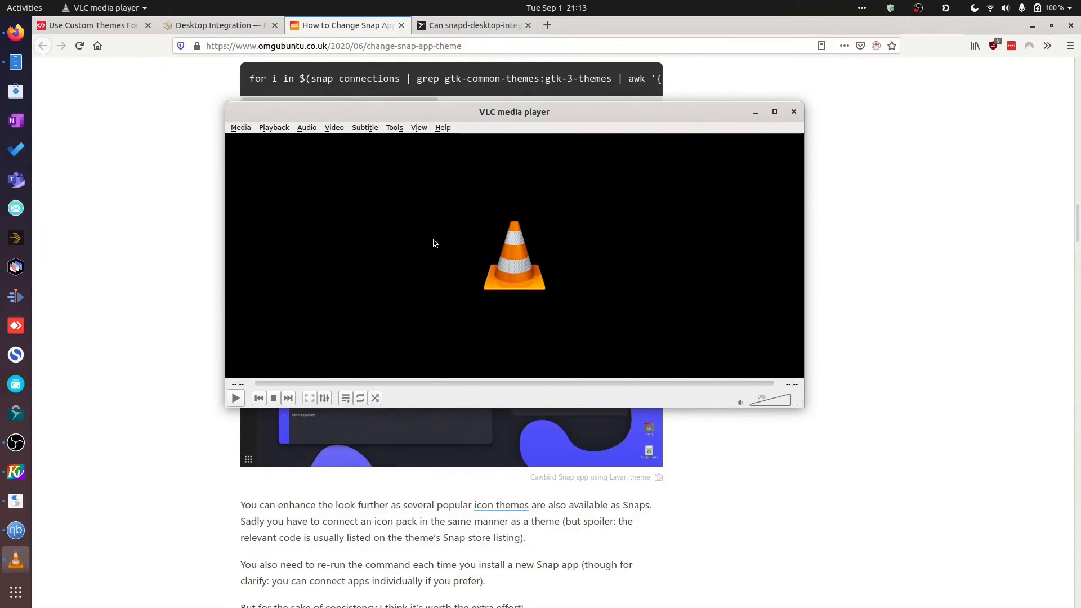
left_click(306, 127)
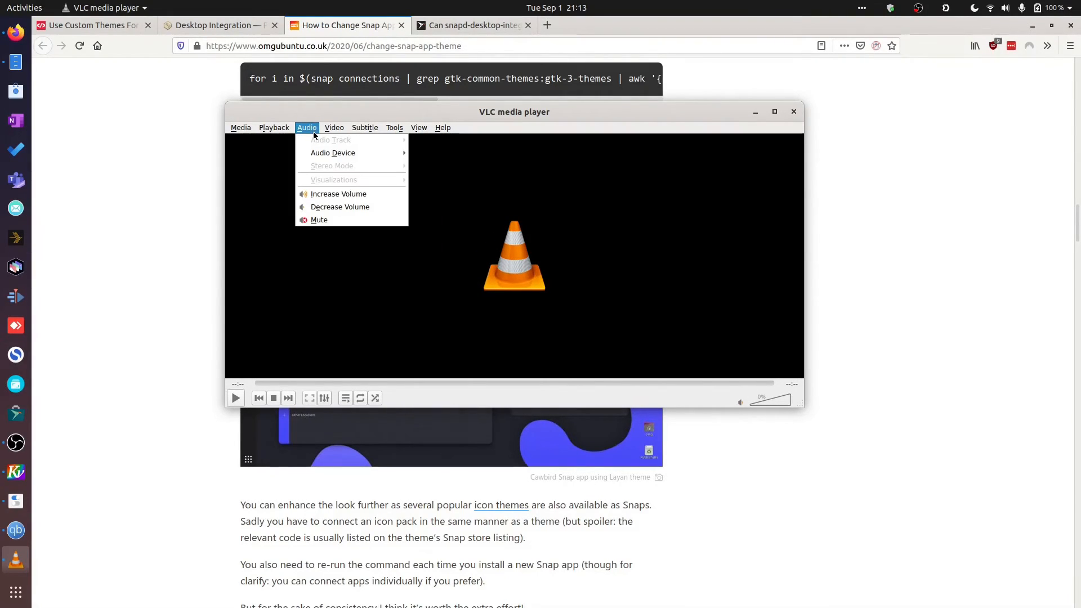
mouse_move(334, 152)
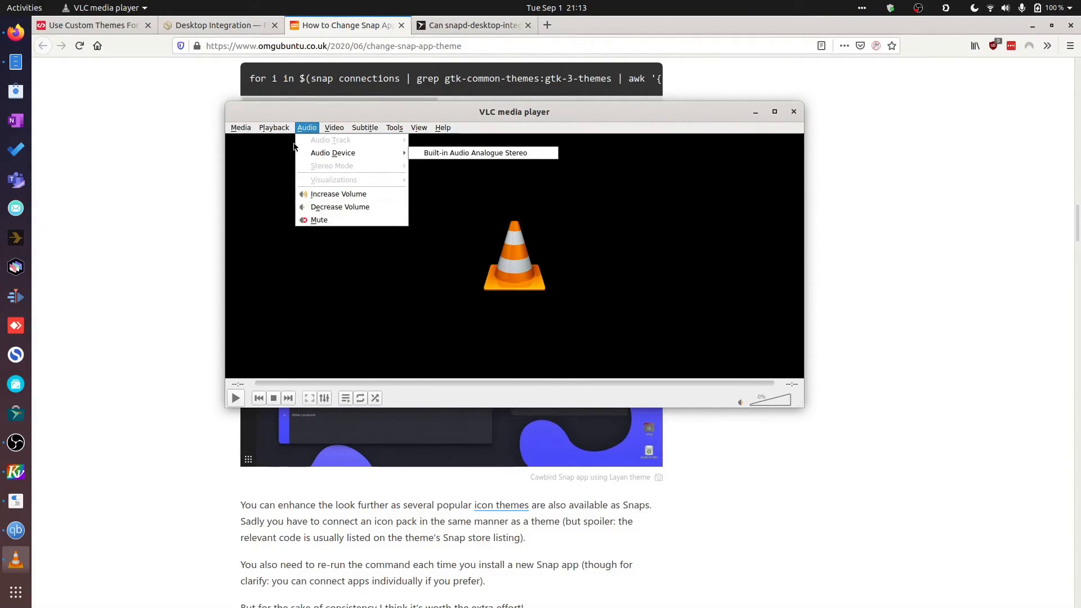
left_click(274, 127)
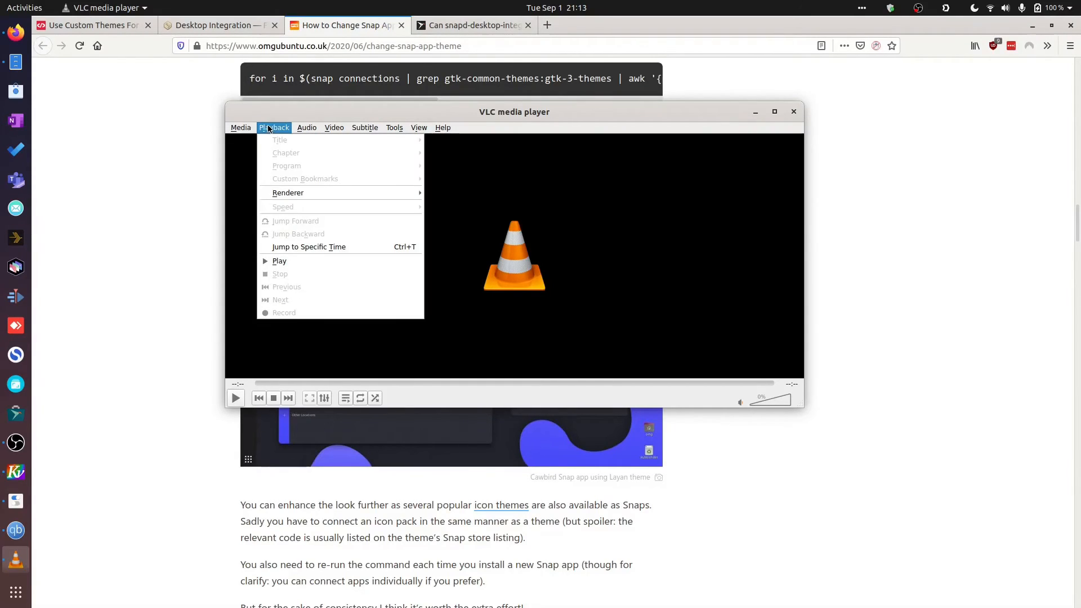
left_click(307, 127)
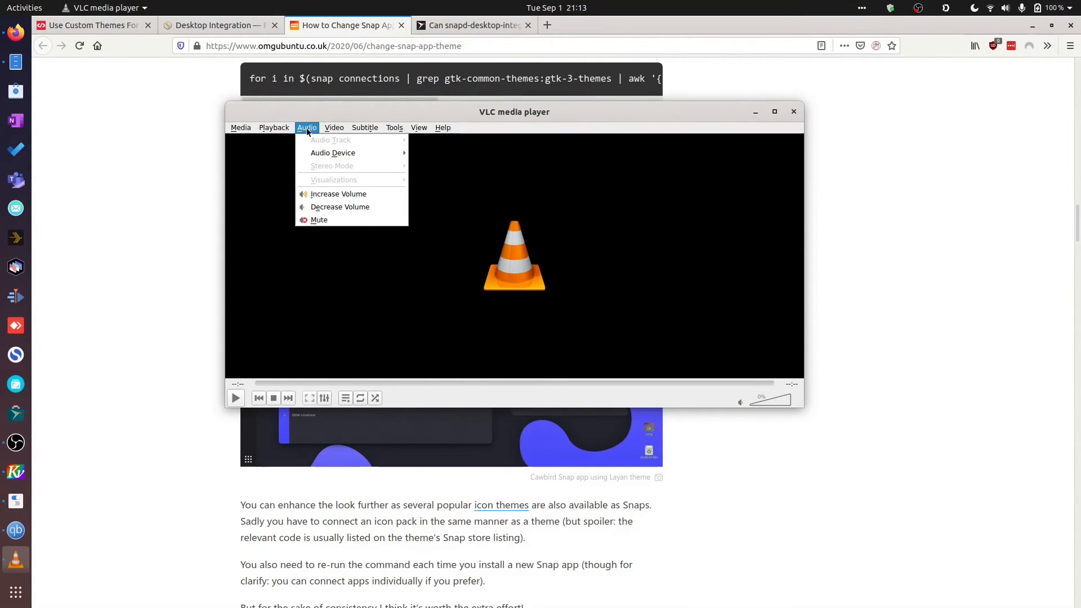
left_click(334, 127)
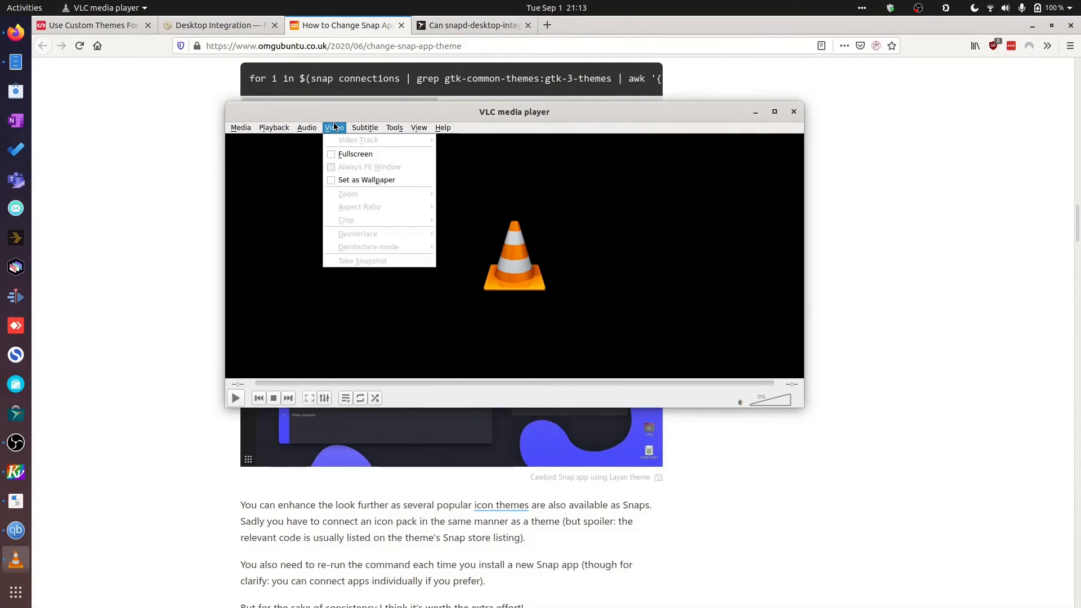
Step: Look through the Subtitle, View and Audio menus to check their styling, then close them
left_click(364, 128)
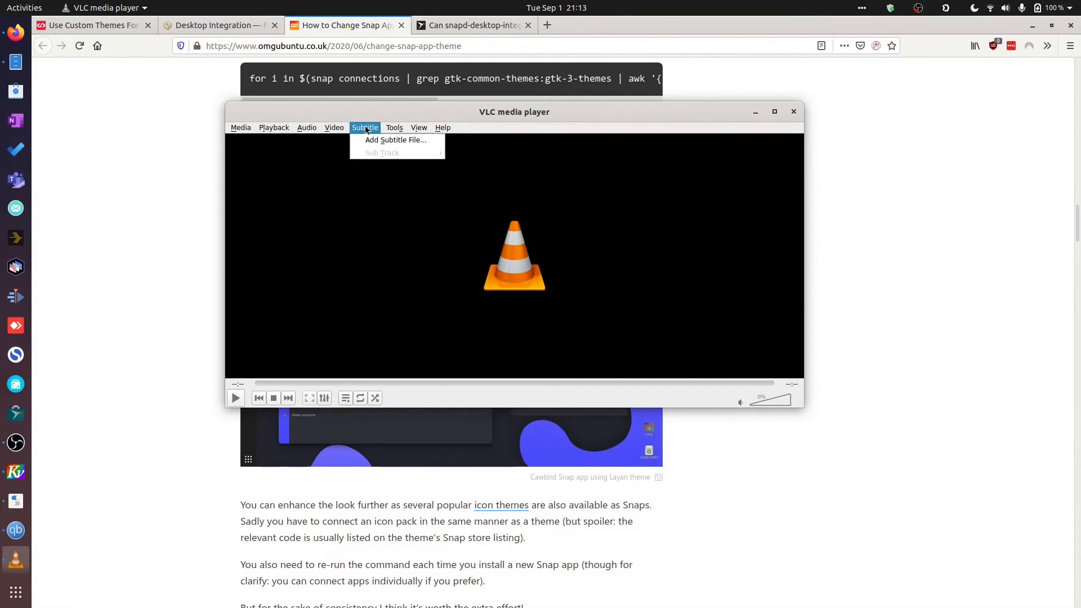
left_click(419, 127)
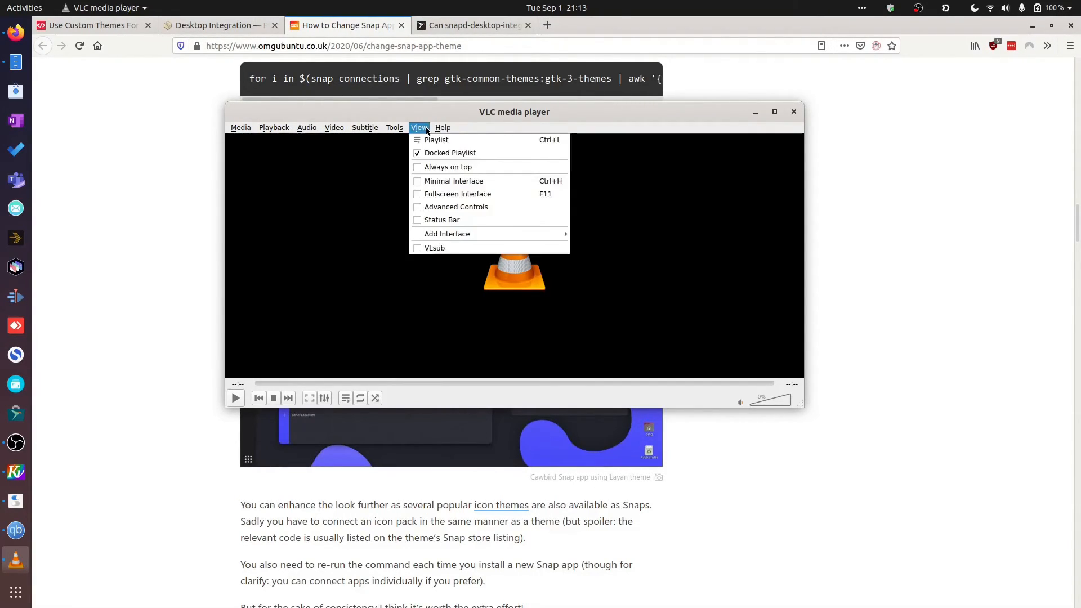
left_click(394, 127)
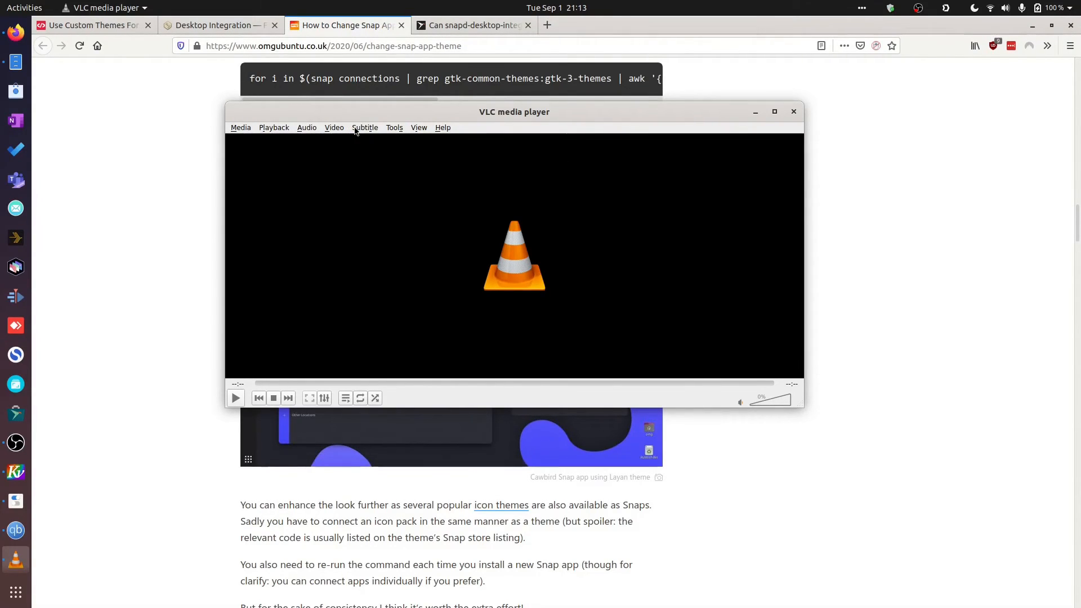
mouse_move(506, 123)
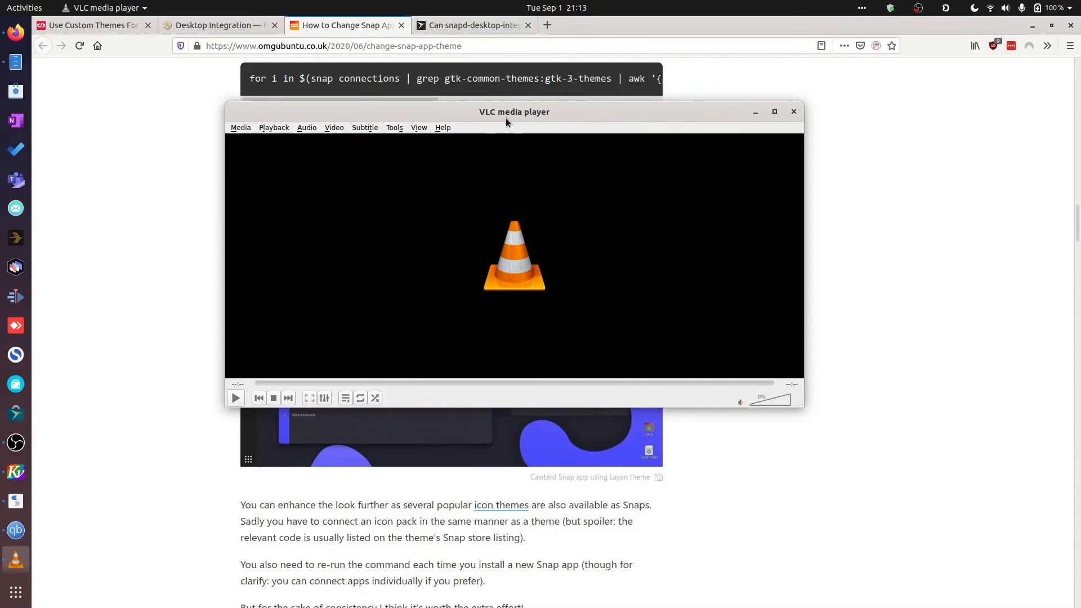
left_click(306, 127)
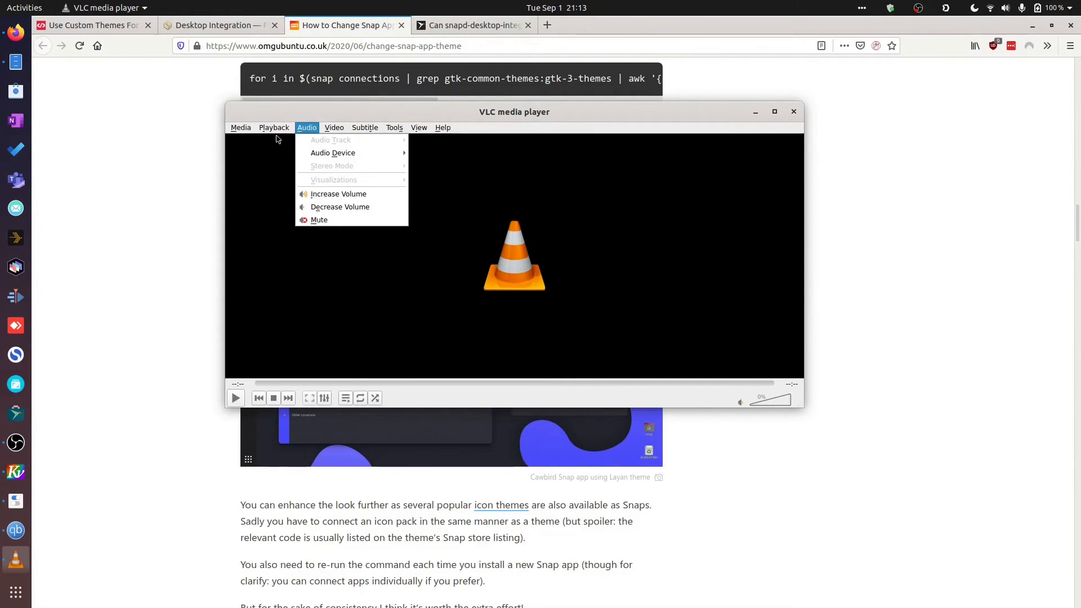
left_click(394, 127)
type("v")
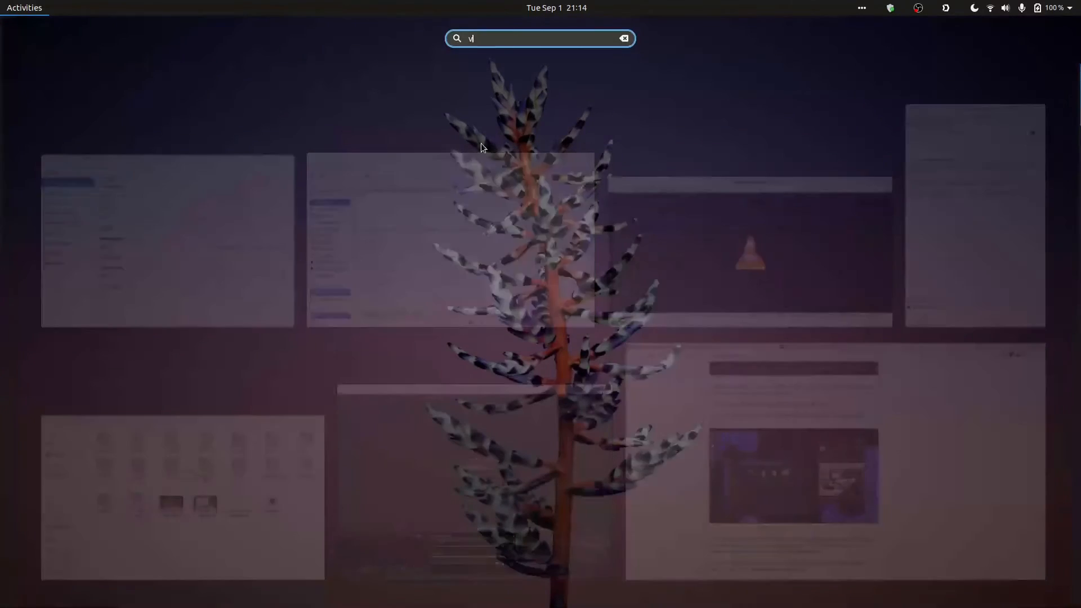
Step: Launch the Flatpak VLC player from the overview search, reposition it, then close it
type("ld")
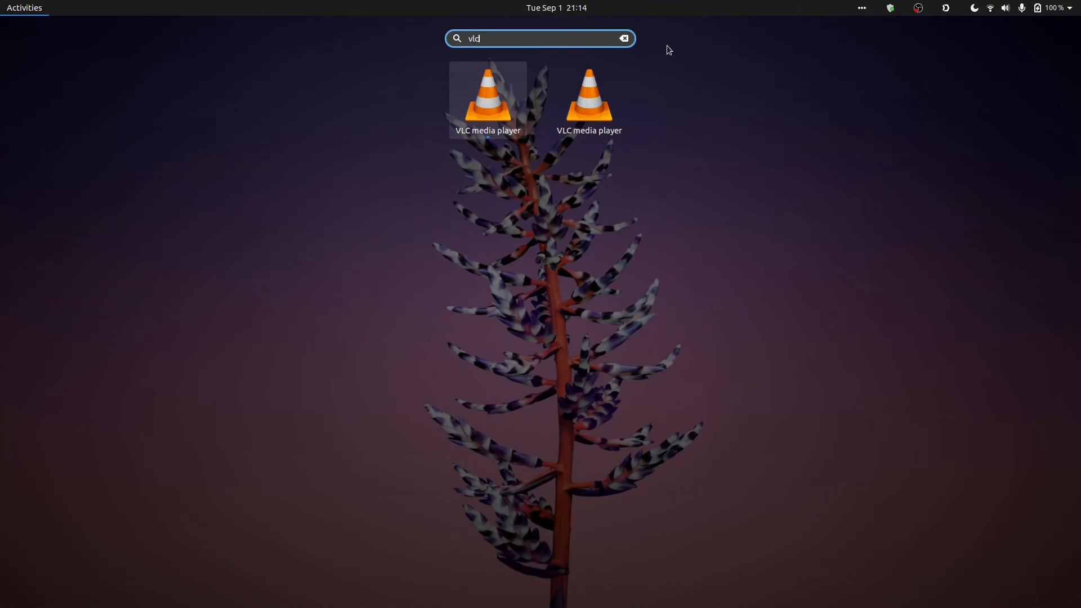
left_click(486, 99)
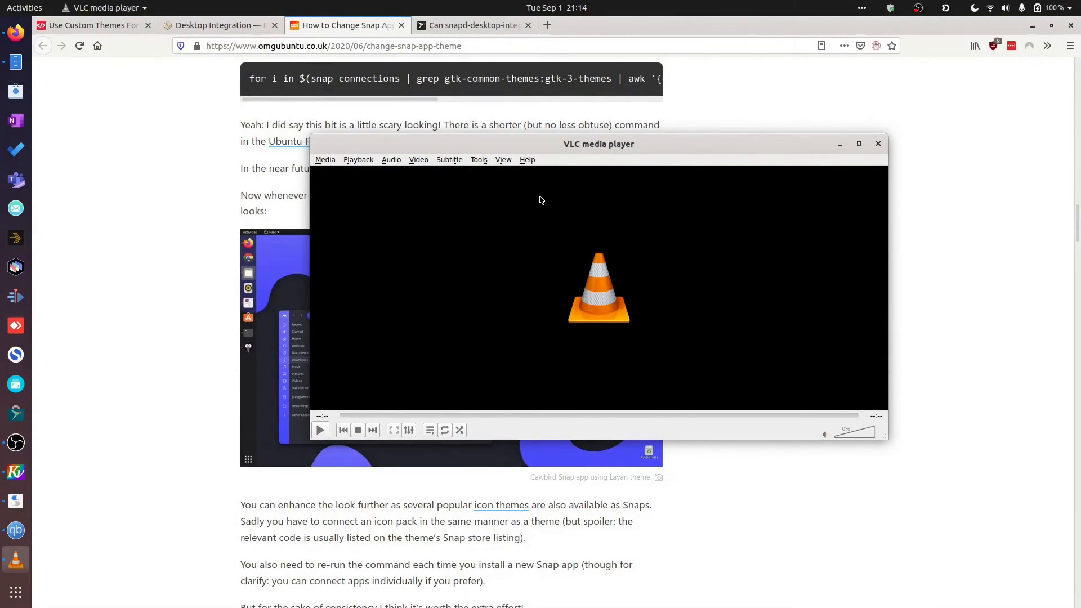
mouse_move(474, 180)
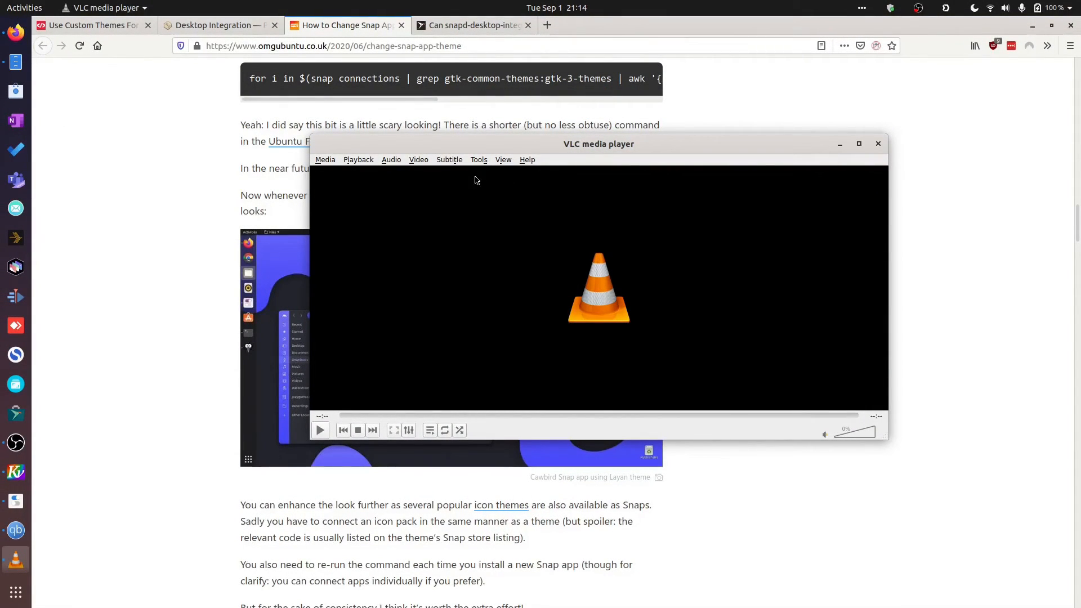
left_click_drag(598, 143, 479, 118)
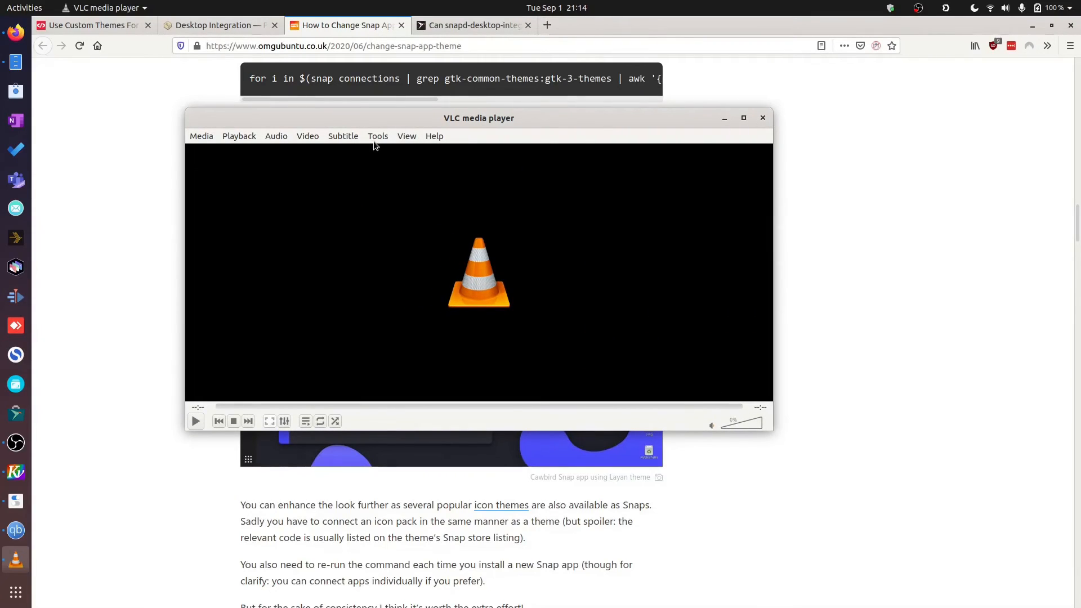
left_click(238, 137)
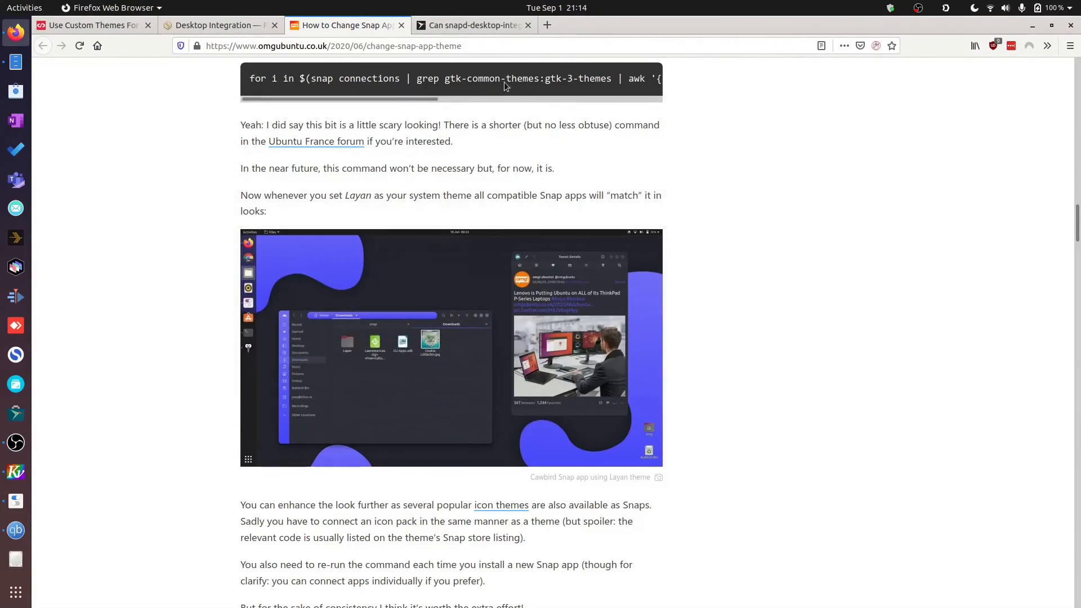
scroll("down", 3)
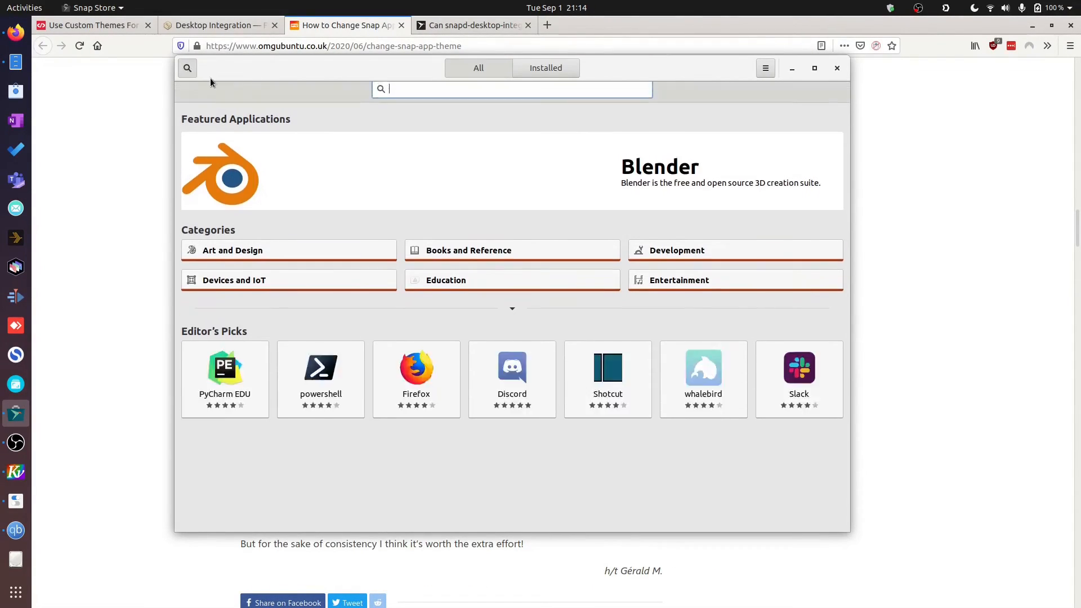
Step: Show Snap Store's Installed list including gtk-common-themes and GTK2 Common Themes
left_click(545, 67)
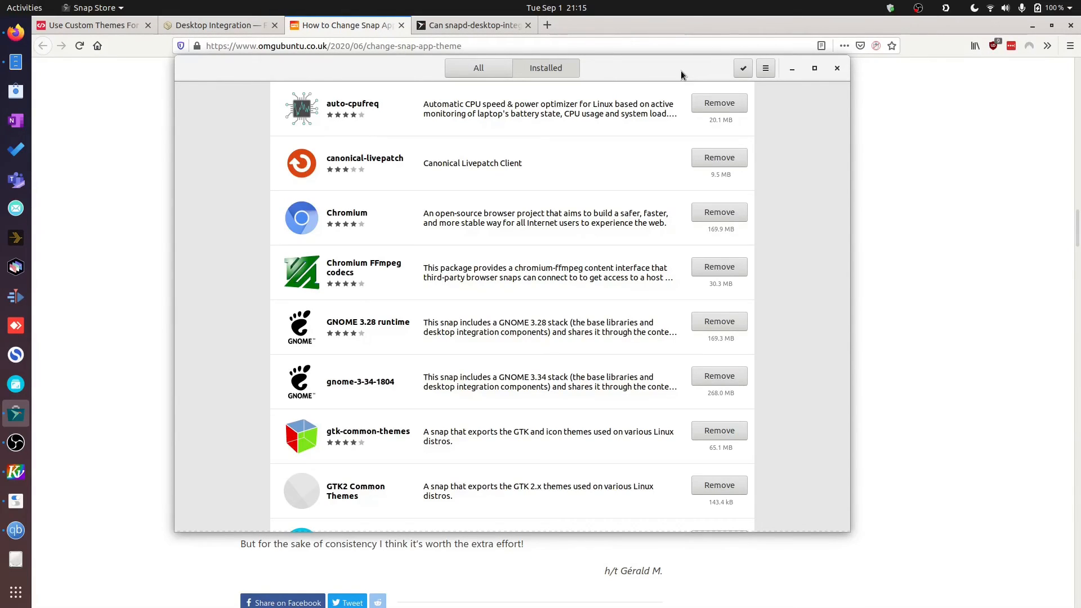
scroll("down", 3)
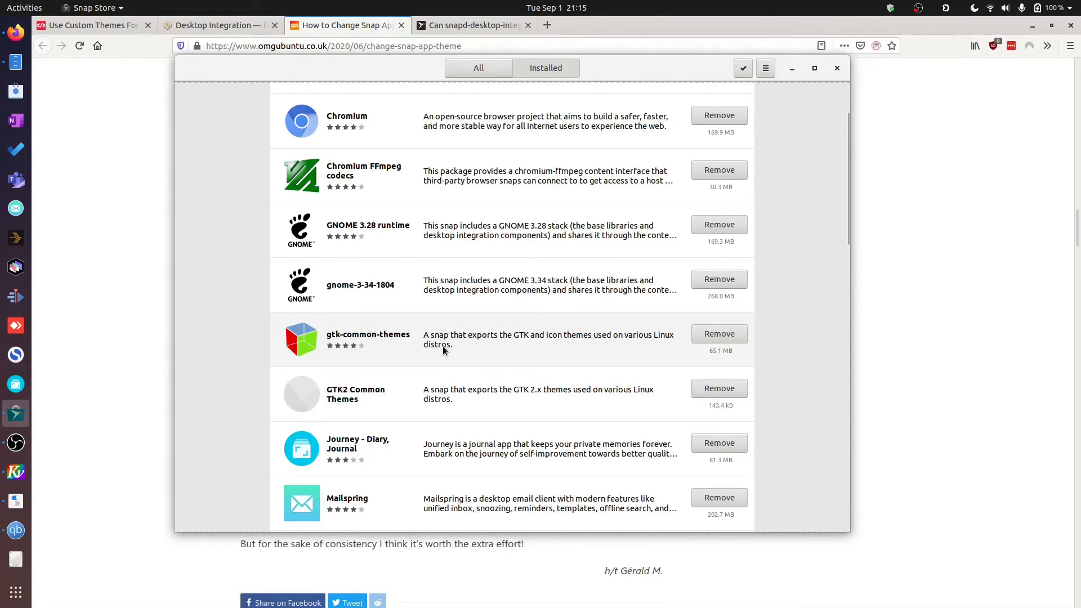
mouse_move(439, 383)
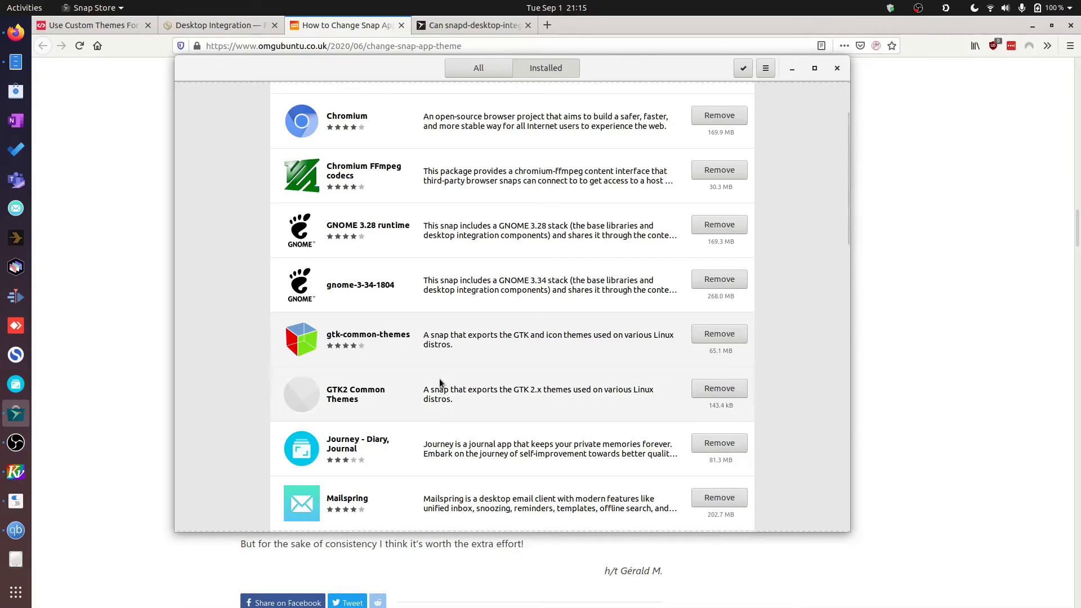
mouse_move(443, 361)
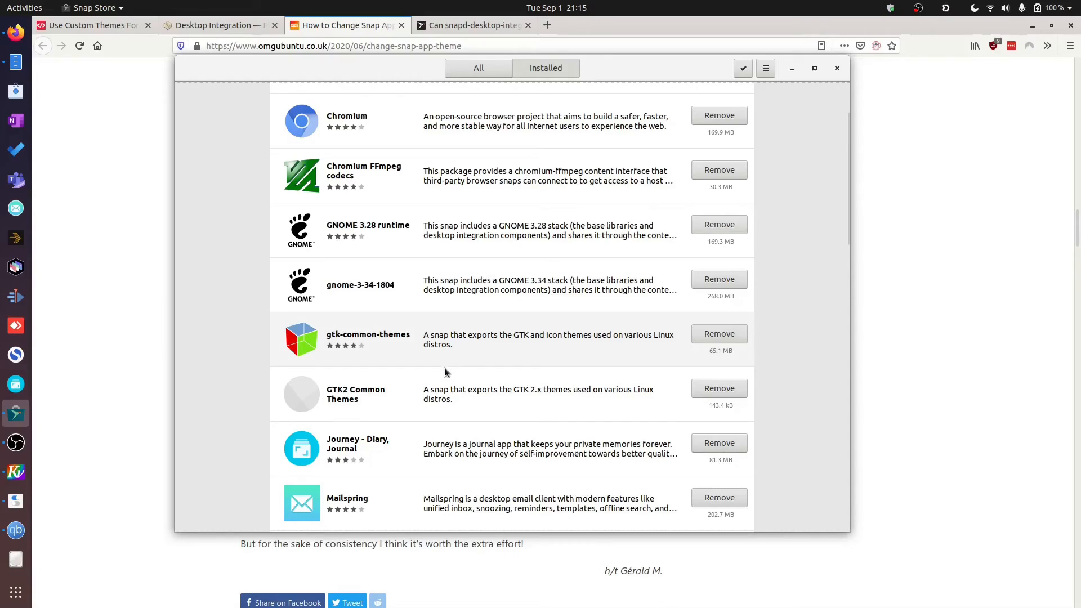
mouse_move(408, 354)
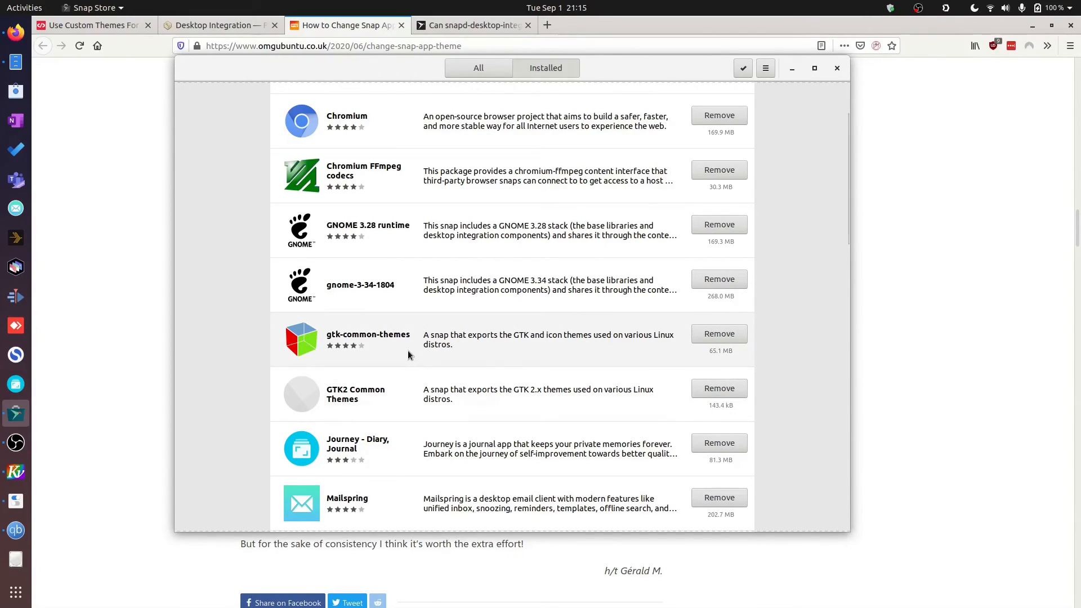
mouse_move(406, 365)
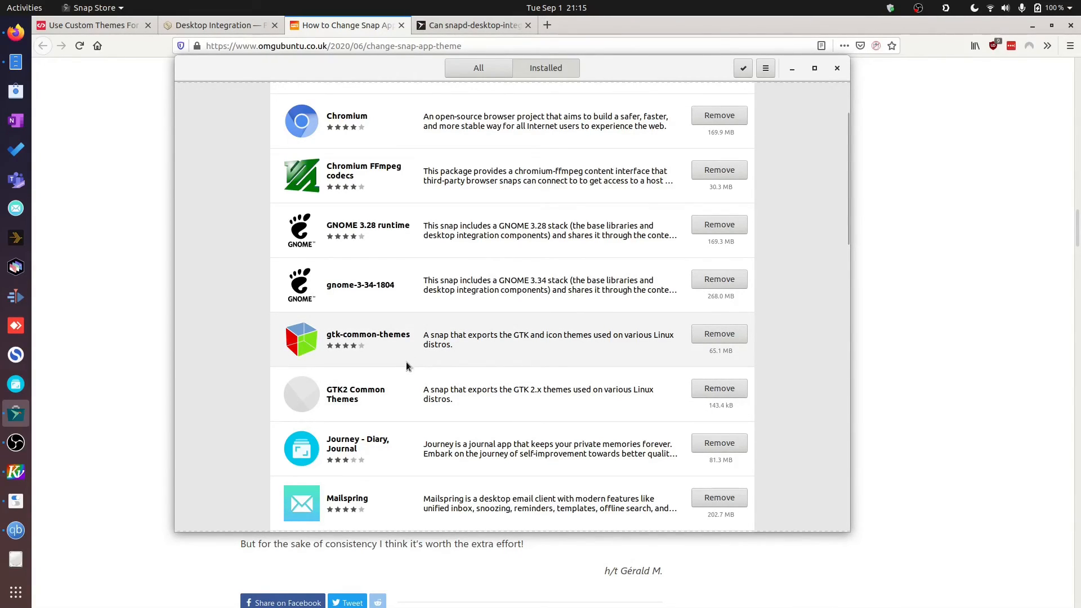
mouse_move(377, 335)
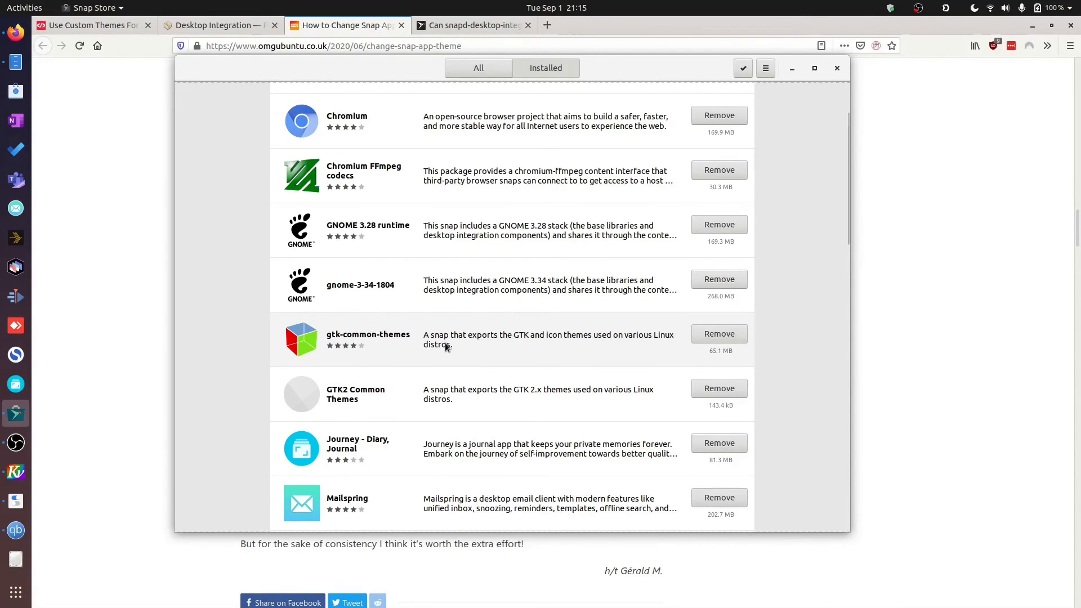
scroll("down", 3)
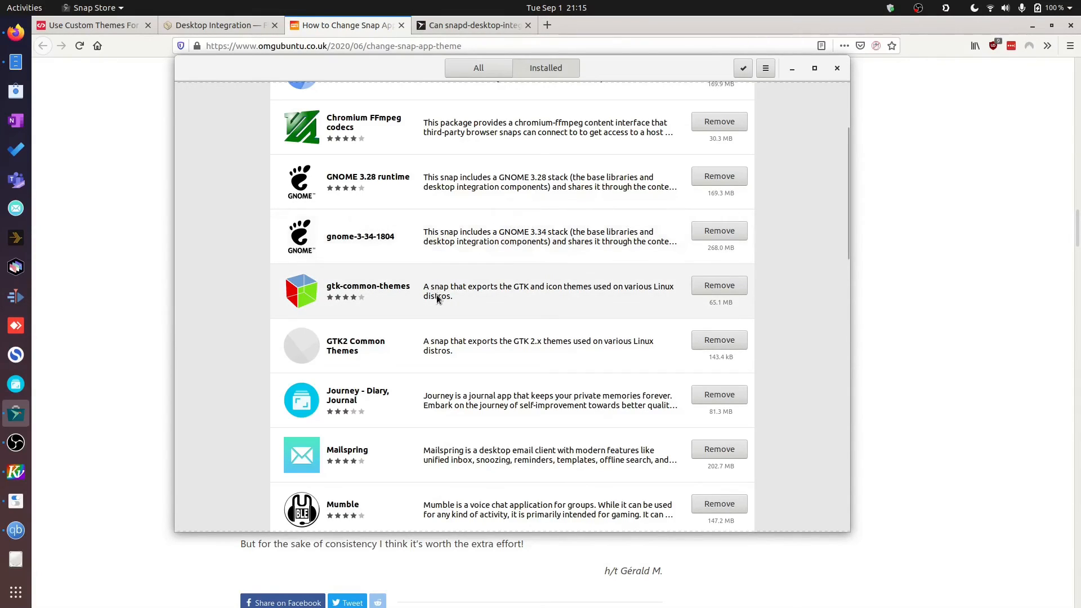
mouse_move(371, 312)
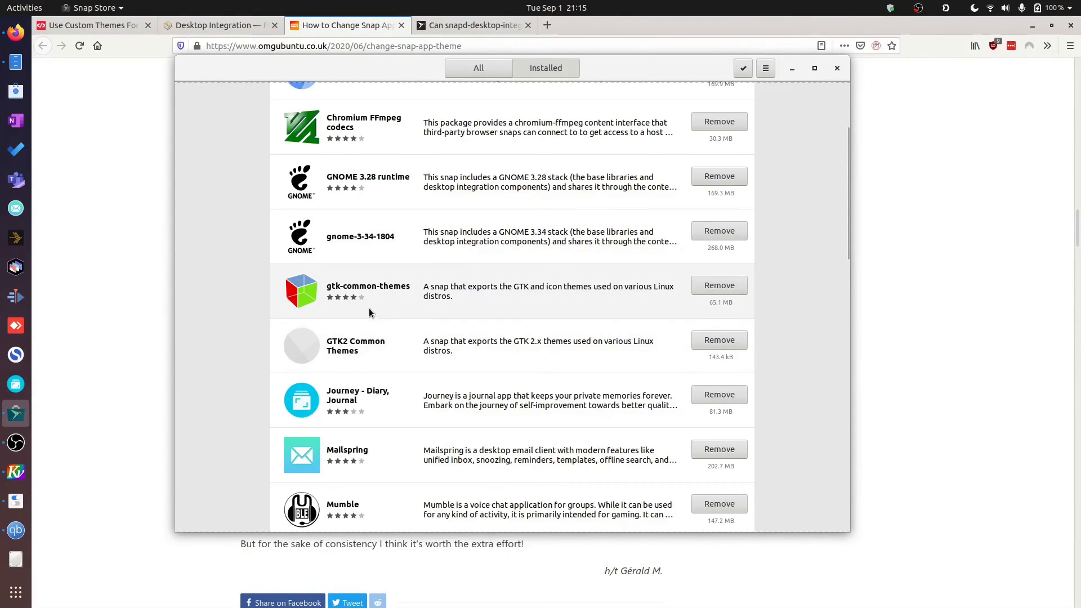
scroll("down", 3)
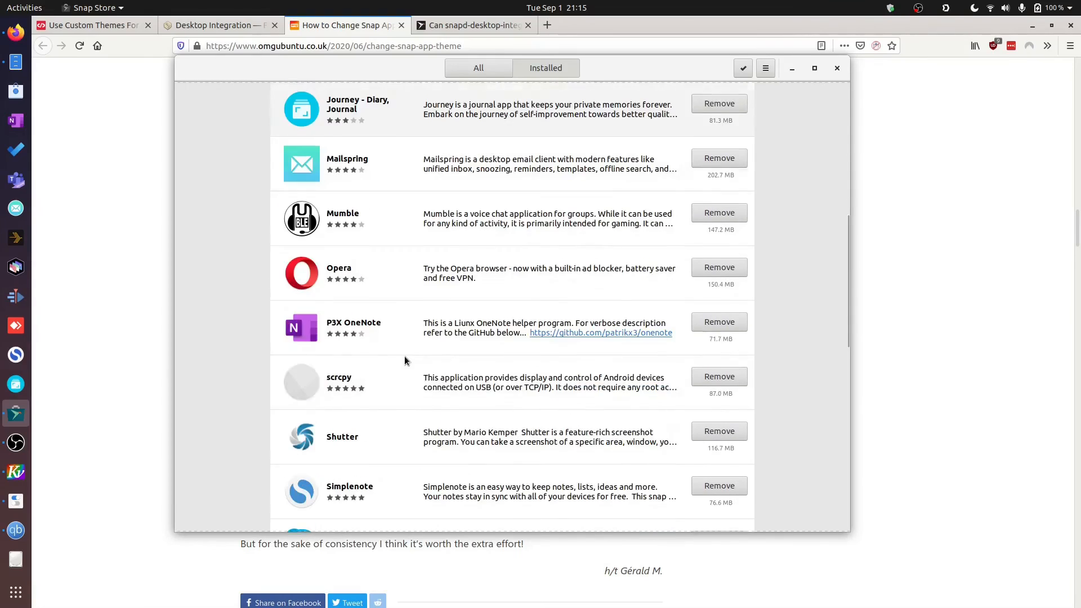
Step: Scroll the installed snaps down past Xournal++ to zoom-client and the core add-on
scroll("down", 3)
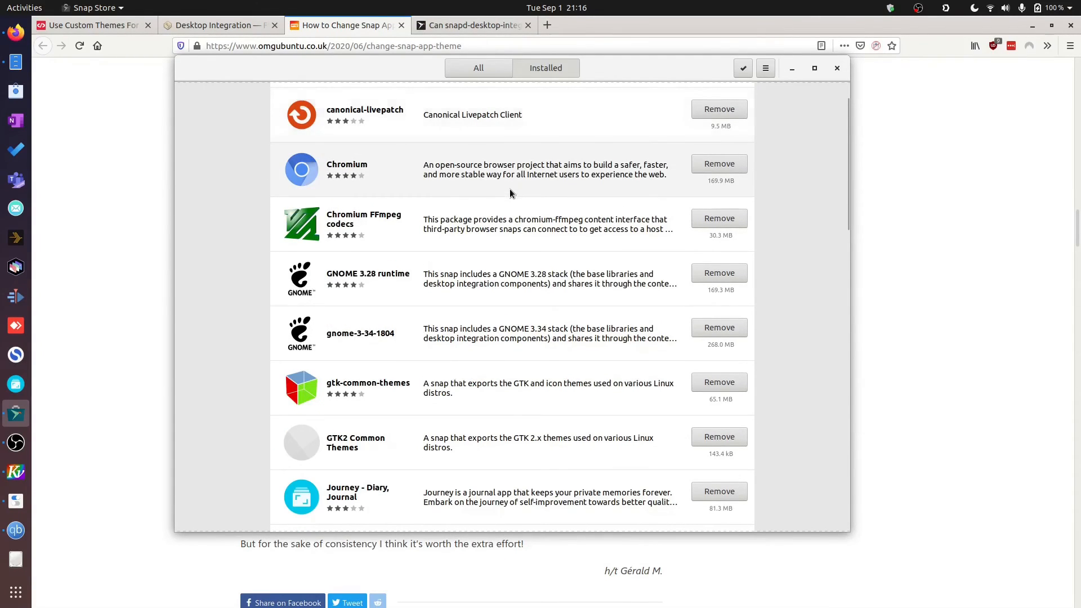
scroll("down", 3)
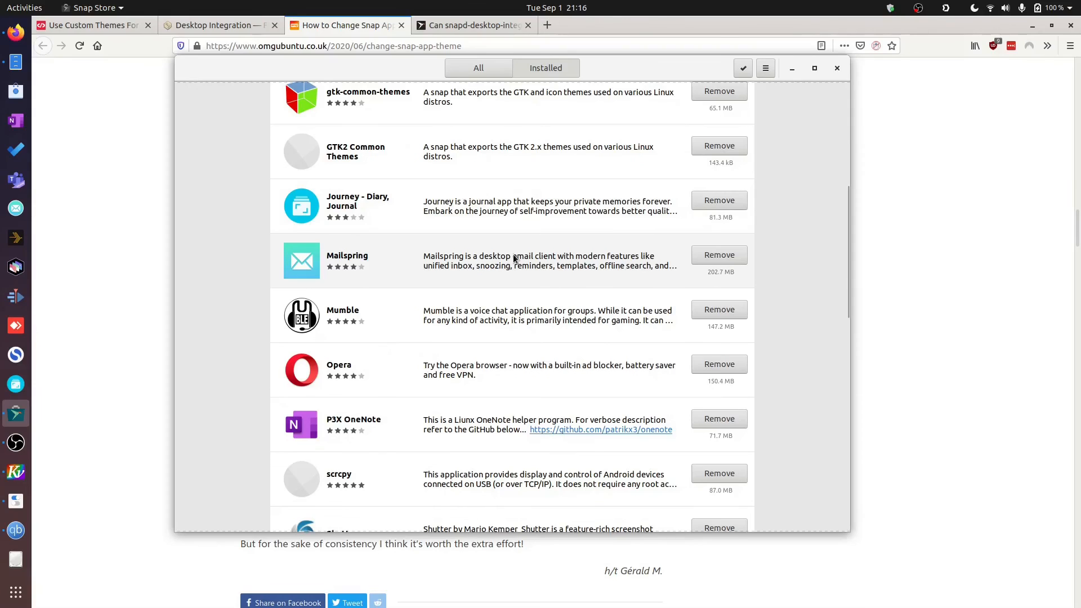
scroll("down", 3)
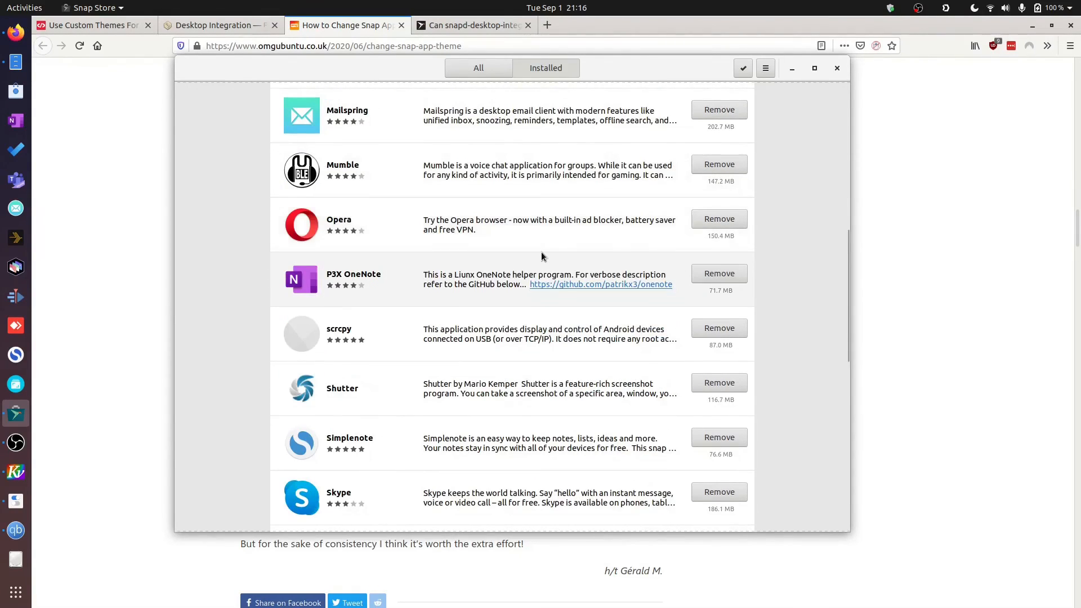
scroll("down", 3)
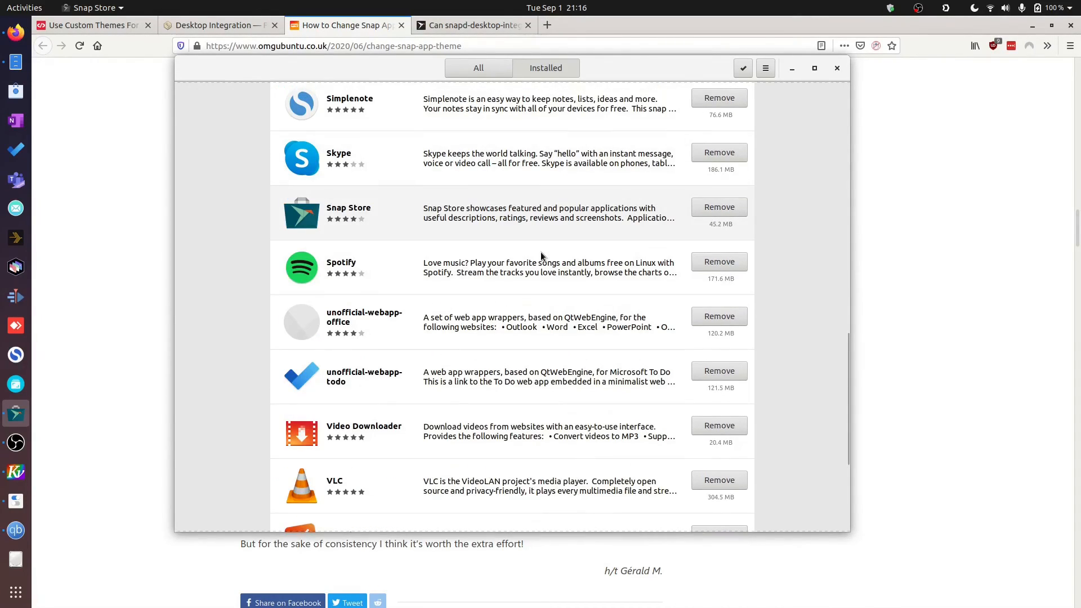
scroll("down", 3)
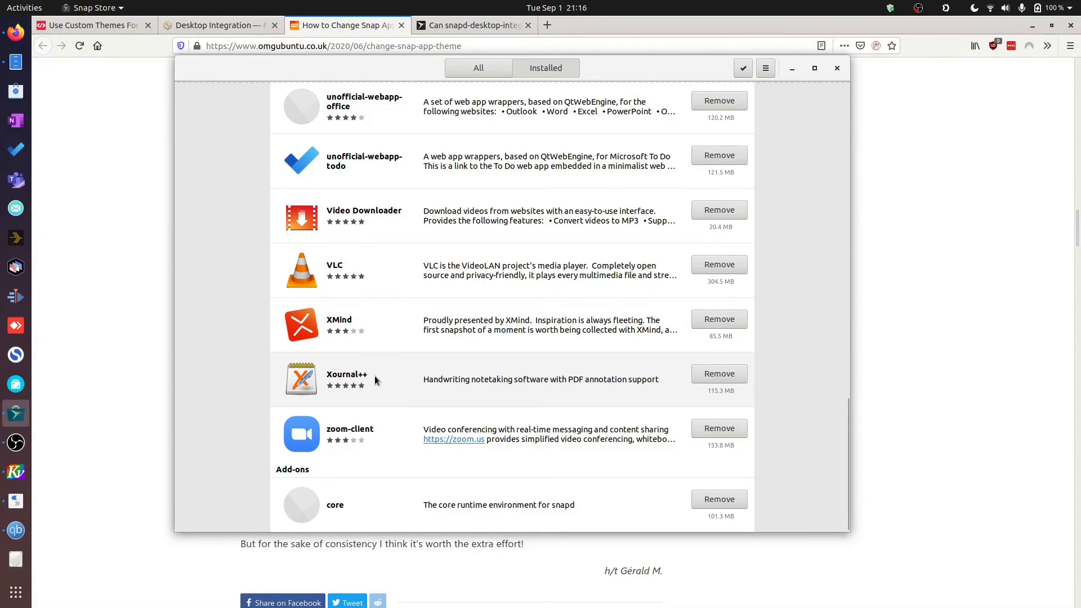
Step: Launch Xournal++ and view its 1.0.16 About details, then close them
left_click(347, 373)
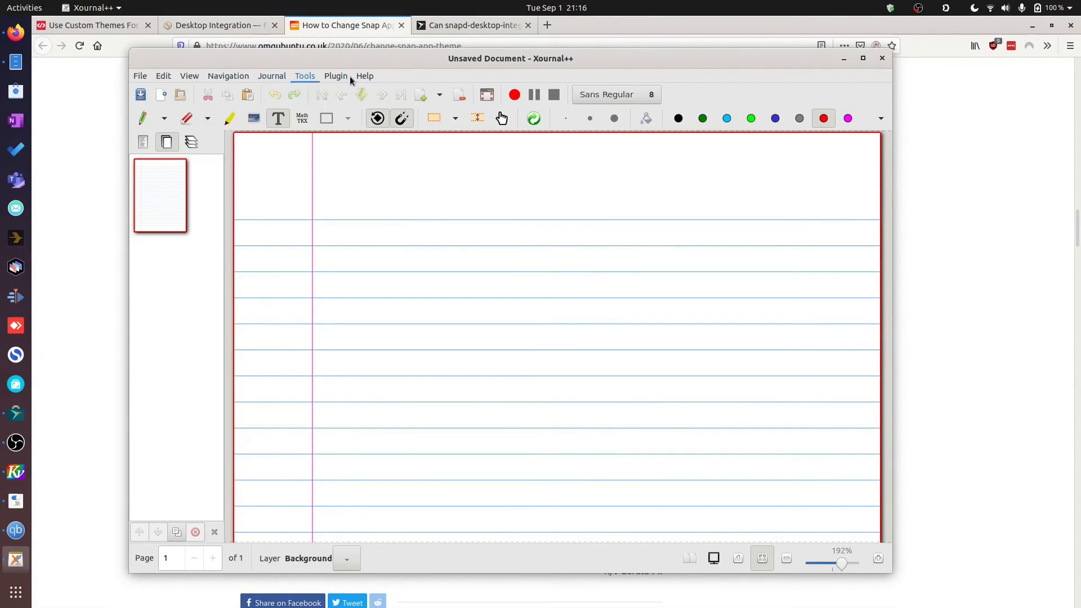
left_click(365, 75)
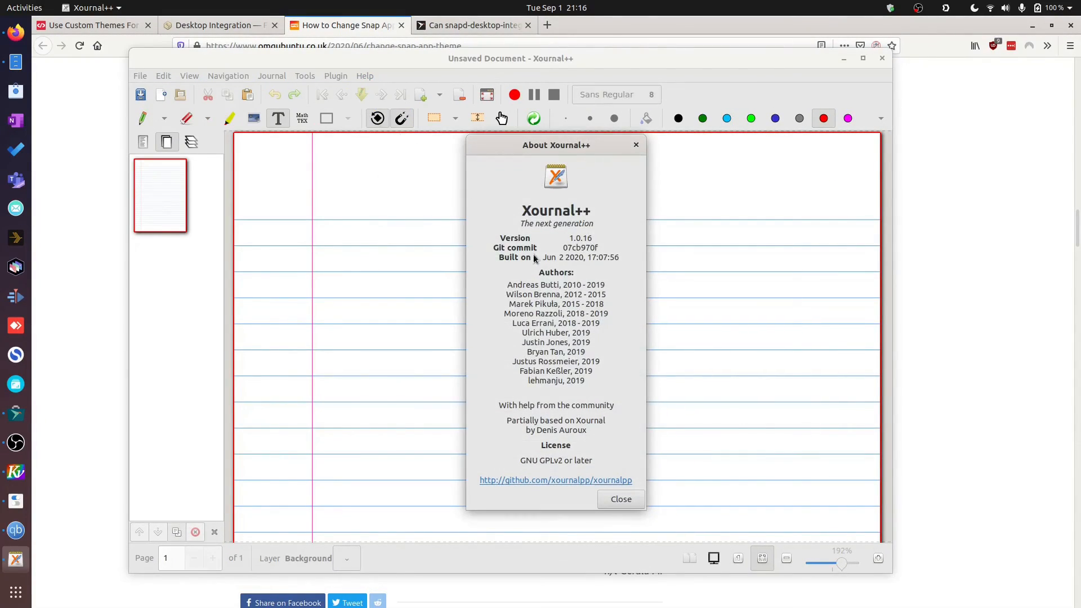
left_click(619, 498)
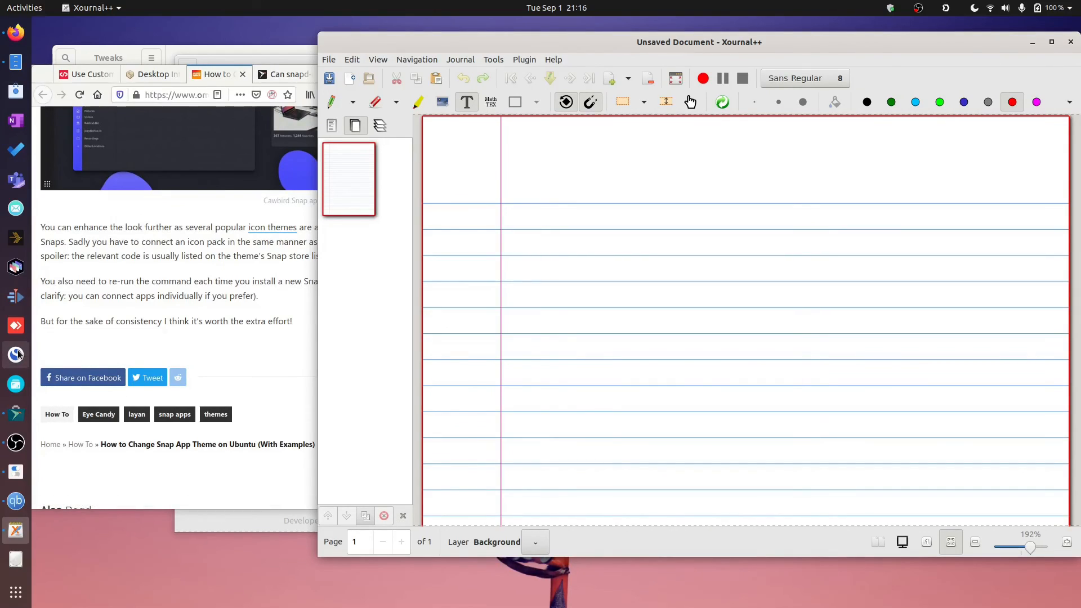
mouse_move(15, 296)
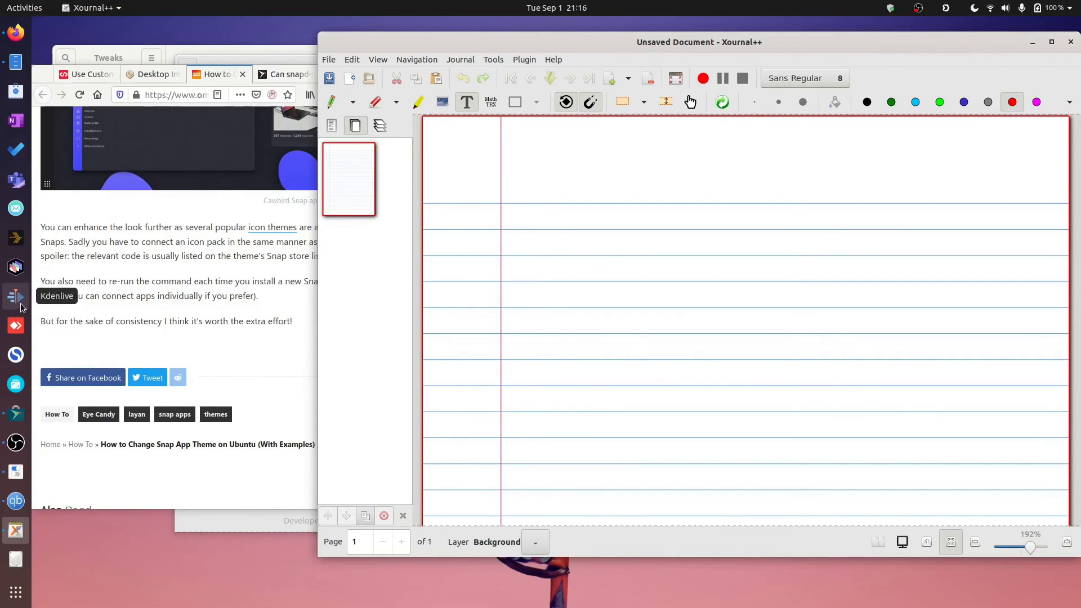
Step: Launch FreeFileSync from the dock and bring up the GNOME applications overview
left_click(15, 297)
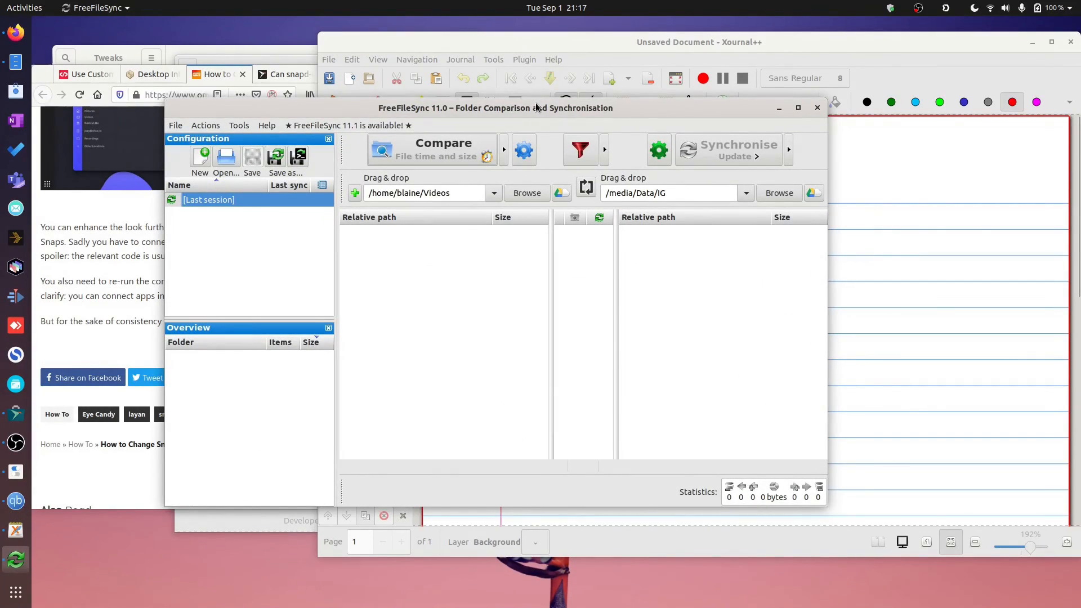
left_click(23, 8)
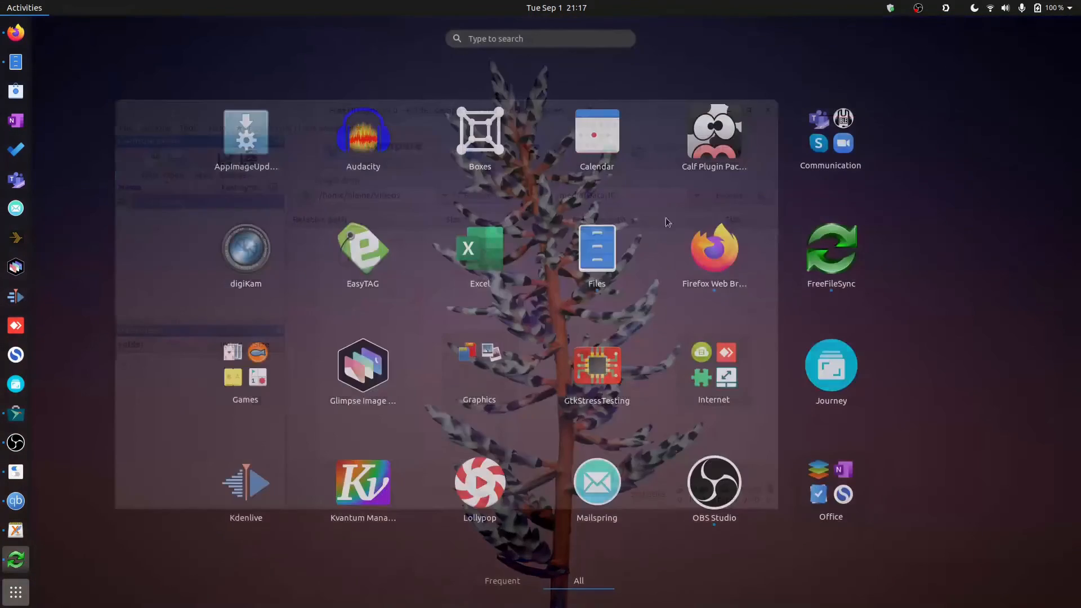